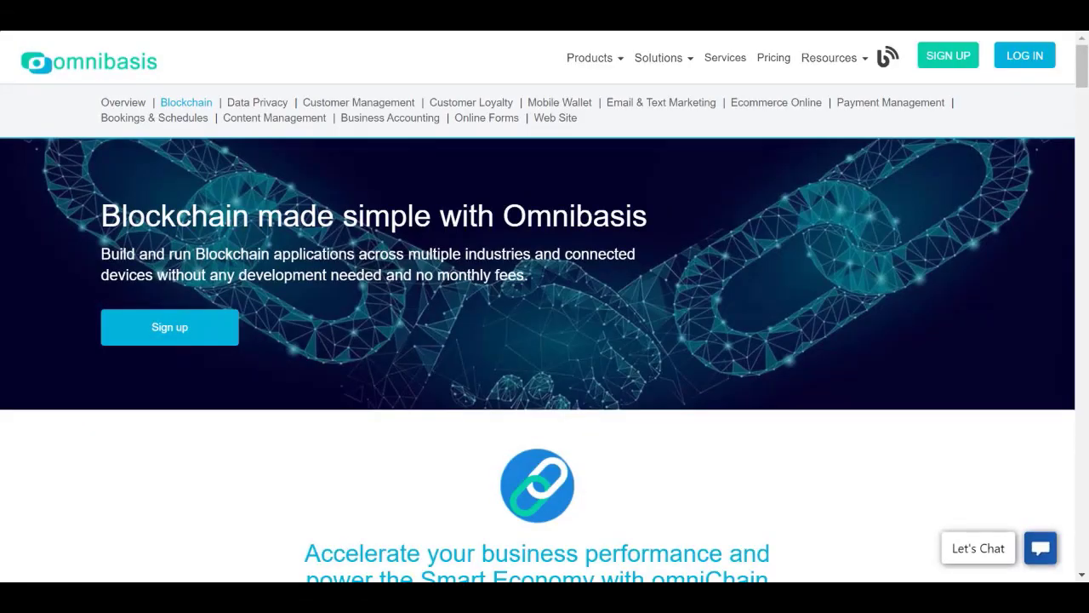
# Open omniChain > Blockchain Setup > Assets Definition, listing Dolphins Registry and Dolphin Collectives Real Estate
pyautogui.scroll(-3)
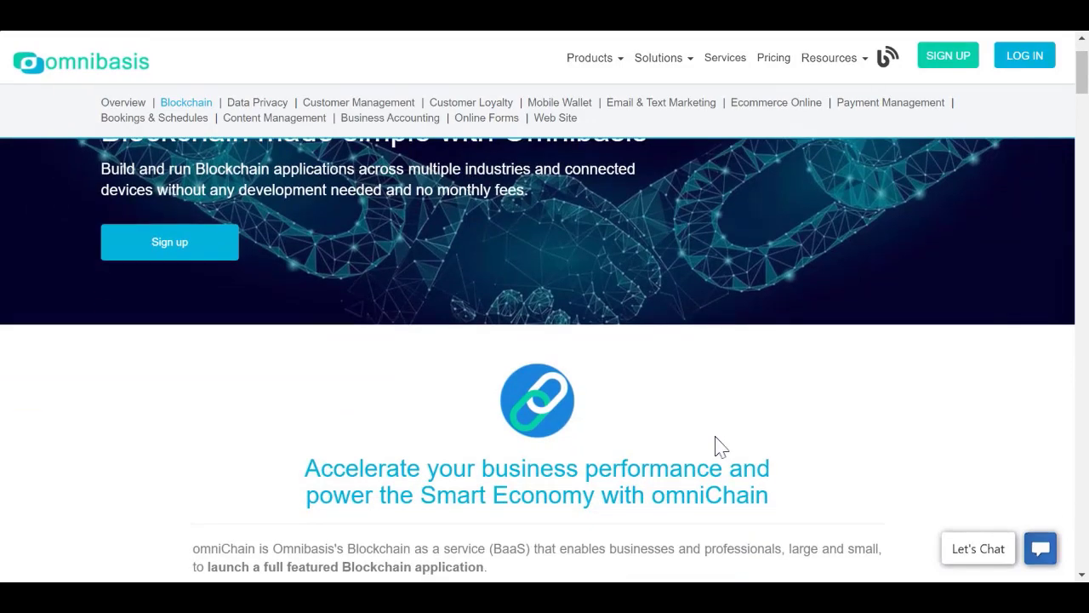
pyautogui.scroll(-3)
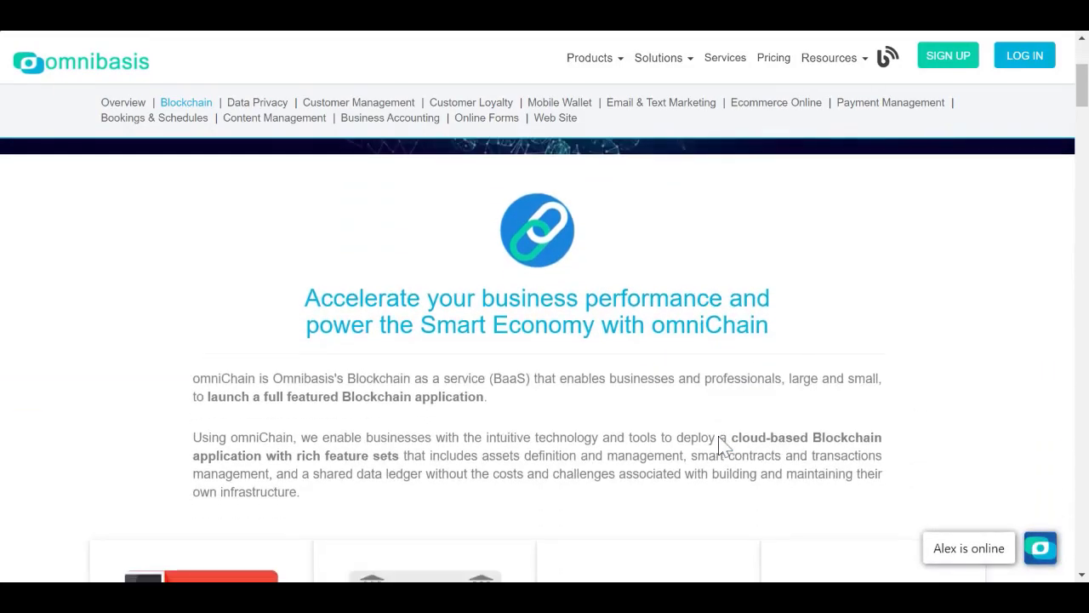
pyautogui.scroll(-3)
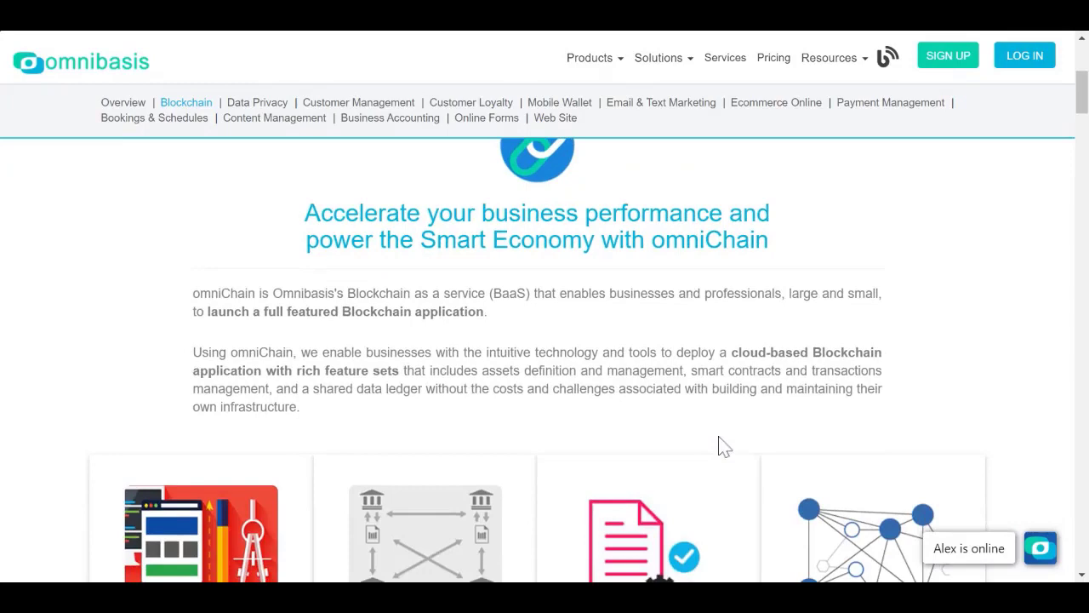
pyautogui.scroll(-3)
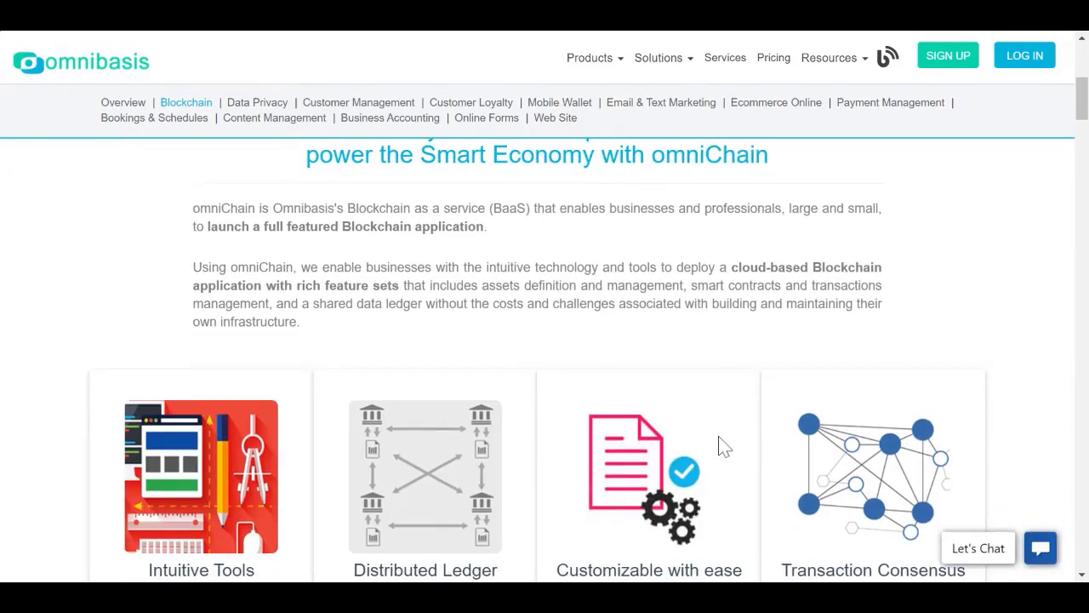
pyautogui.scroll(-3)
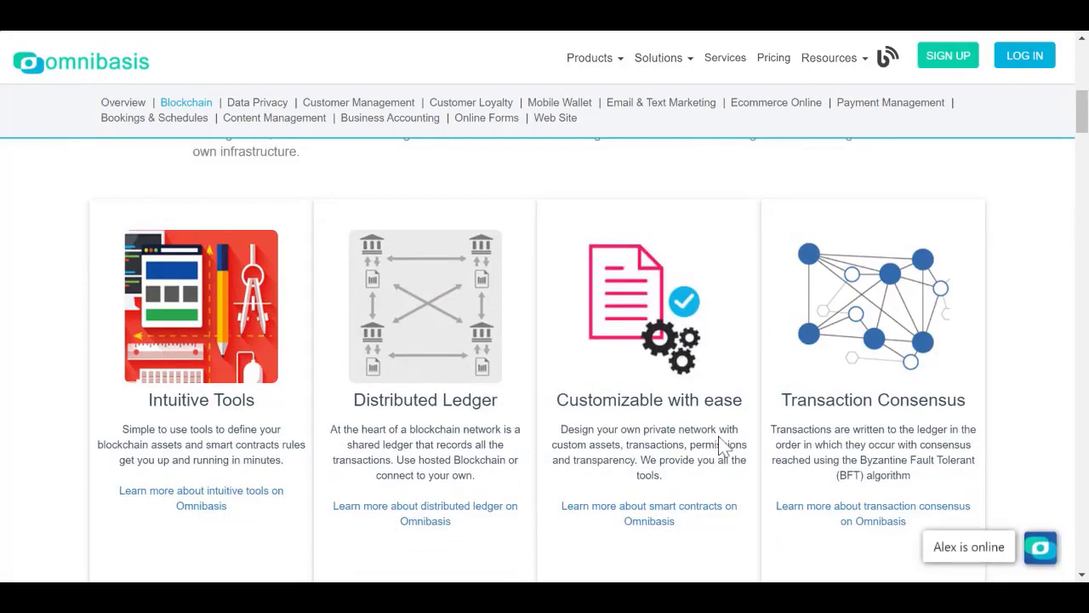
pyautogui.scroll(-3)
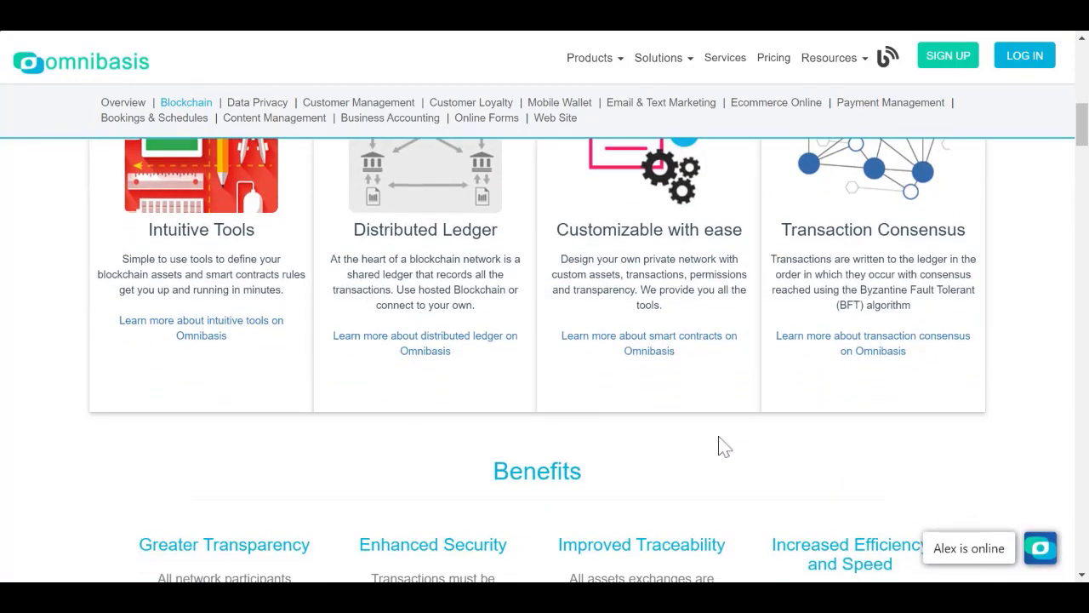
pyautogui.scroll(-3)
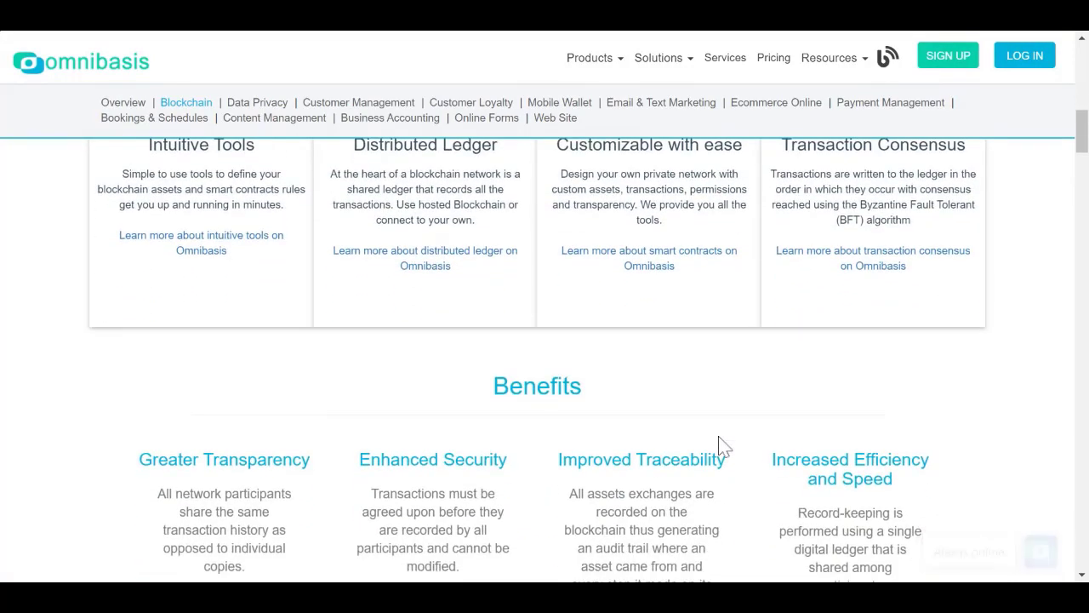
pyautogui.scroll(-3)
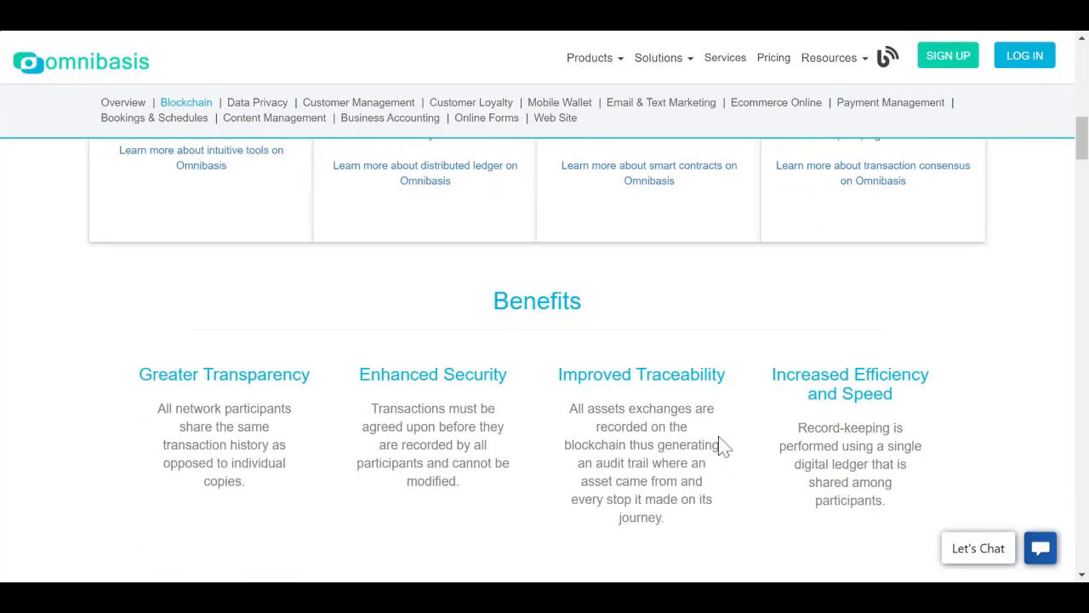
pyautogui.scroll(-3)
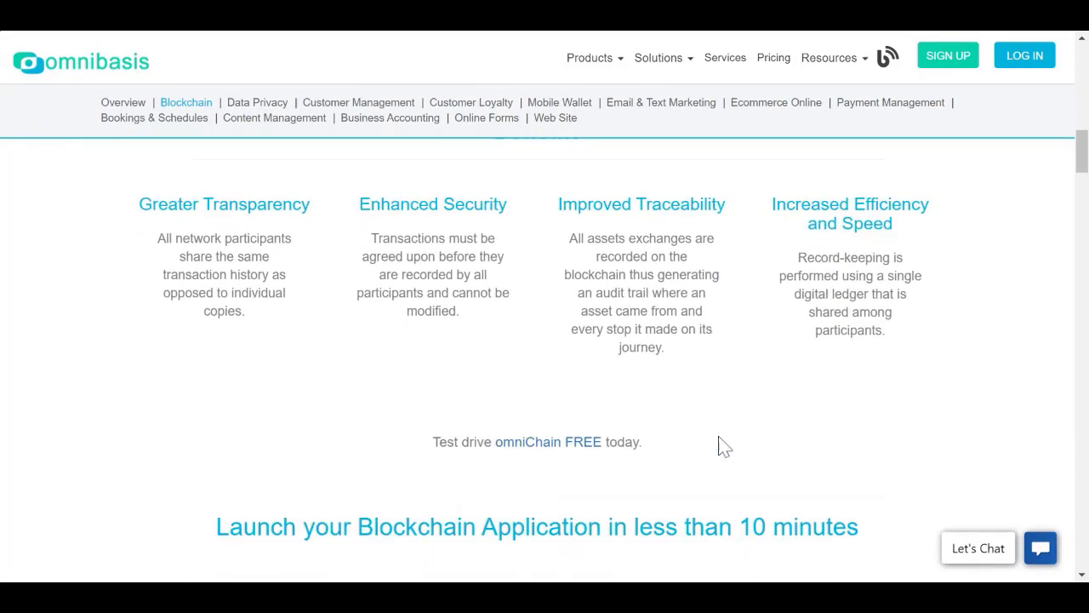
pyautogui.scroll(-3)
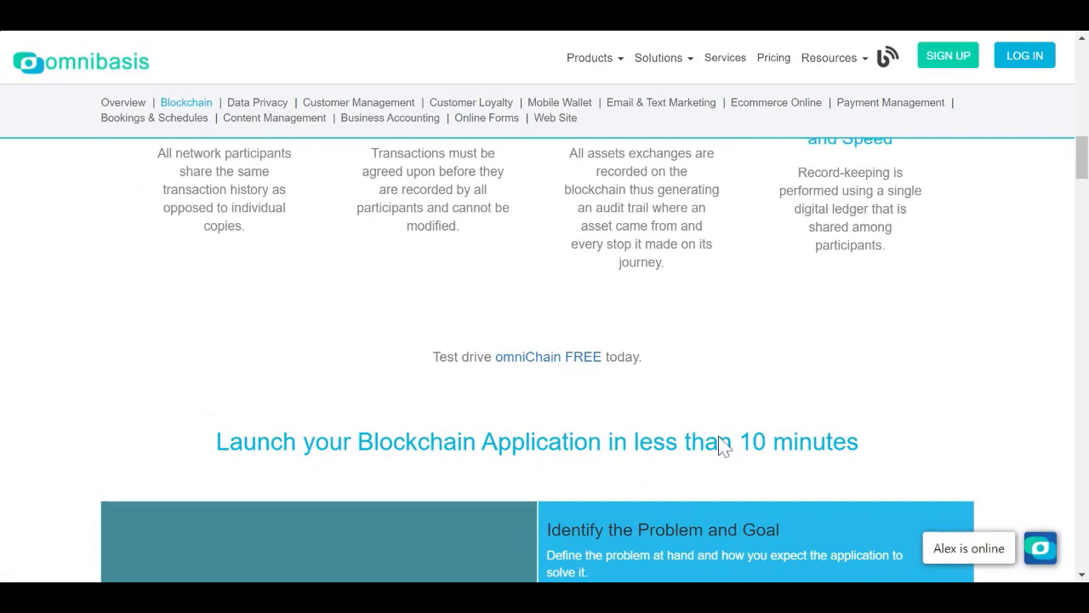
pyautogui.scroll(-3)
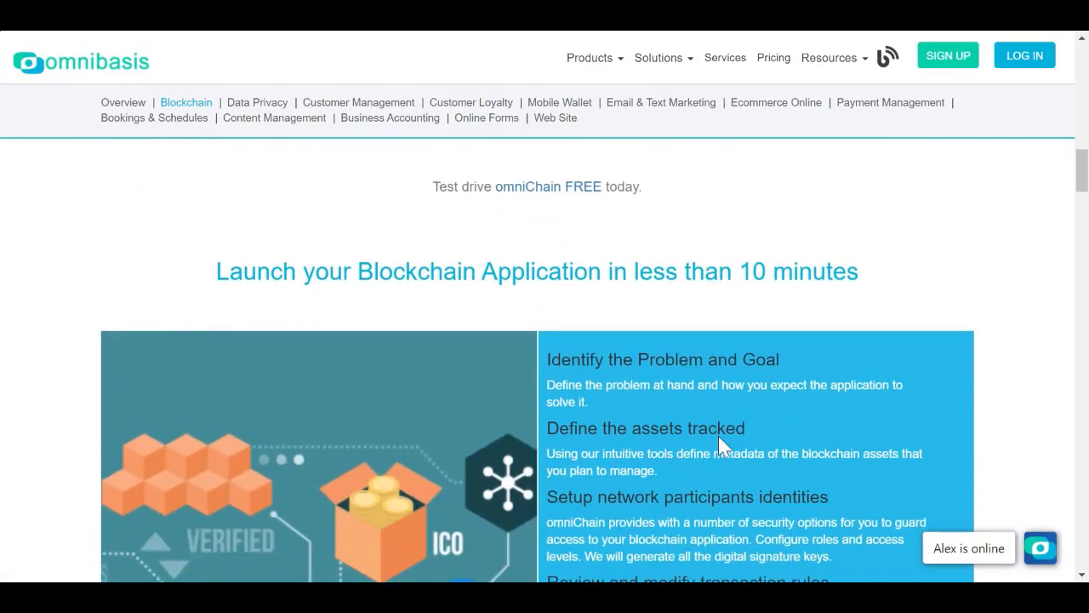
pyautogui.scroll(-3)
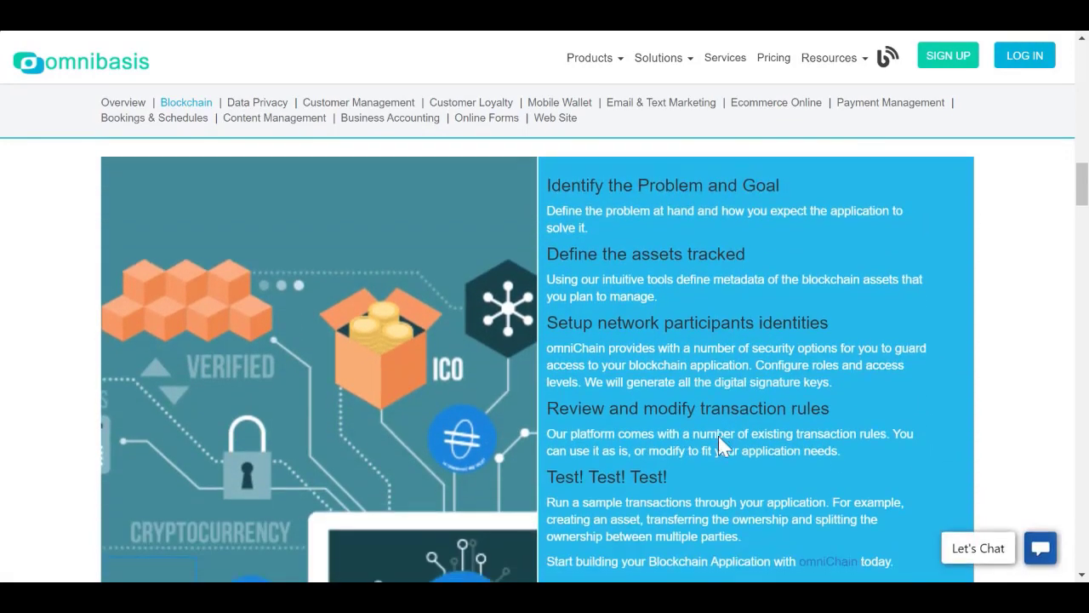
pyautogui.scroll(-3)
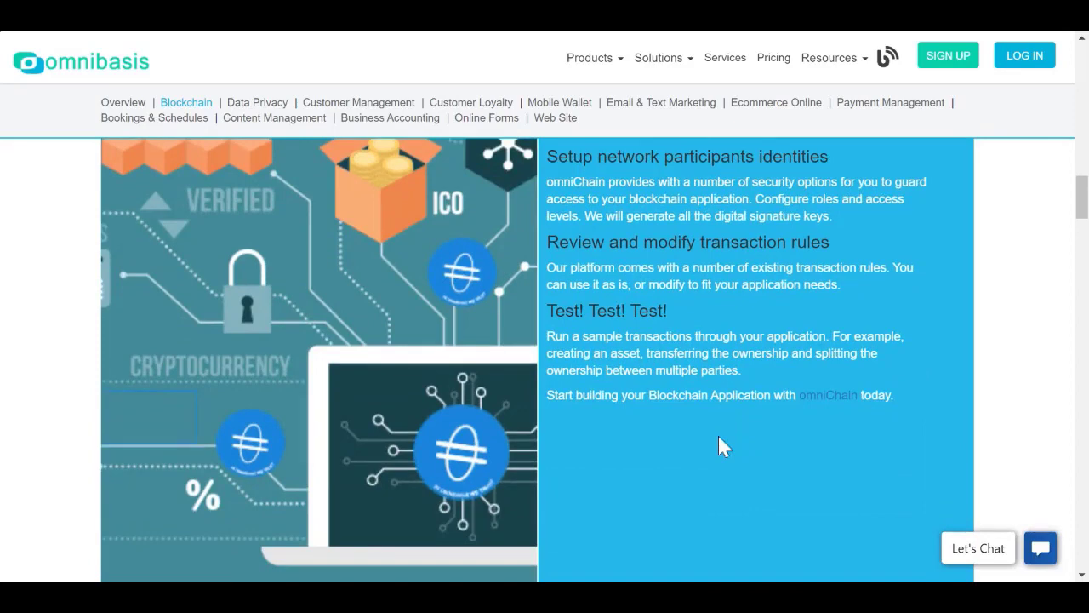
pyautogui.scroll(-3)
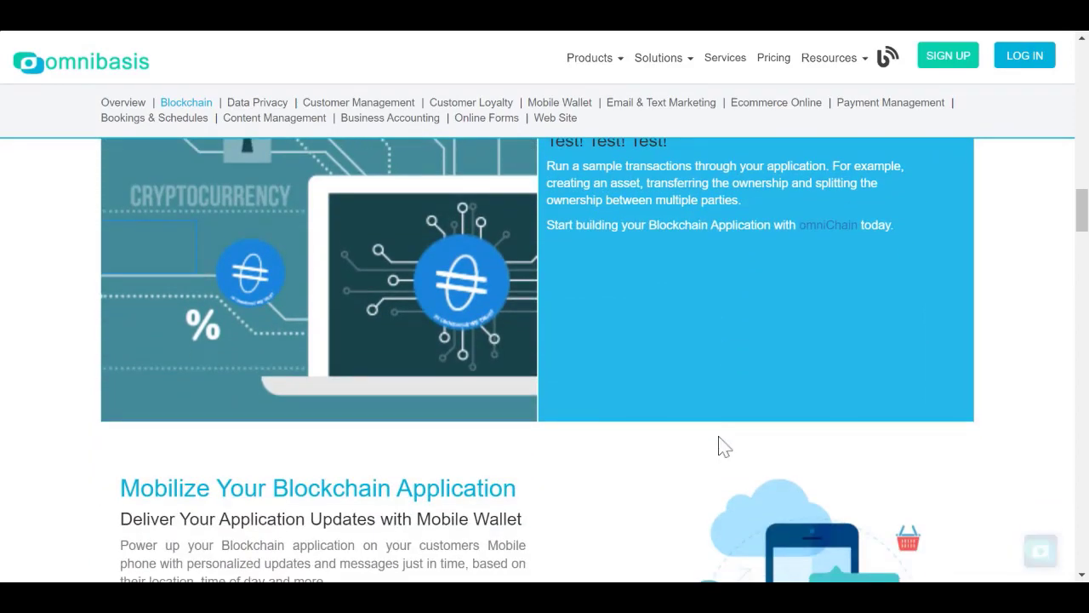
pyautogui.scroll(-3)
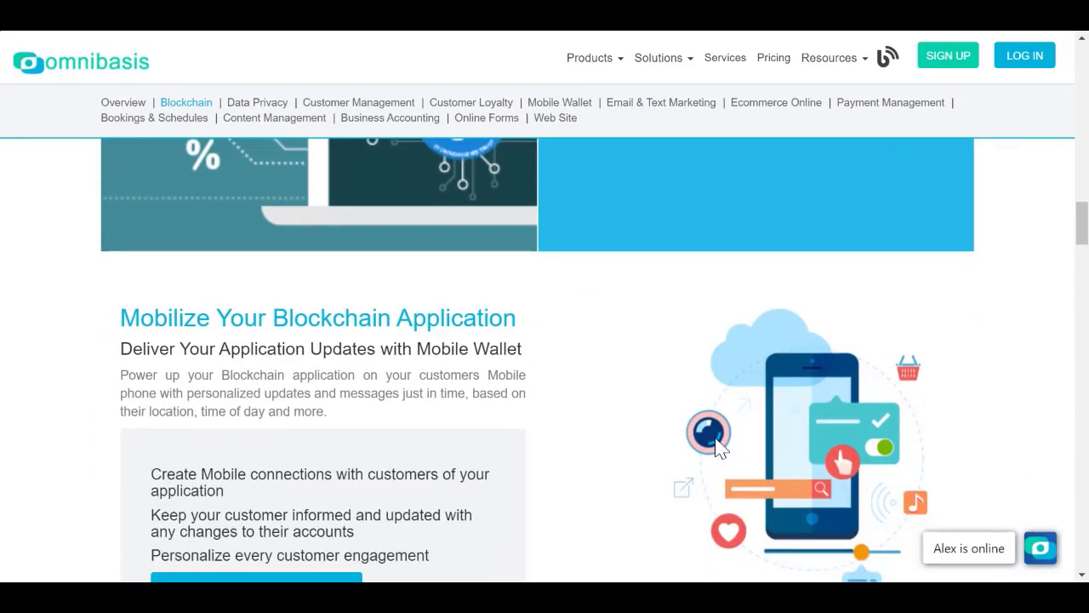
pyautogui.scroll(-3)
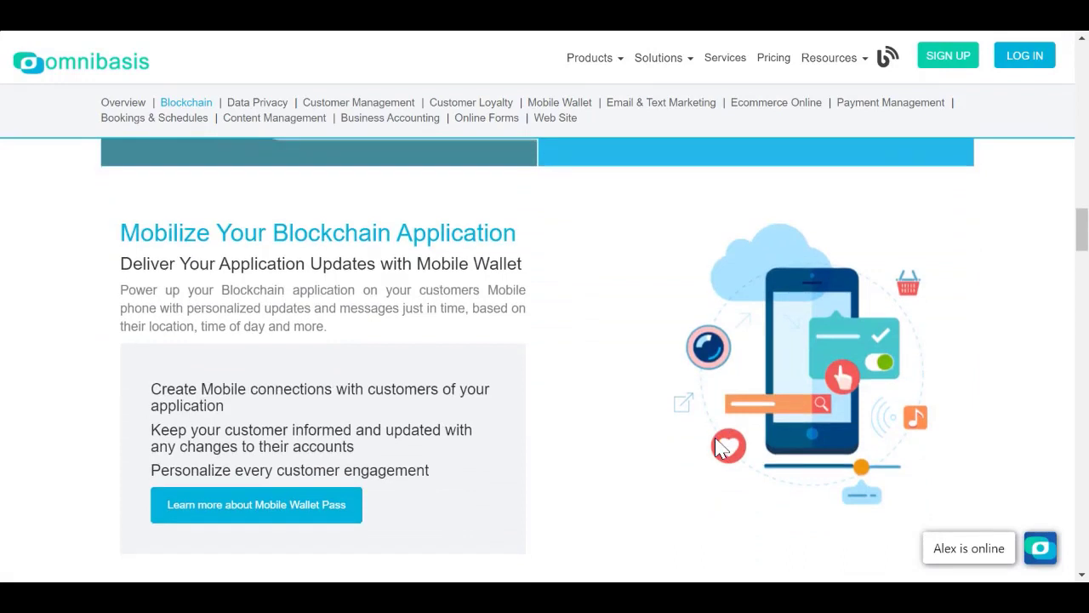
pyautogui.scroll(-3)
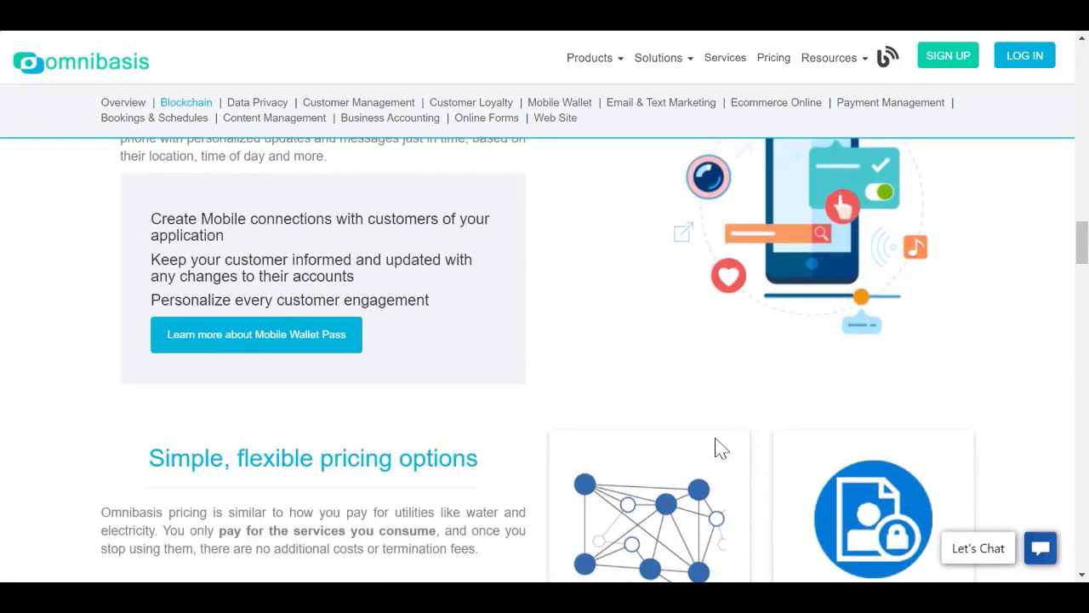
pyautogui.scroll(-3)
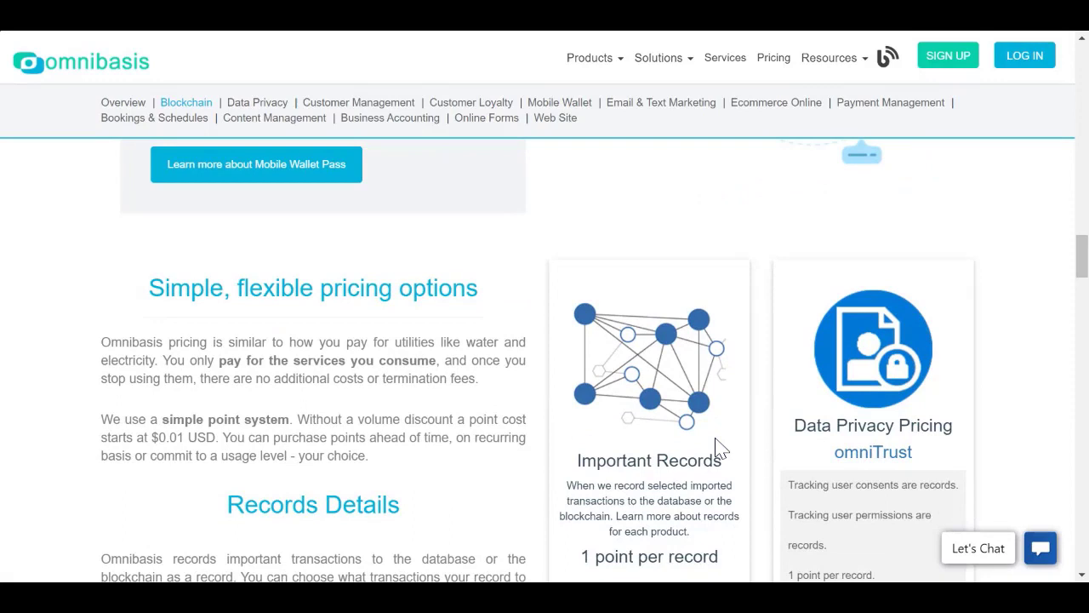
pyautogui.scroll(-3)
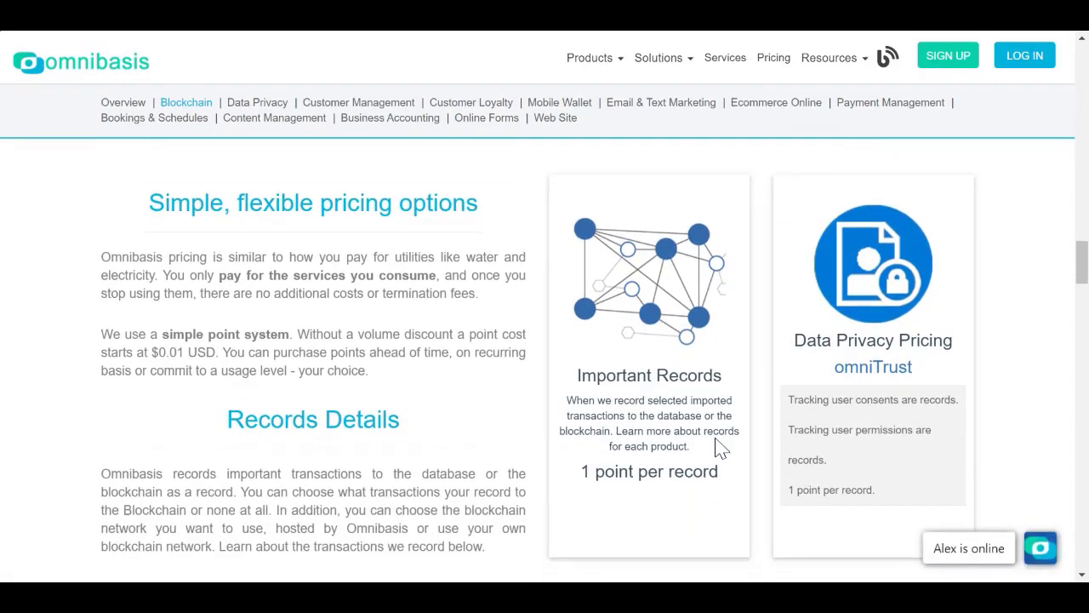
pyautogui.scroll(-3)
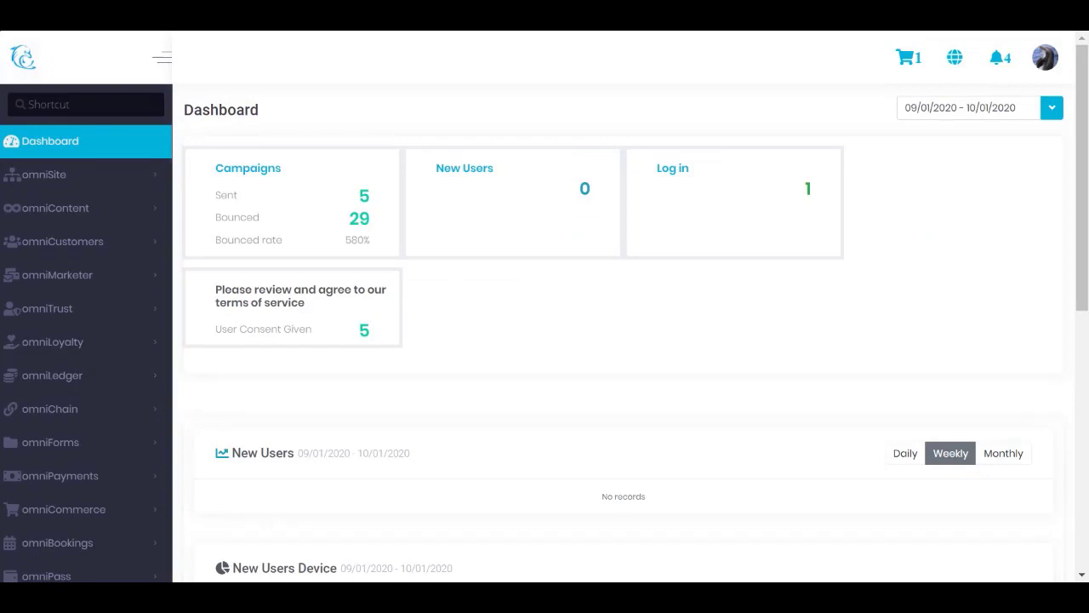
pyautogui.scroll(-3)
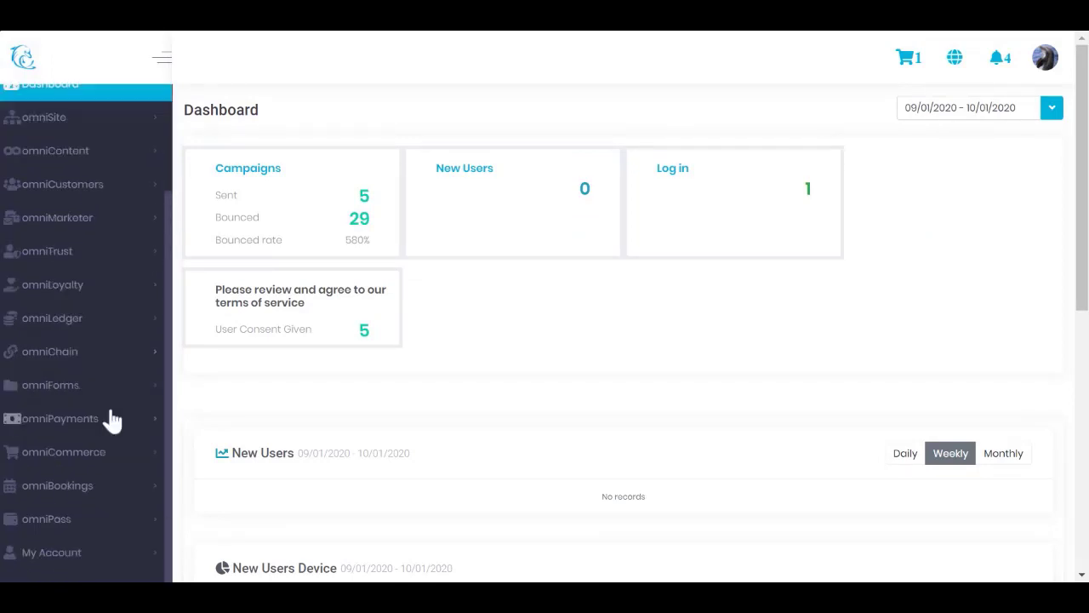
pyautogui.click(49, 351)
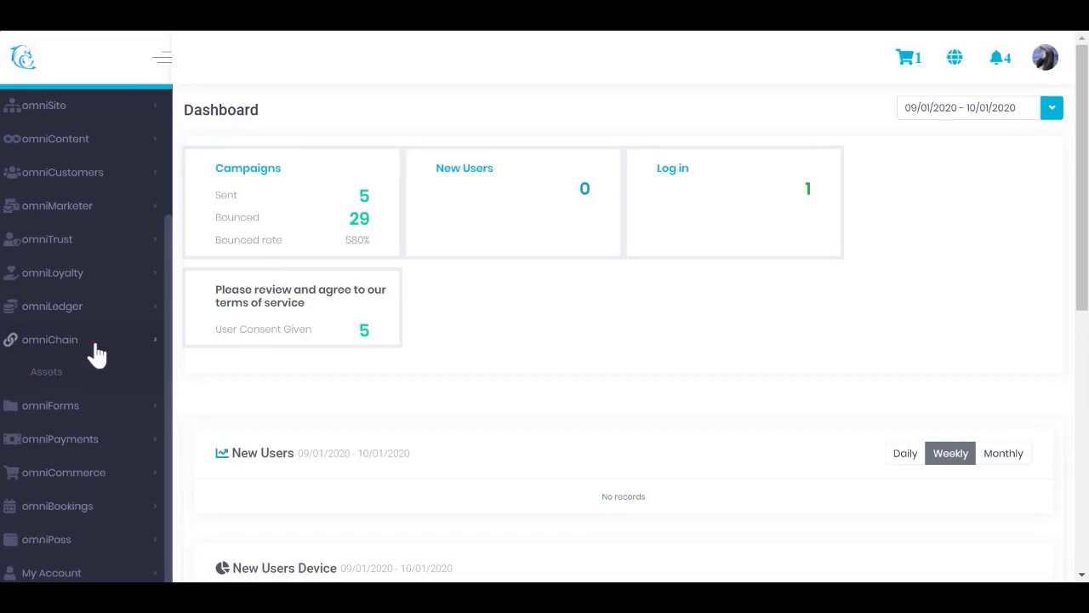
pyautogui.click(49, 338)
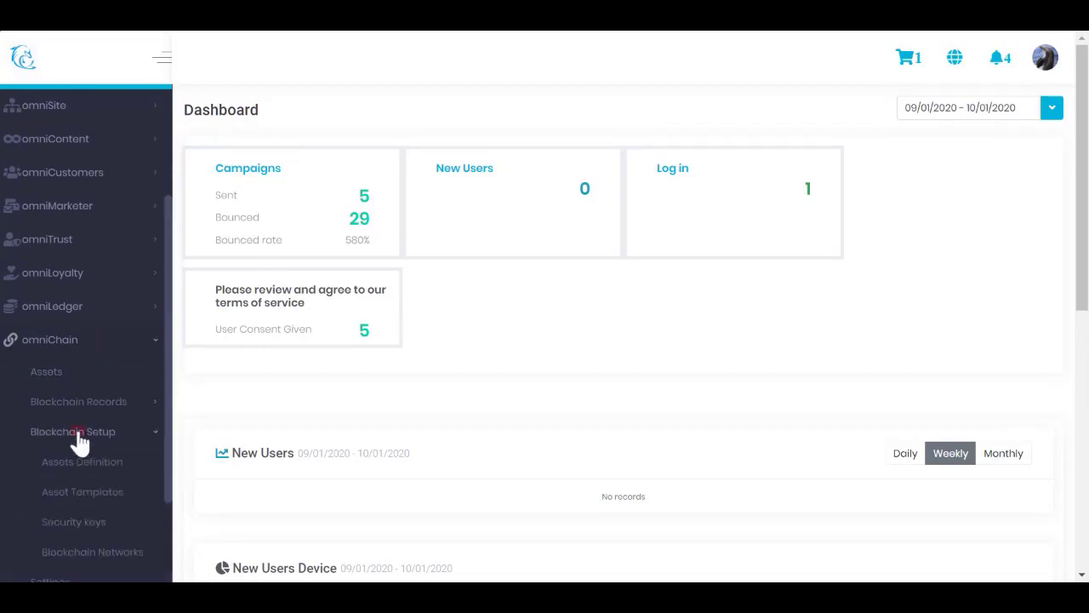
pyautogui.click(82, 461)
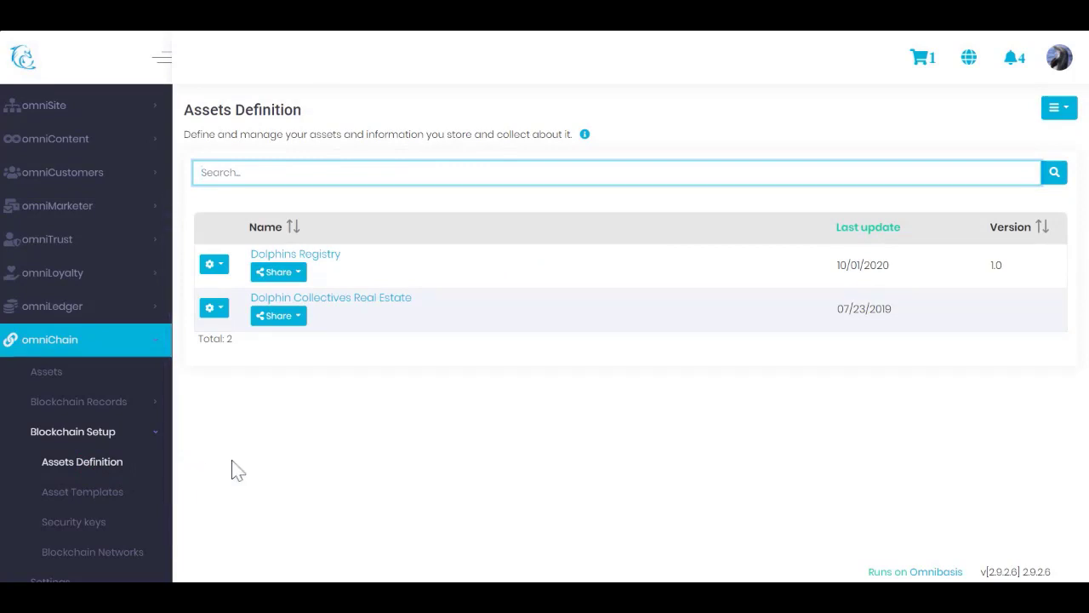
pyautogui.moveTo(251, 470)
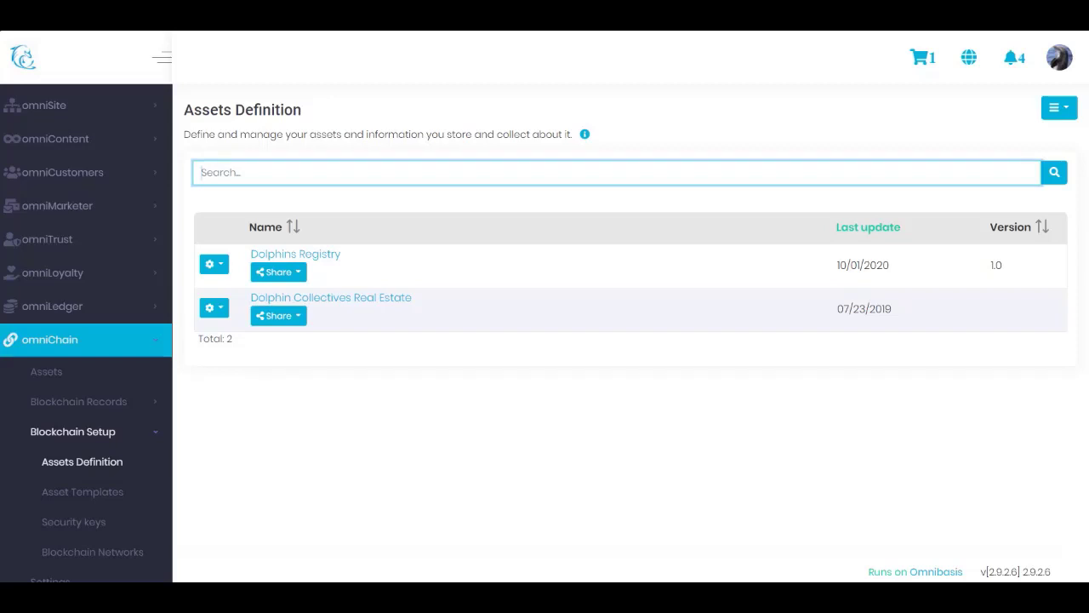
pyautogui.moveTo(306, 461)
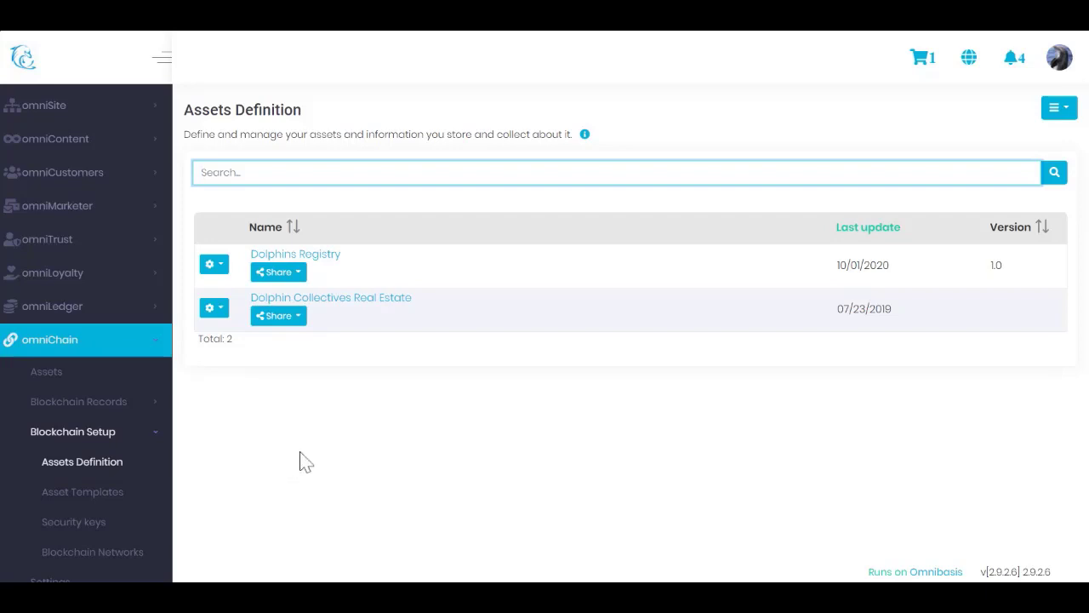
pyautogui.moveTo(367, 264)
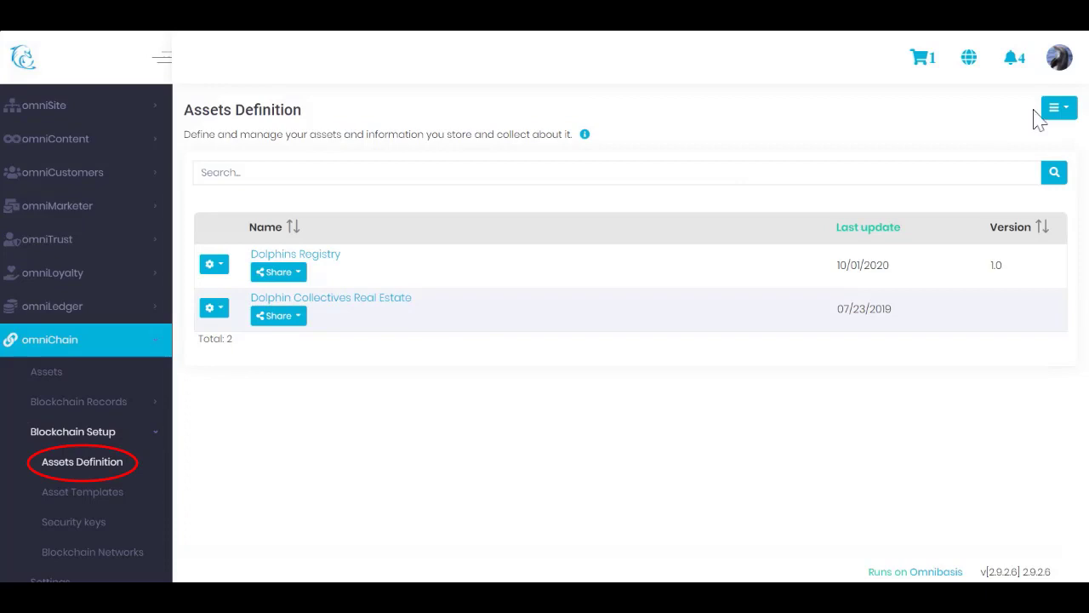
# Show the Dolphins Registry gear menu with Submit, Edit, Delete and View
pyautogui.click(1058, 107)
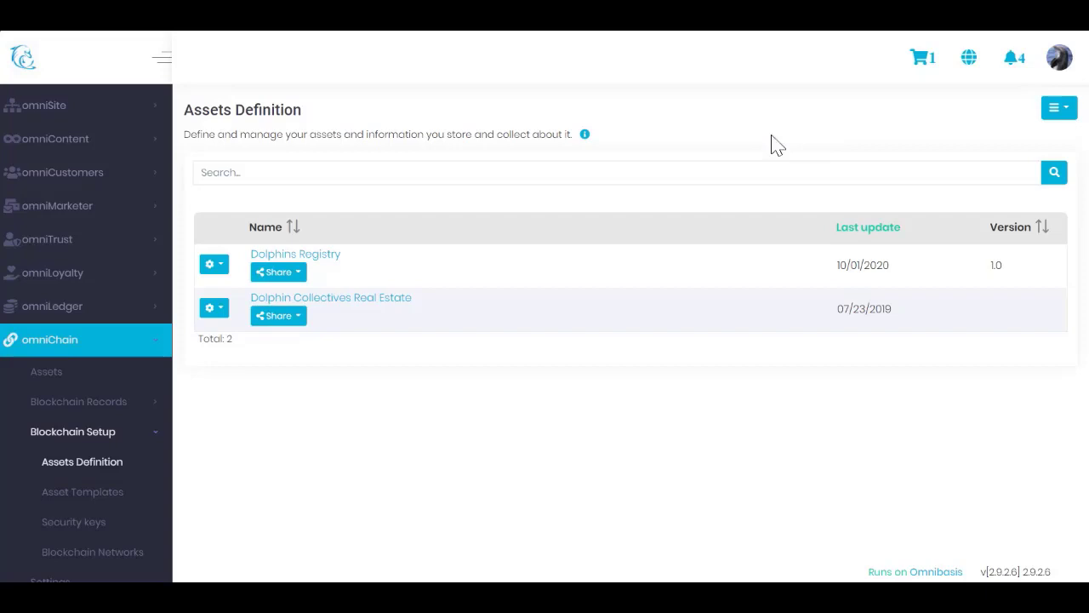
pyautogui.click(213, 263)
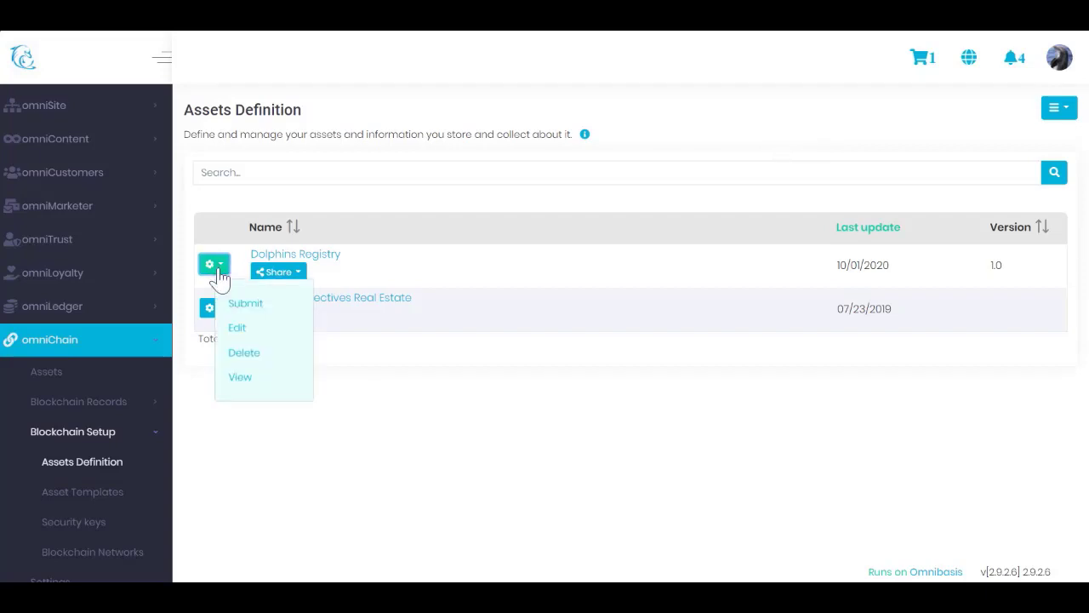
pyautogui.moveTo(246, 331)
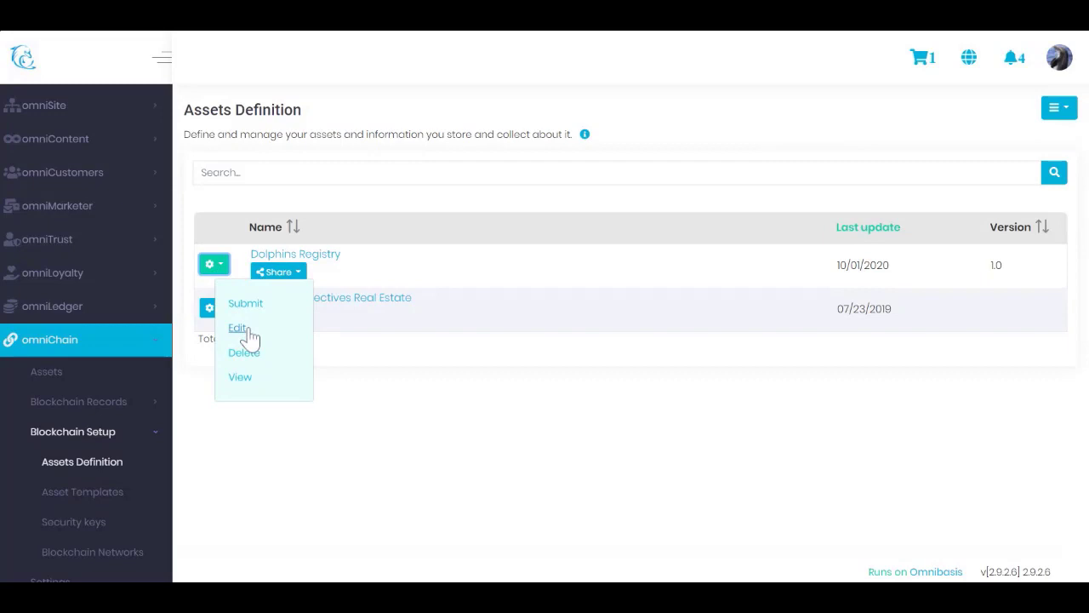
# Edit Dolphins Registry and review its name, version, display type, description and linking toggles
pyautogui.click(239, 327)
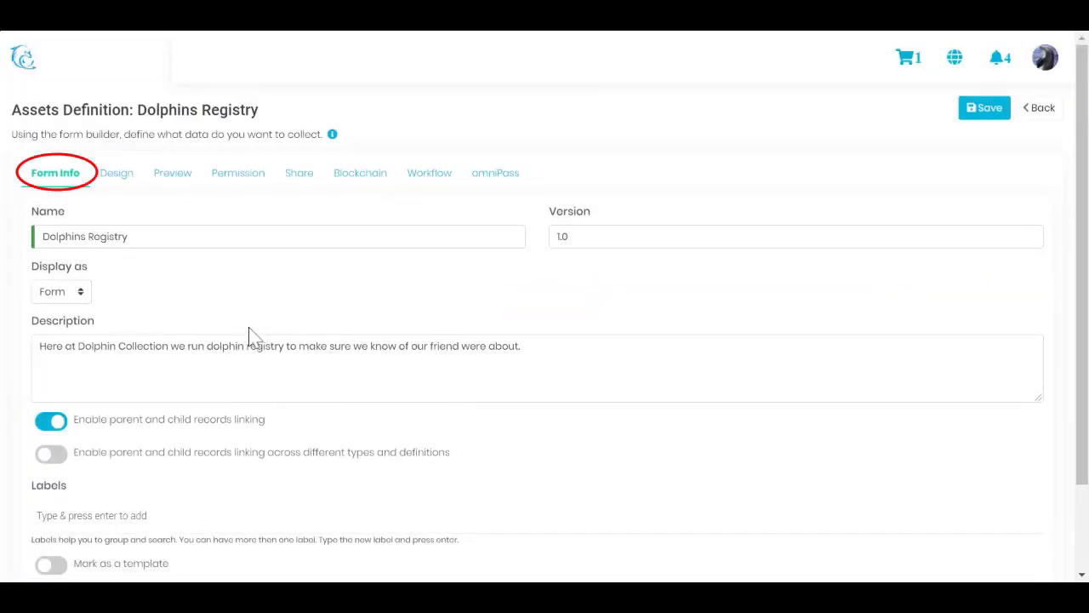
pyautogui.moveTo(338, 322)
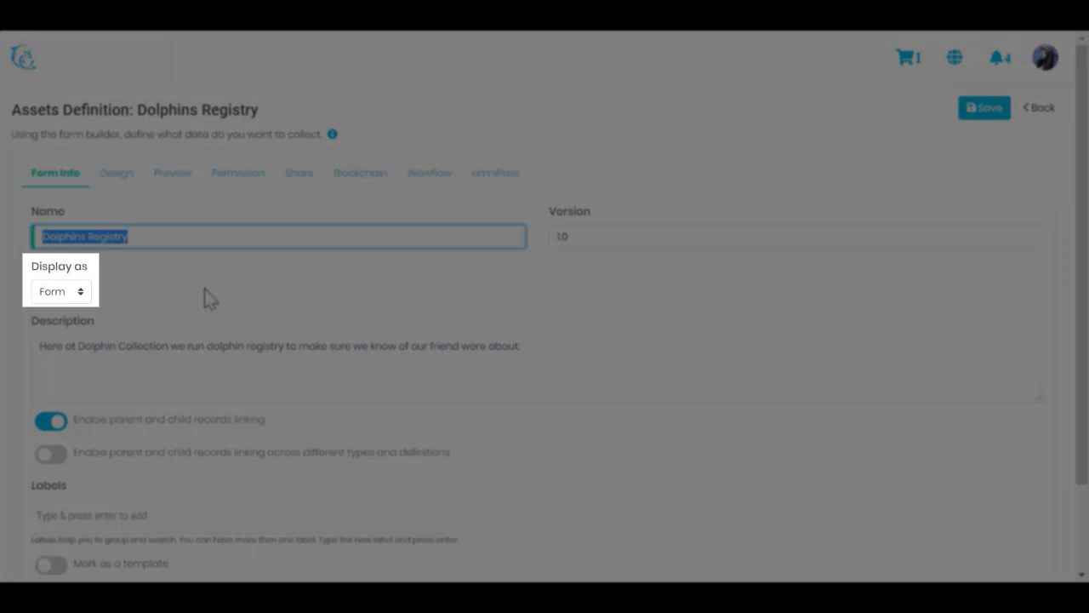
pyautogui.click(59, 291)
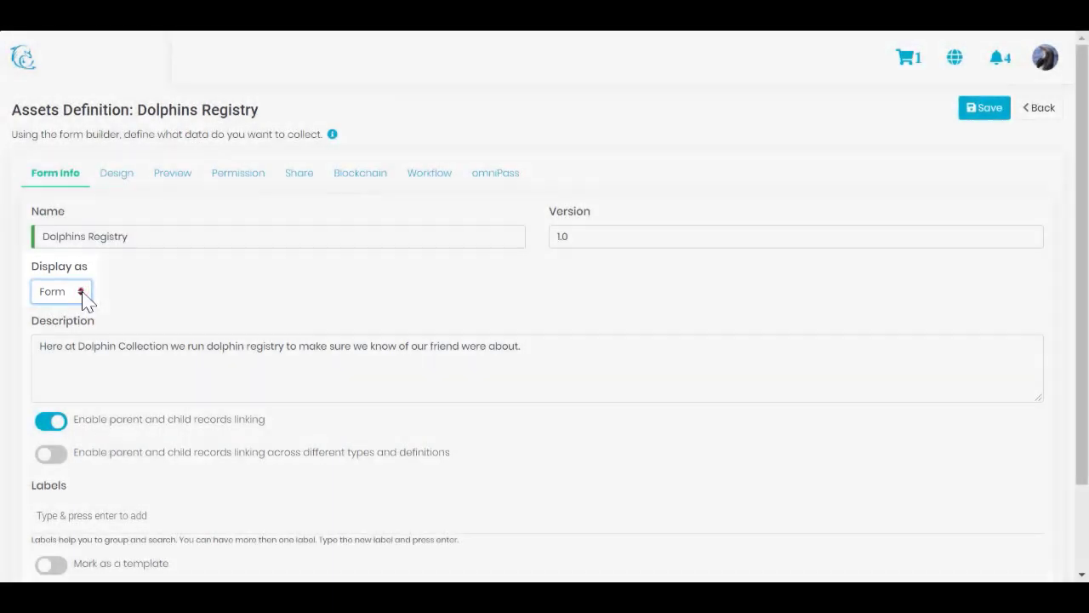
pyautogui.scroll(-3)
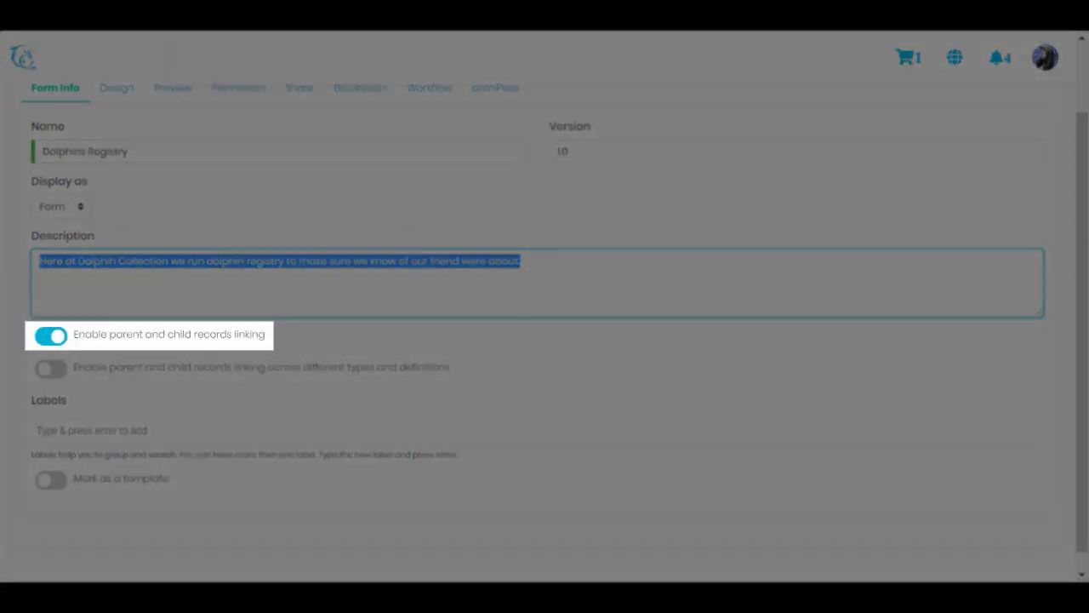
pyautogui.moveTo(311, 349)
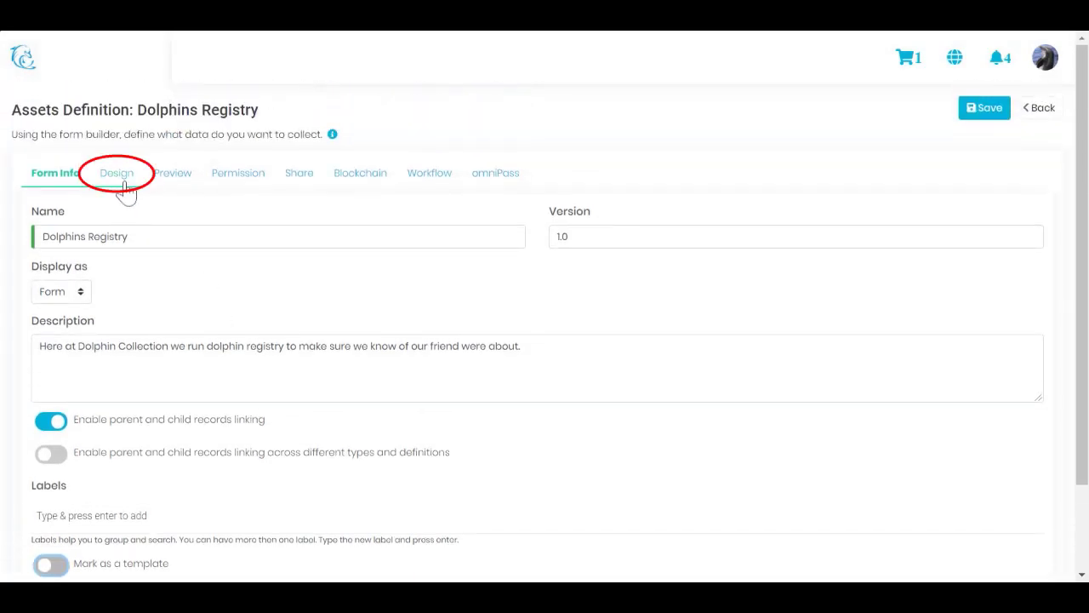
# Rename the Birthdate Date / Time field to 'Birth Date / Time', save, and preview the form
pyautogui.click(115, 173)
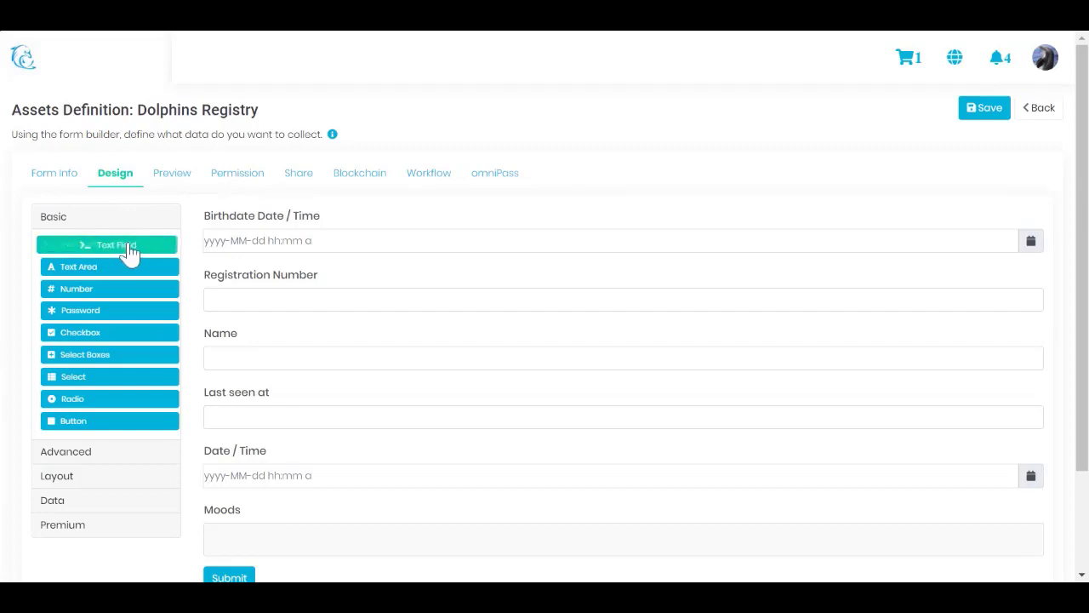
pyautogui.click(108, 245)
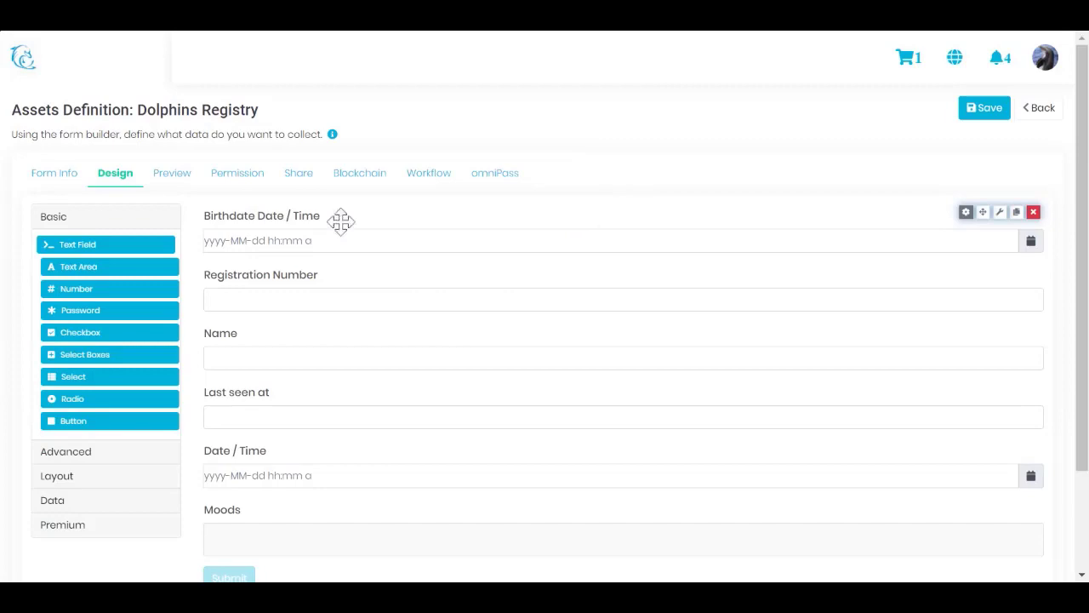
pyautogui.click(966, 211)
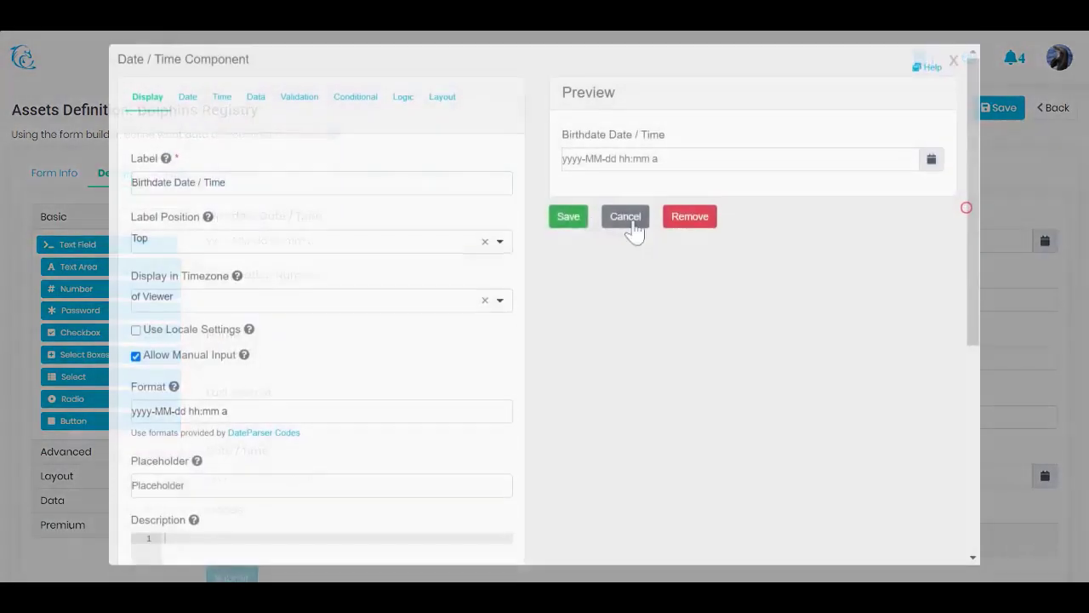
pyautogui.click(321, 184)
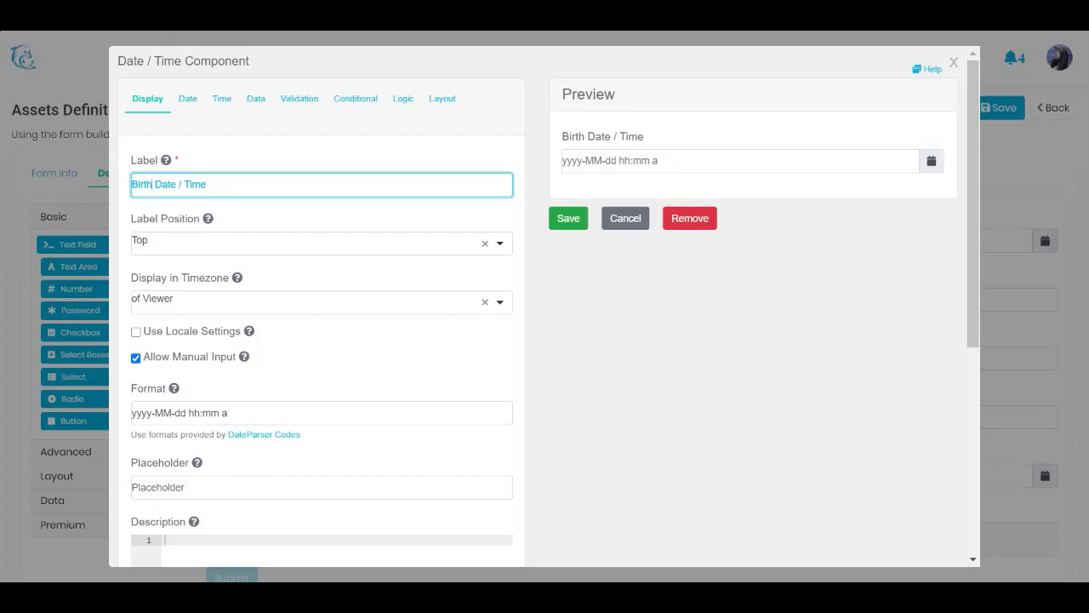
pyautogui.click(567, 218)
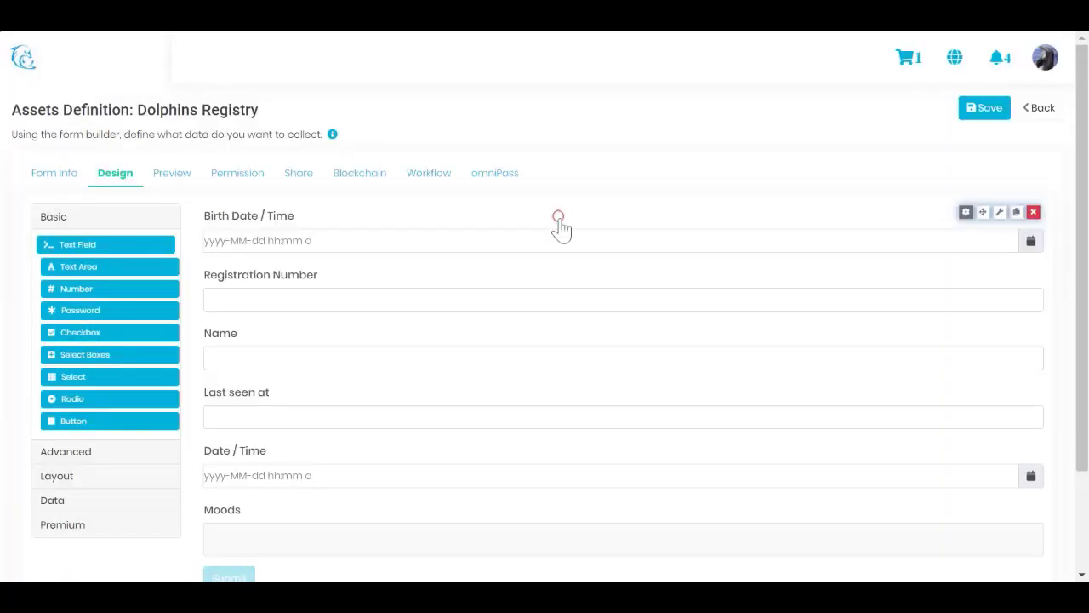
pyautogui.moveTo(984, 108)
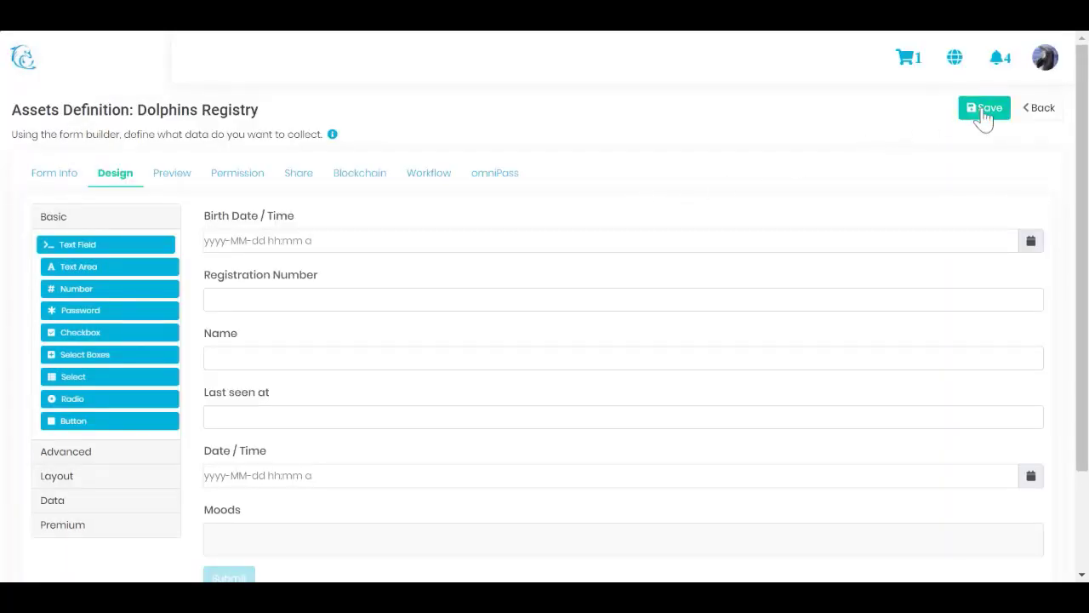
pyautogui.click(171, 173)
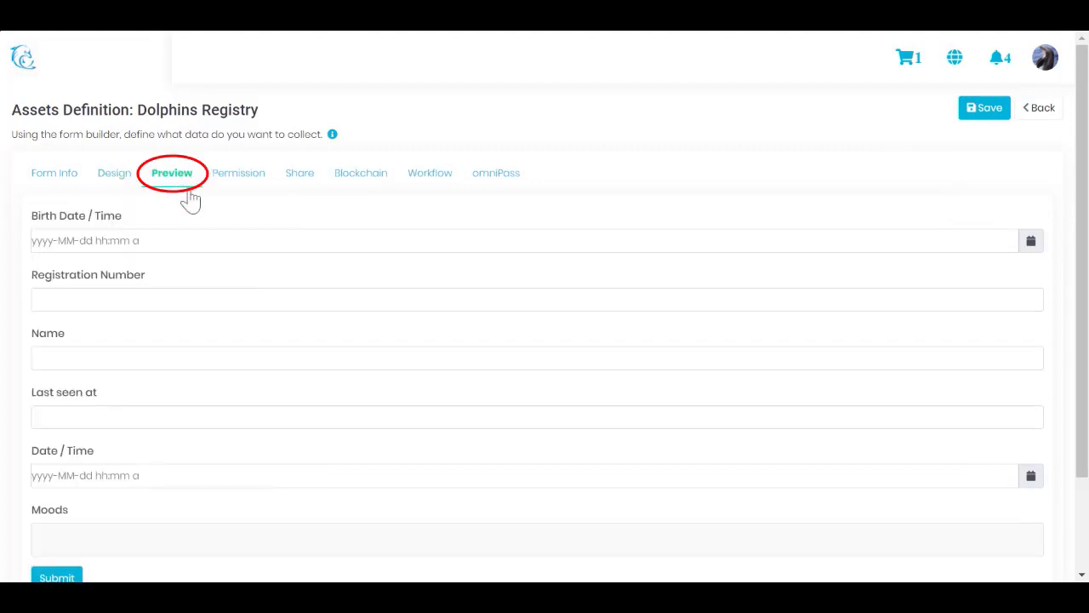
pyautogui.scroll(-3)
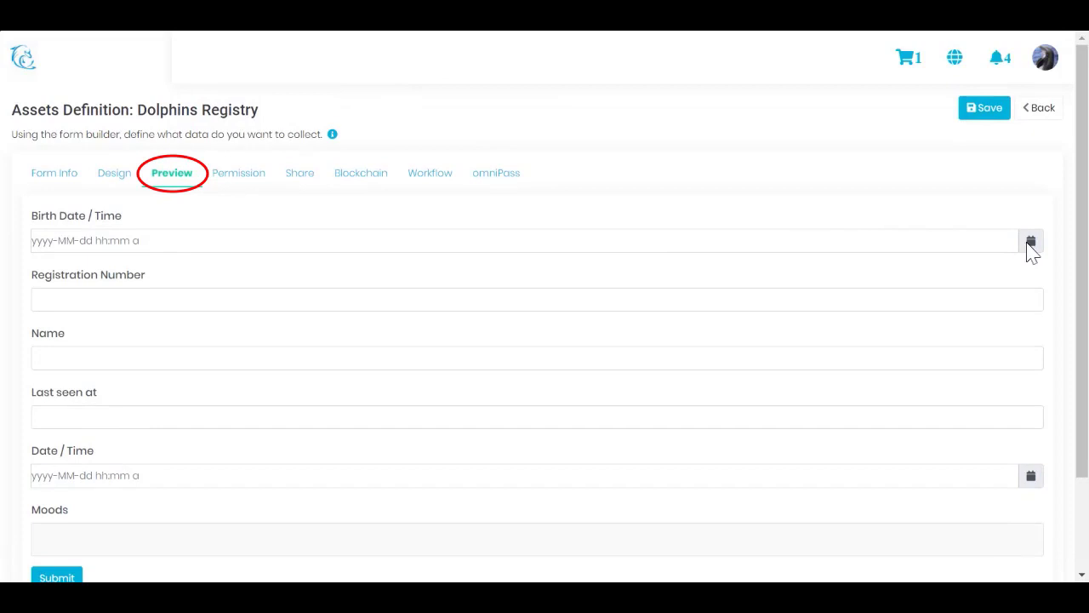
# Try the manager role, update and owner-navigation toggles, restoring them with no roles required
pyautogui.click(238, 173)
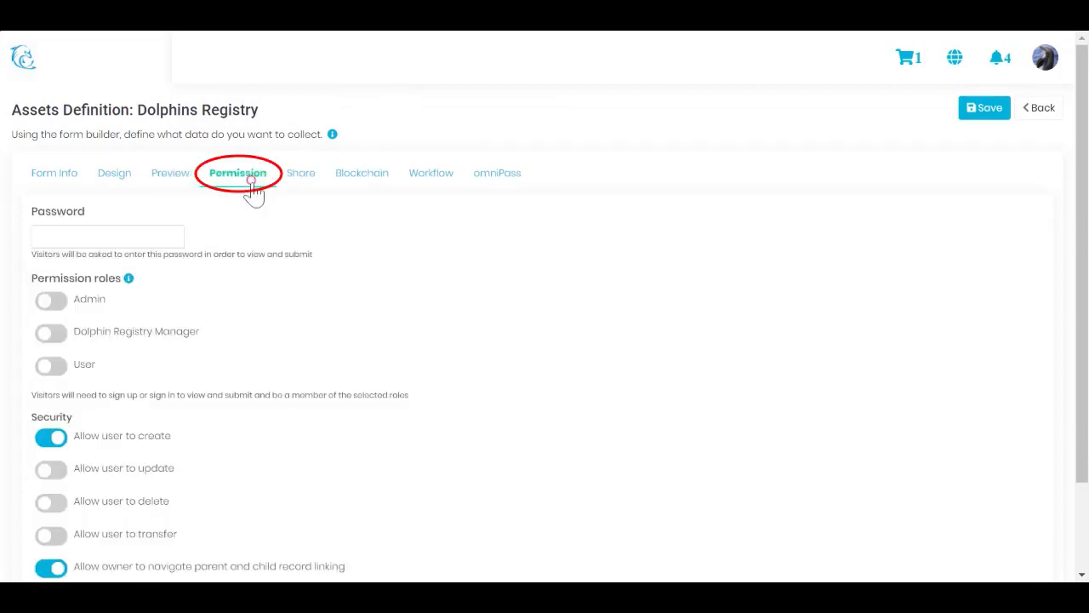
pyautogui.moveTo(271, 219)
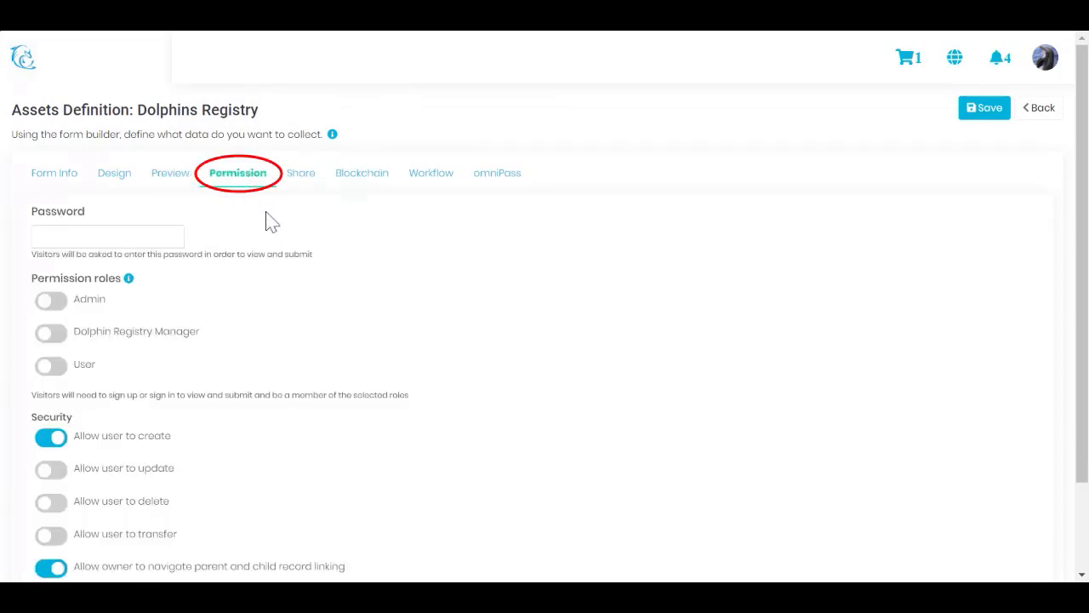
pyautogui.scroll(-3)
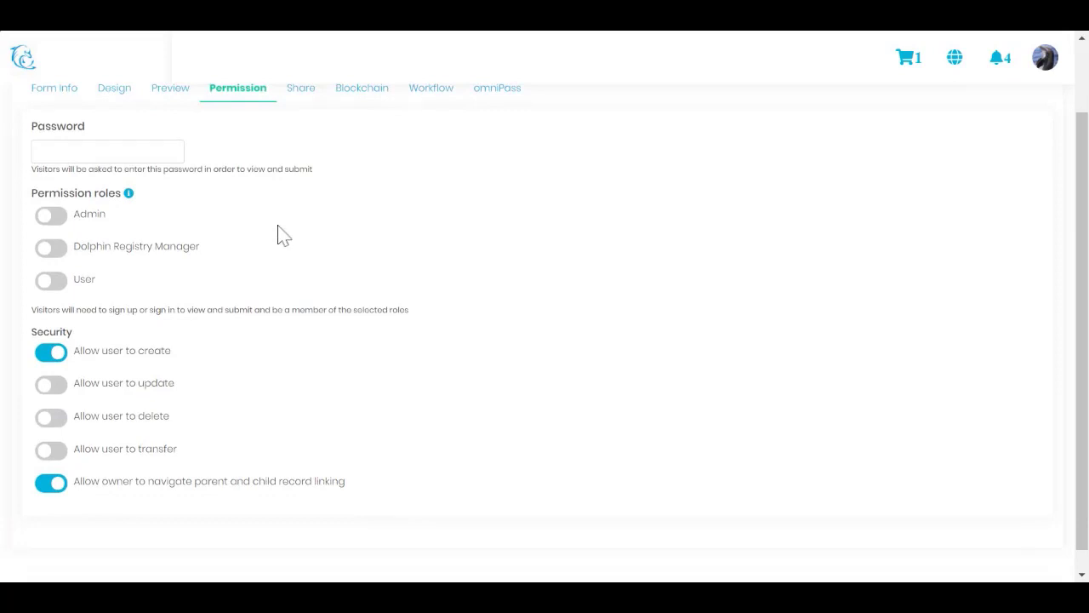
pyautogui.click(107, 151)
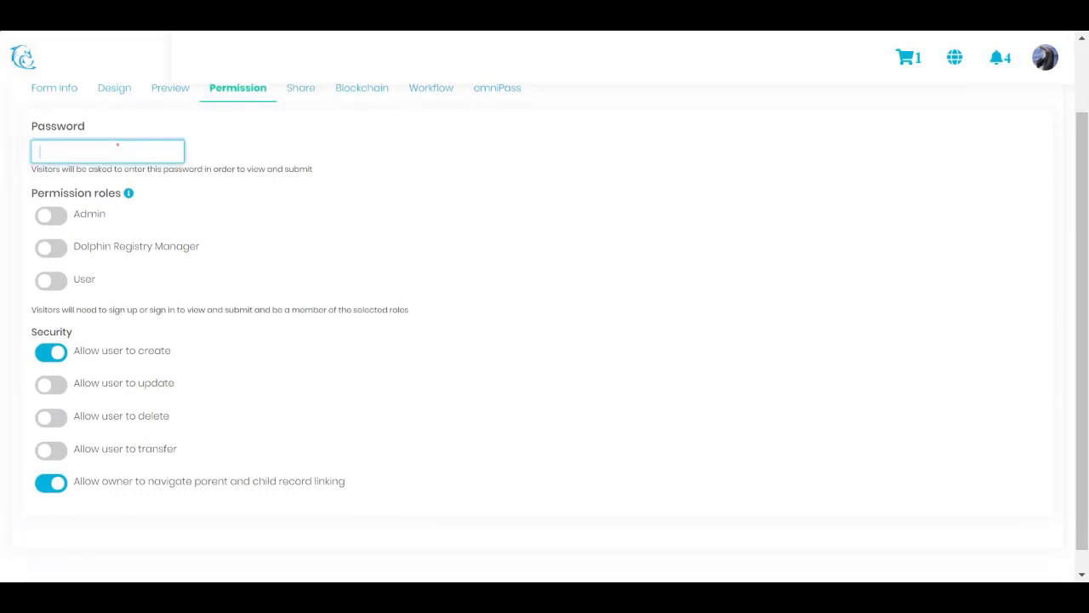
pyautogui.moveTo(198, 213)
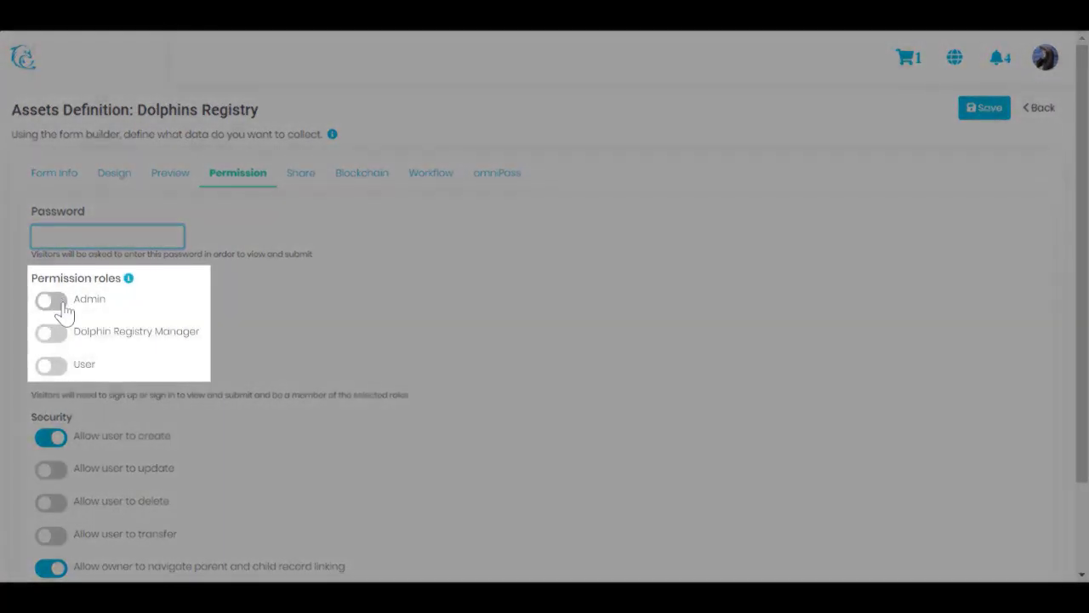
pyautogui.click(50, 331)
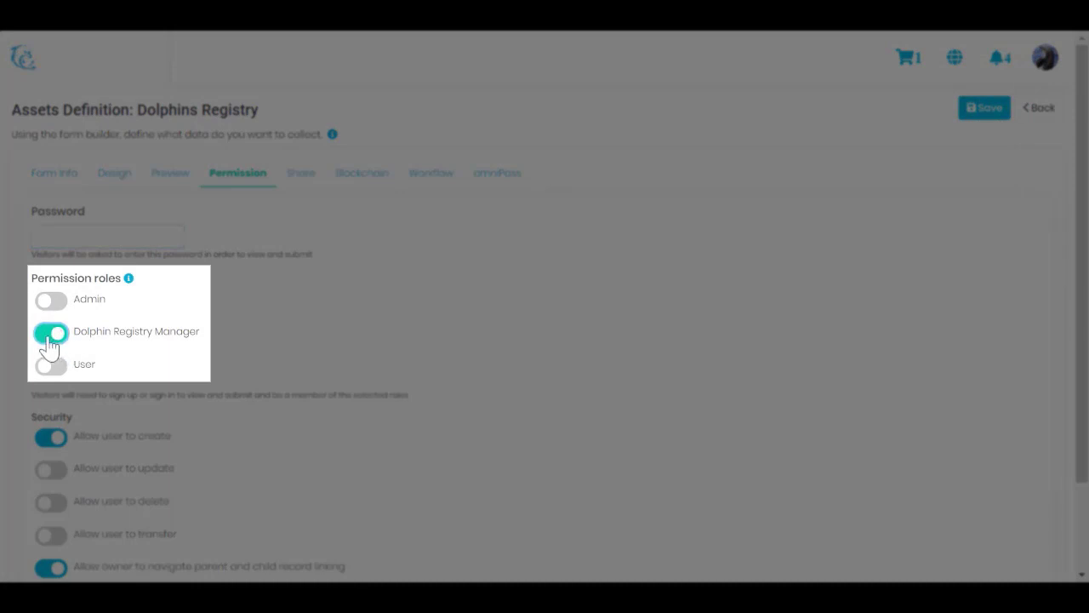
pyautogui.click(51, 332)
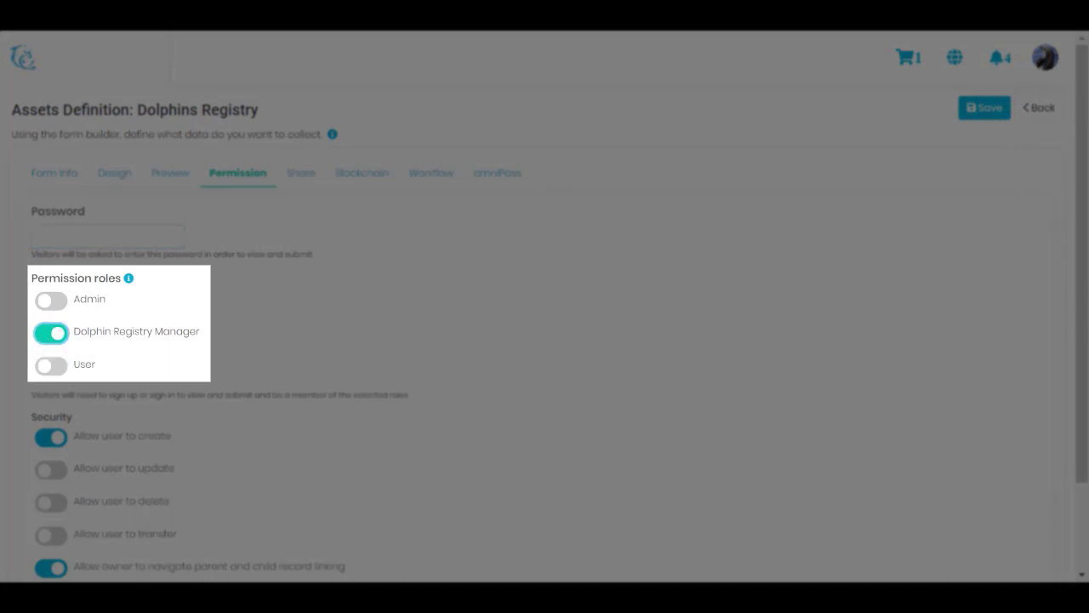
pyautogui.click(50, 331)
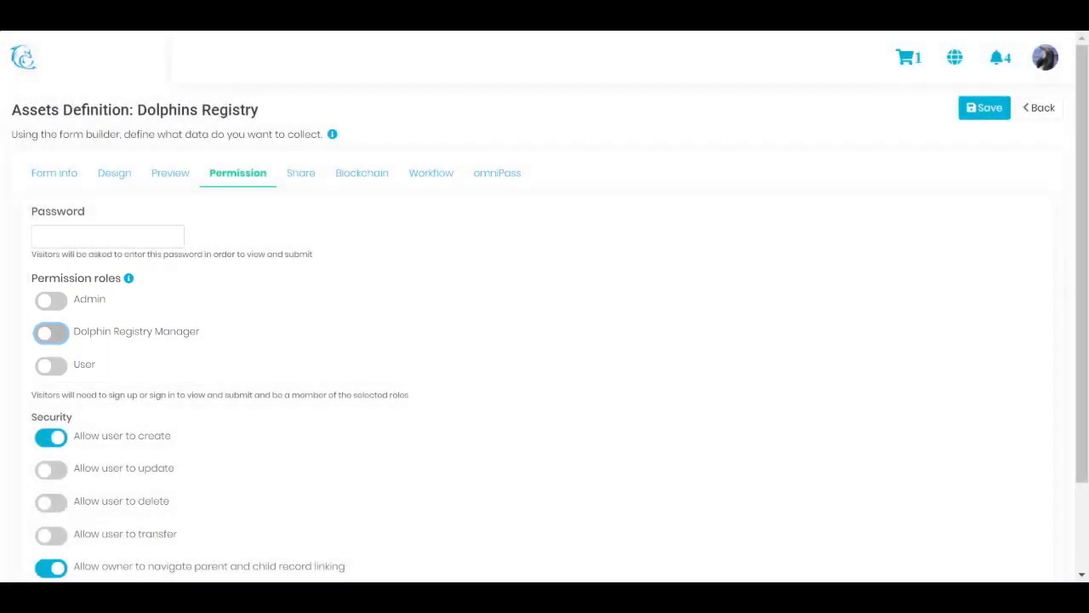
pyautogui.scroll(-3)
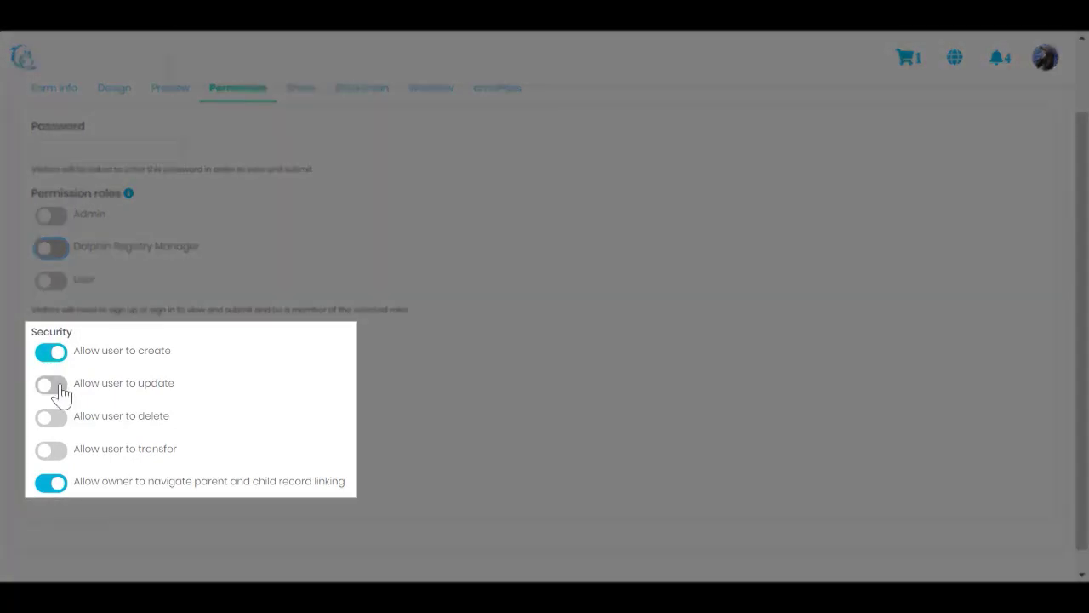
pyautogui.click(50, 384)
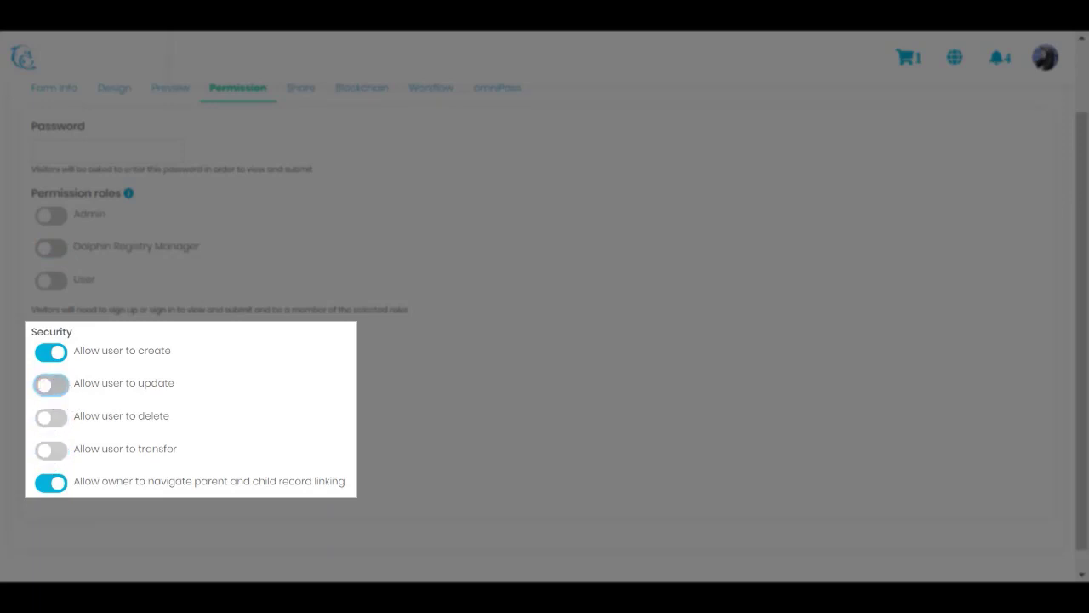
pyautogui.moveTo(111, 400)
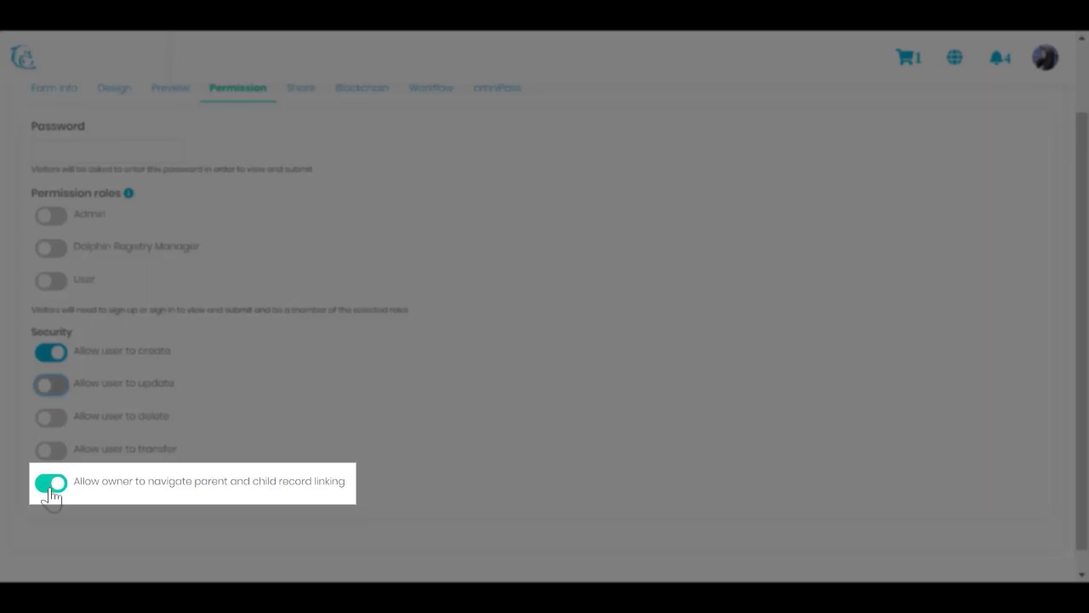
pyautogui.click(50, 483)
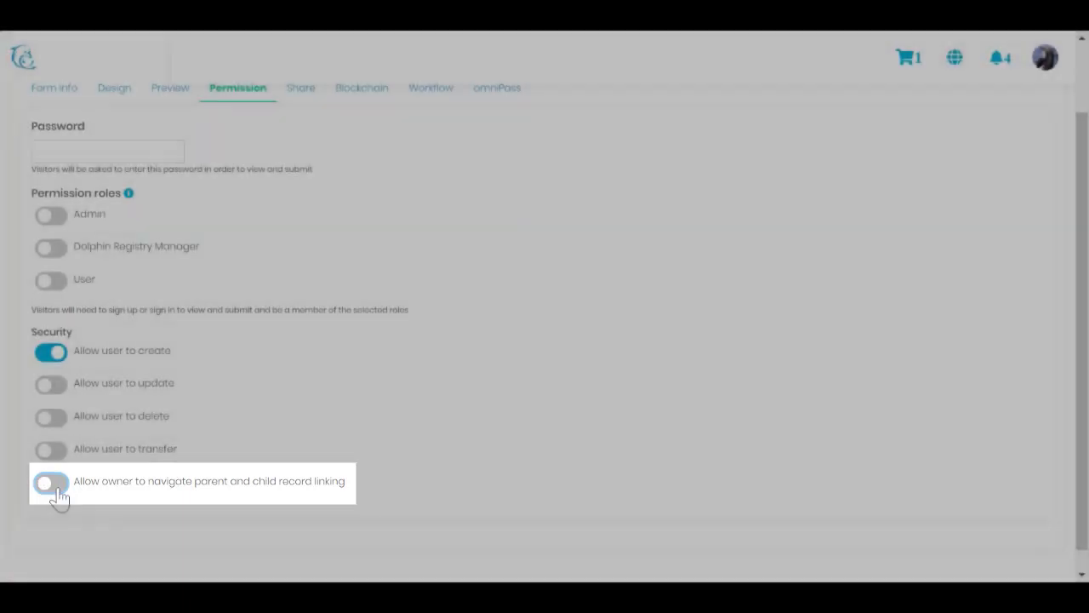
pyautogui.click(49, 481)
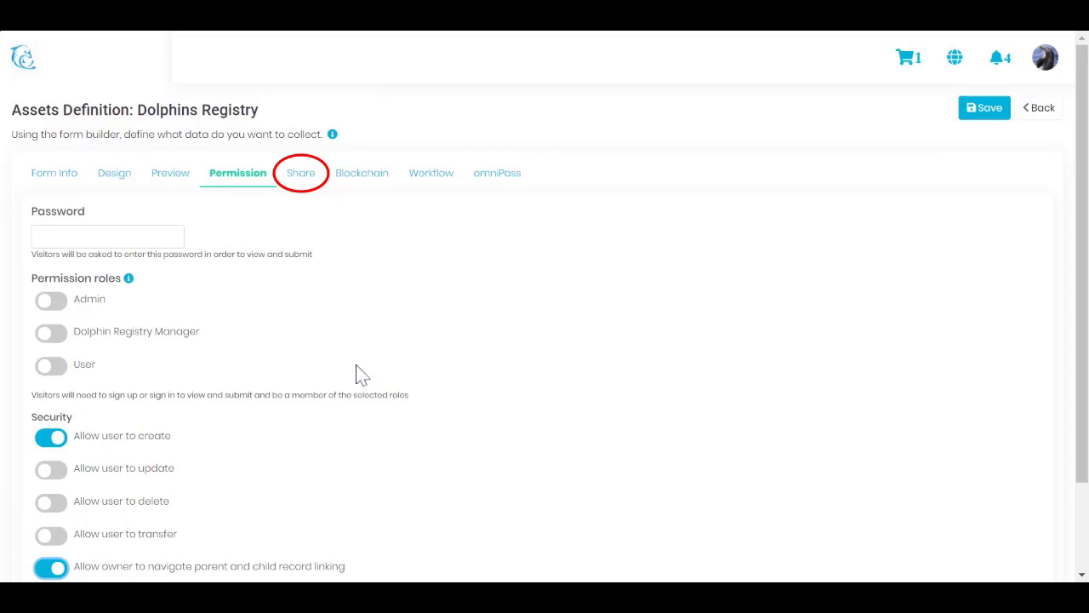
# Enable Facebook, Twitter, email and SMS sharing for registry entries, leaving Pinterest off
pyautogui.click(300, 173)
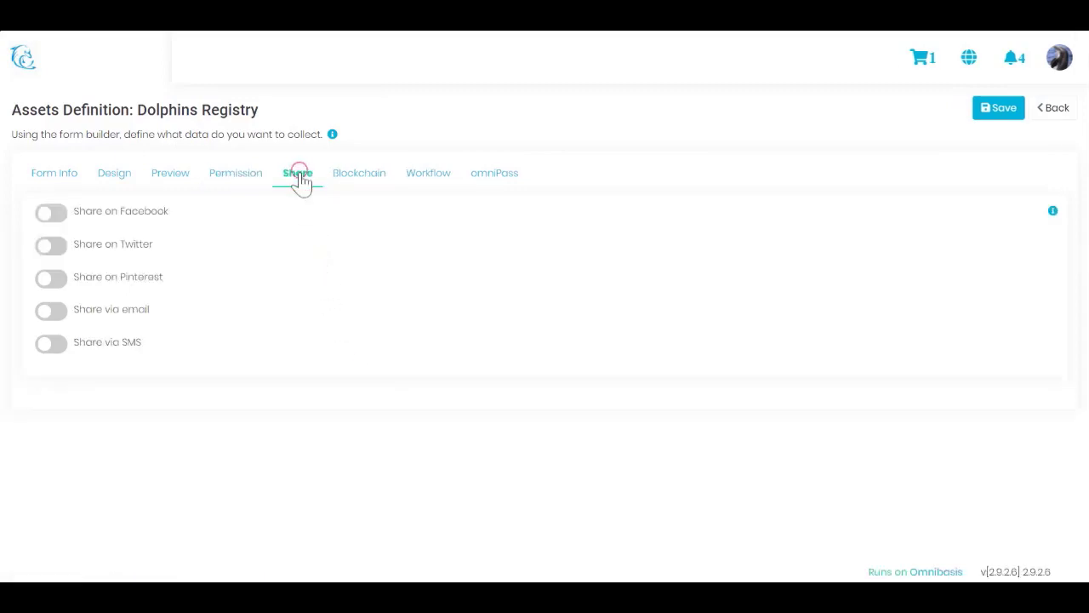
pyautogui.click(297, 173)
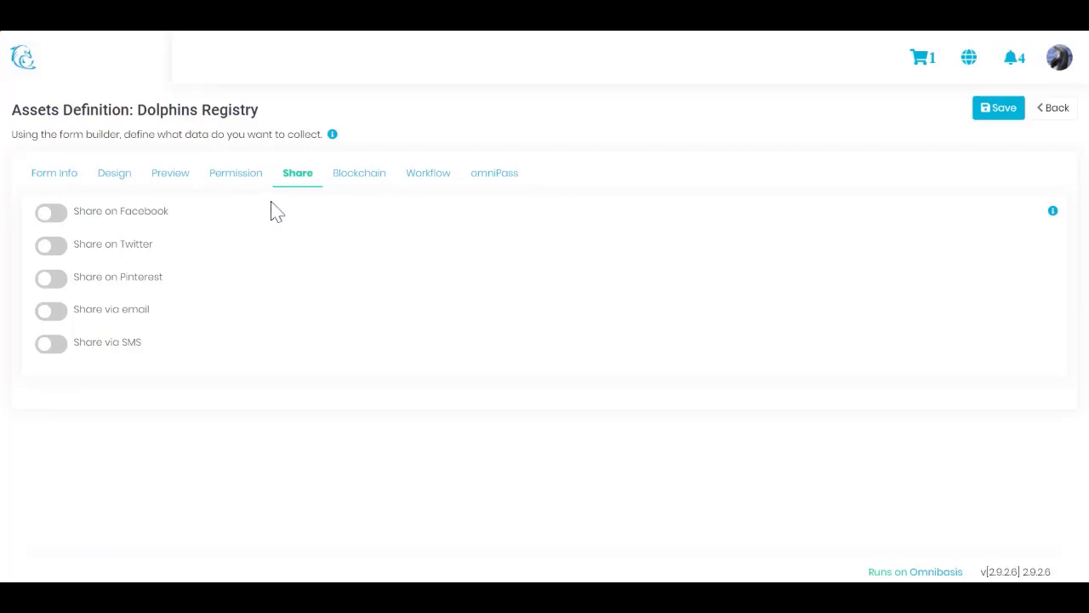
pyautogui.moveTo(272, 220)
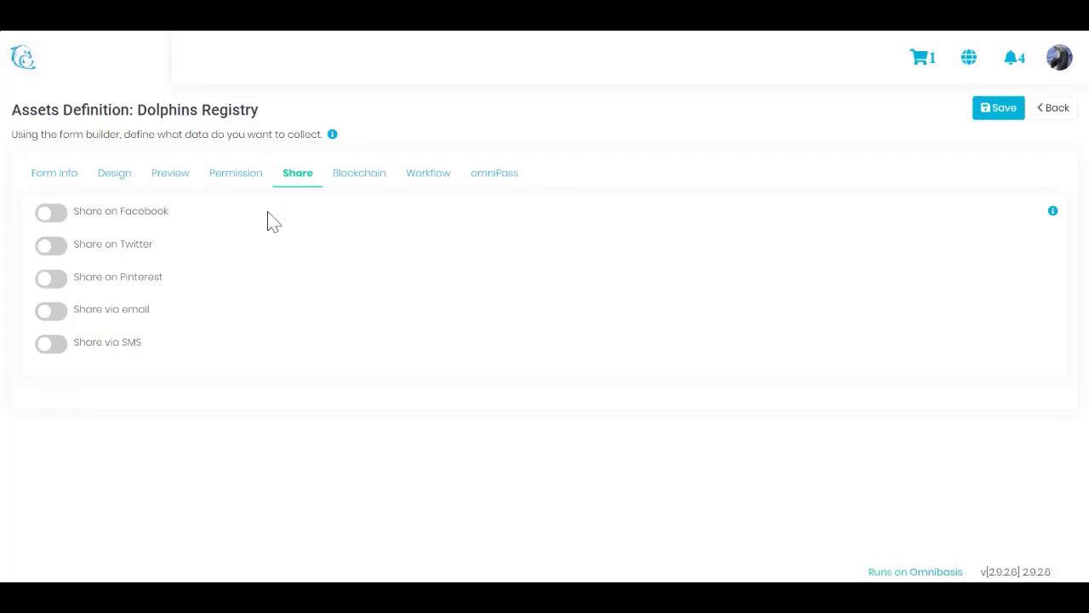
pyautogui.moveTo(205, 246)
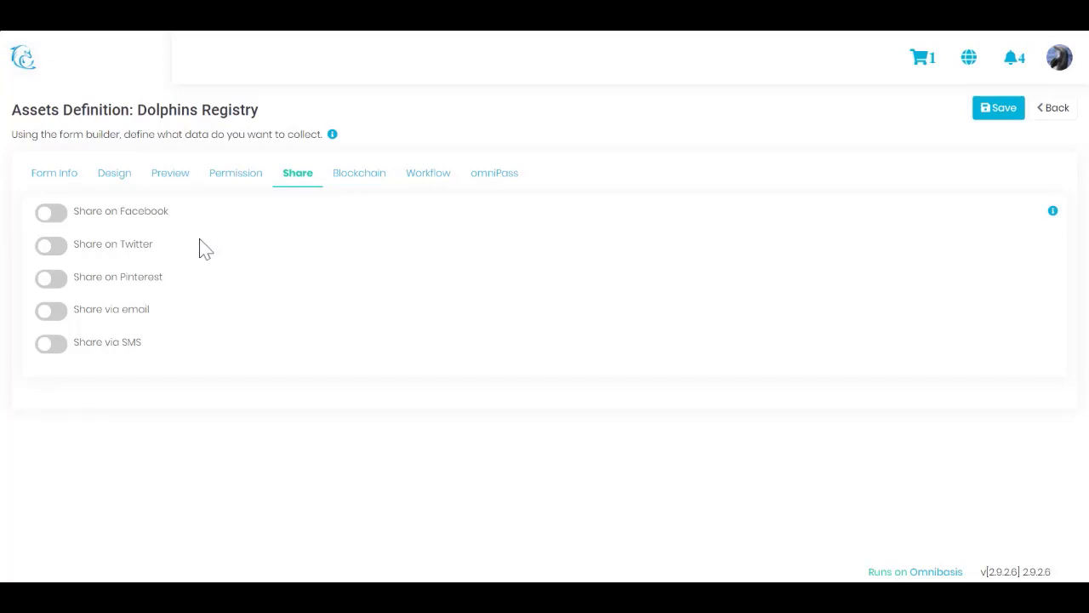
pyautogui.click(51, 212)
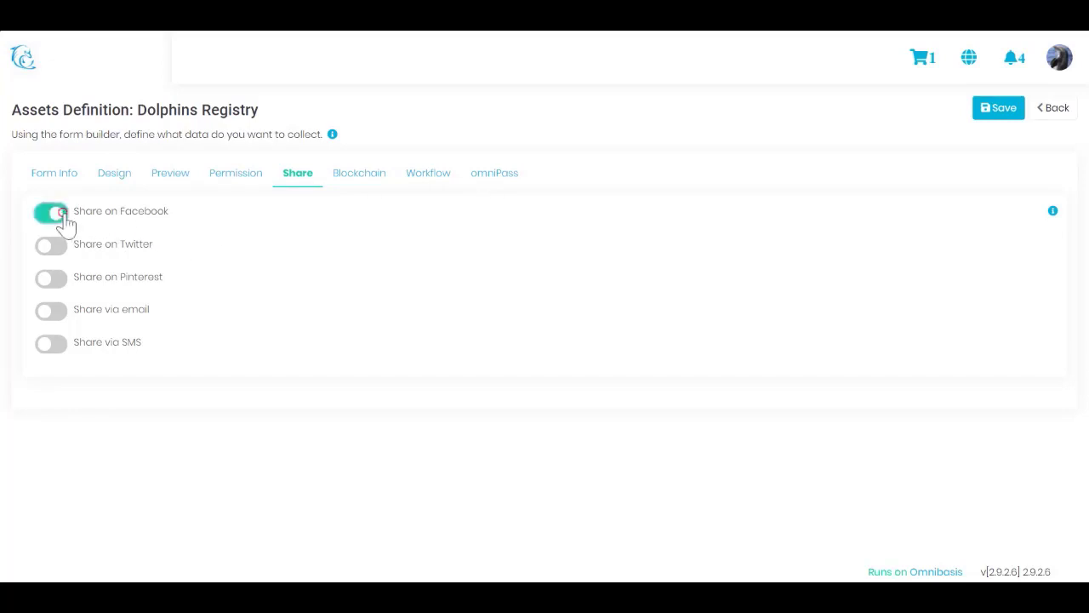
pyautogui.click(50, 244)
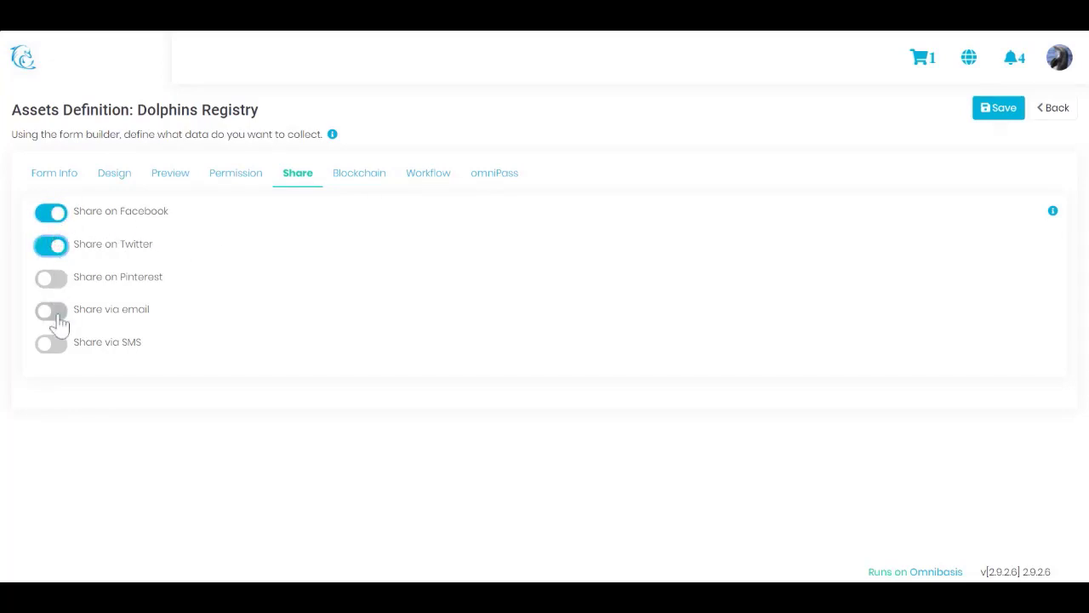
pyautogui.click(50, 309)
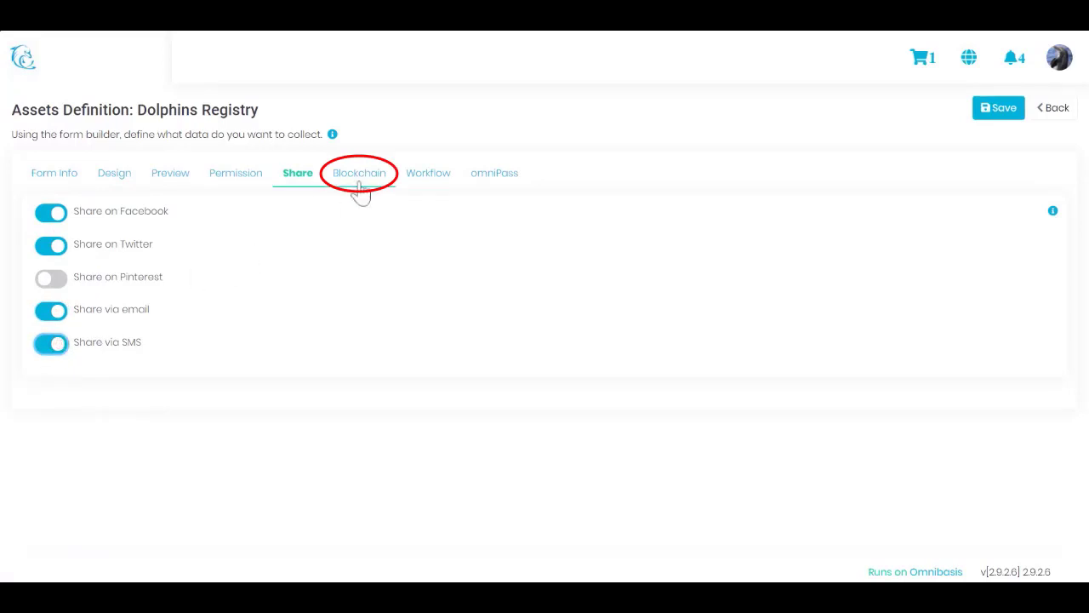
# Review the Blockchain tab's default network and toggle Encrypt data on, then back off
pyautogui.click(359, 173)
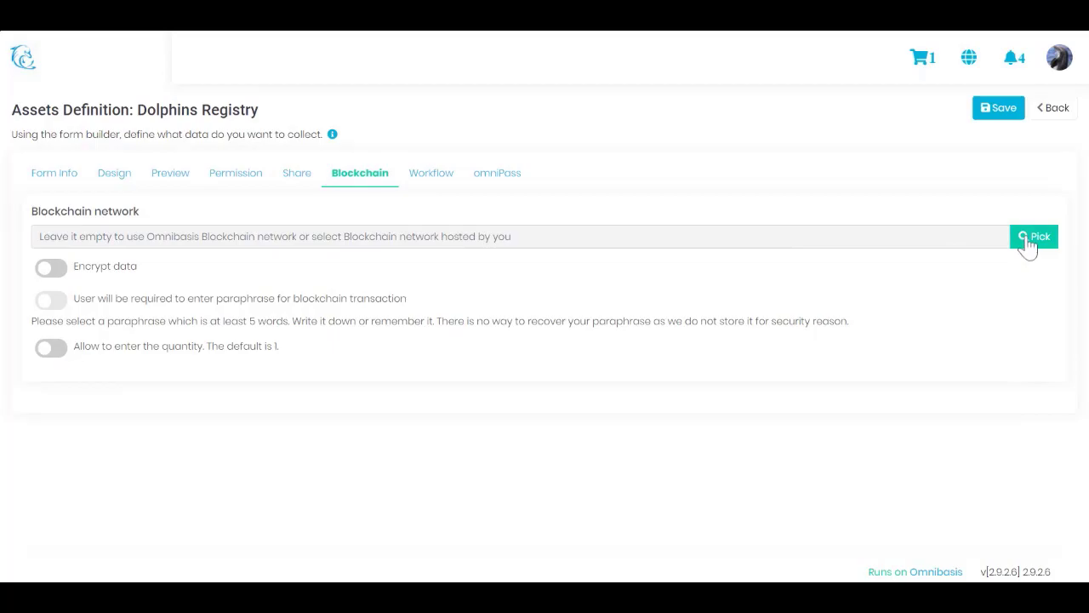
pyautogui.click(1034, 235)
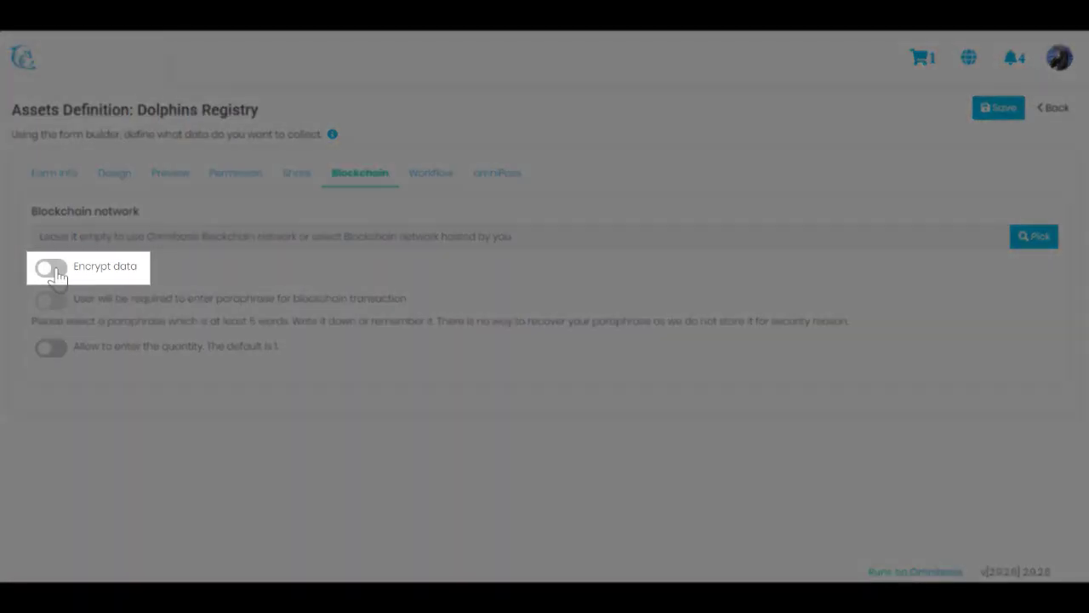
pyautogui.click(50, 268)
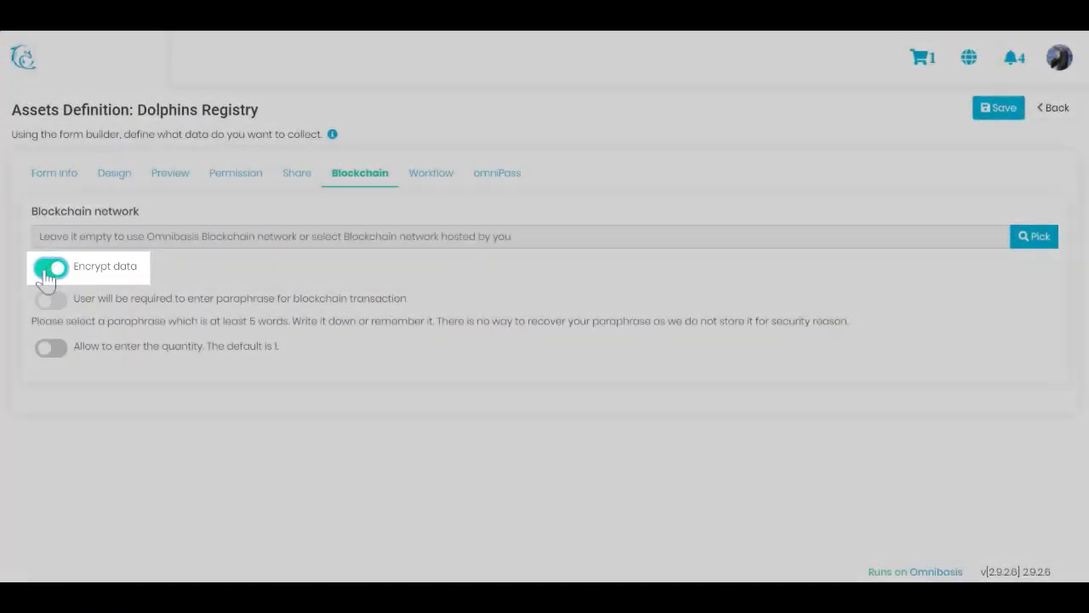
pyautogui.click(50, 266)
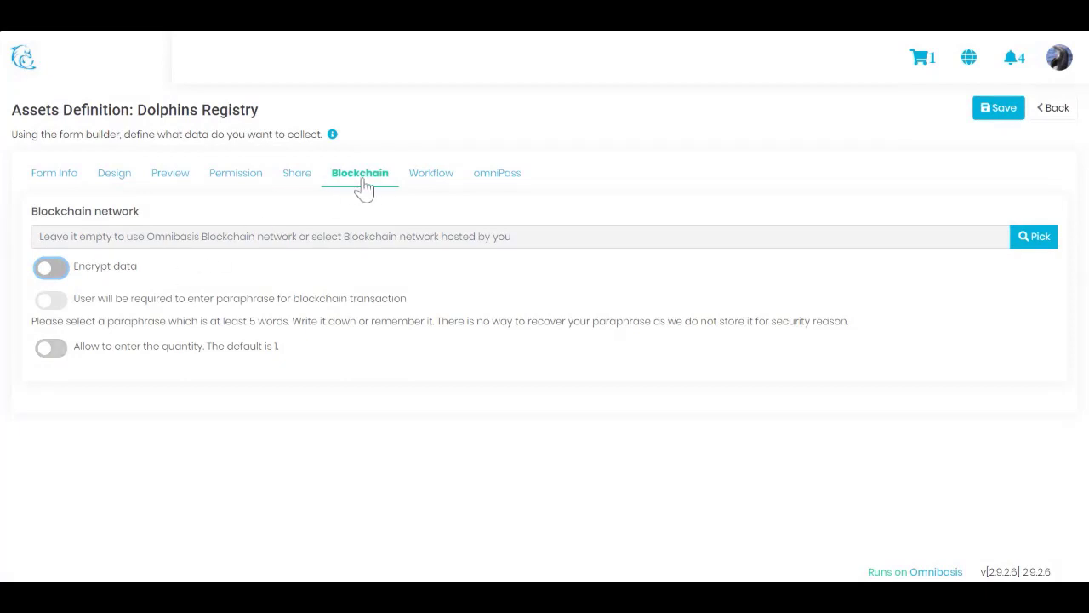
# Review the Workflow tab's notification email, empty phone number and thank-you message
pyautogui.click(428, 173)
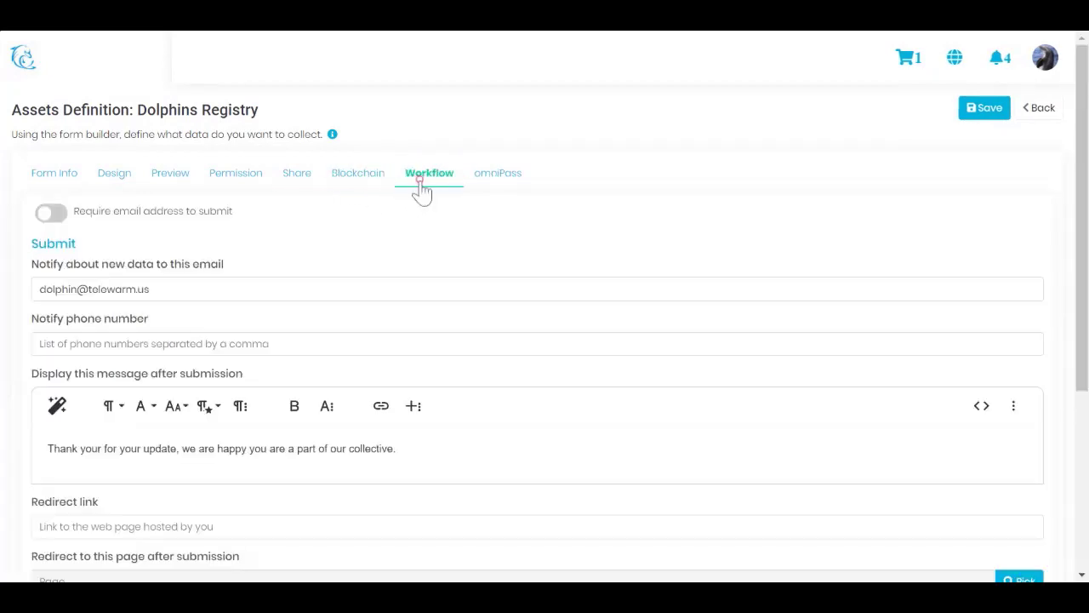
pyautogui.moveTo(451, 250)
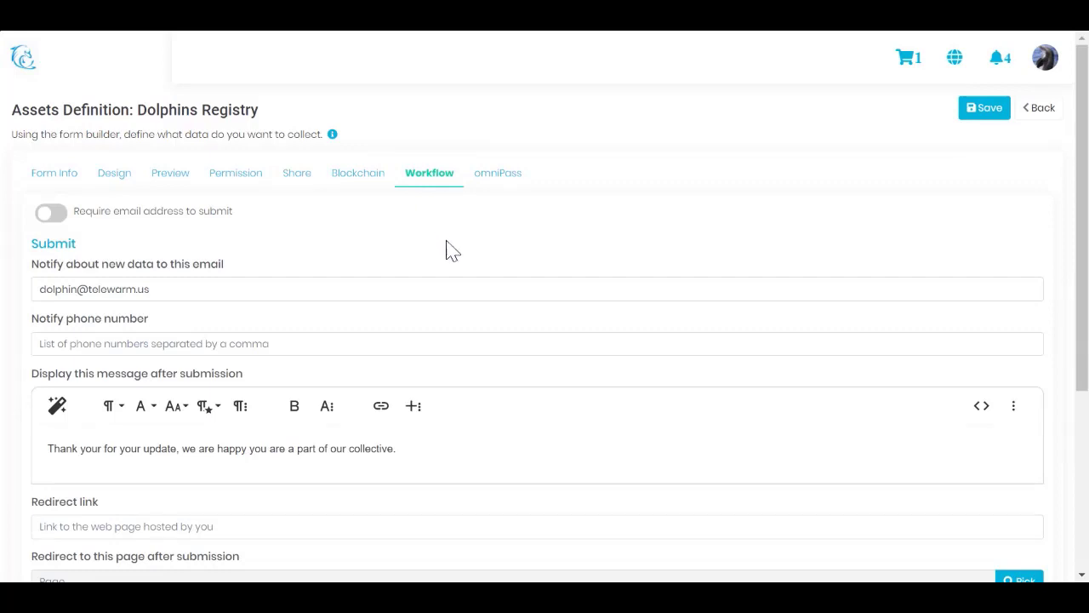
pyautogui.moveTo(143, 231)
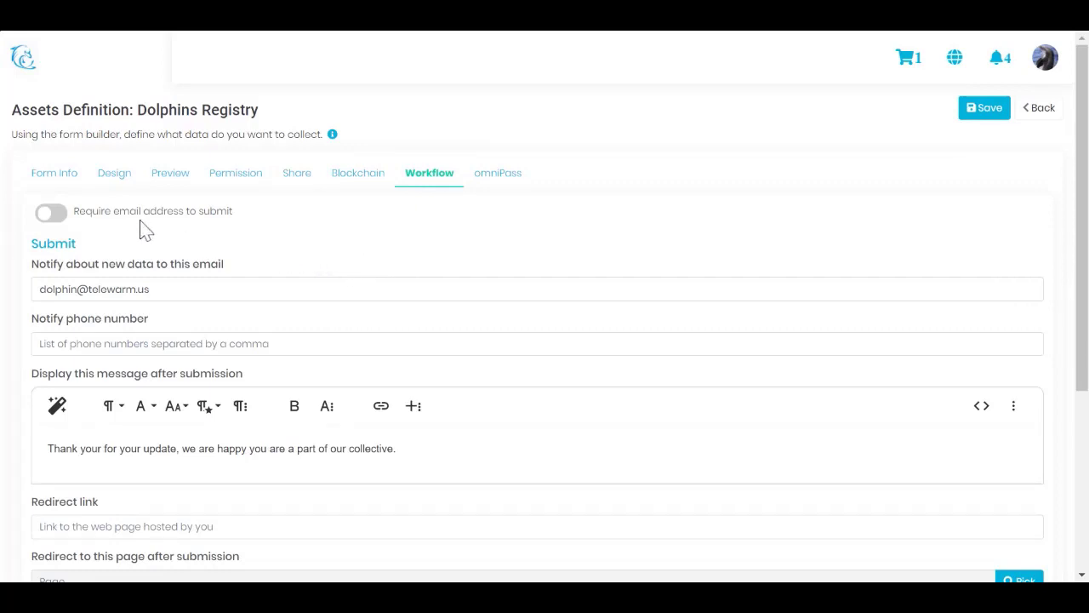
pyautogui.moveTo(101, 249)
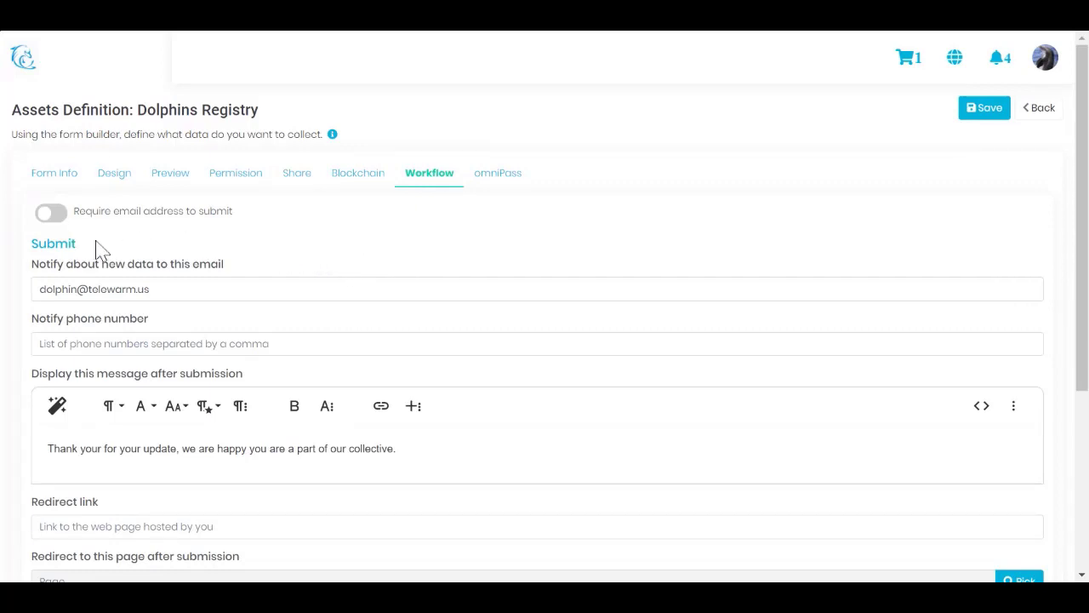
pyautogui.moveTo(85, 247)
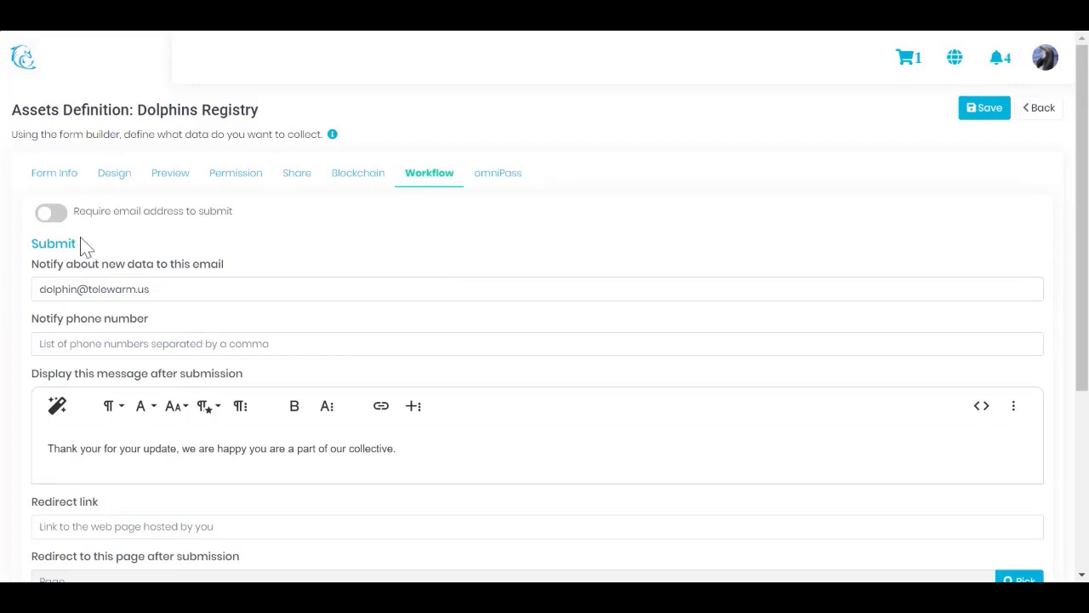
pyautogui.moveTo(85, 246)
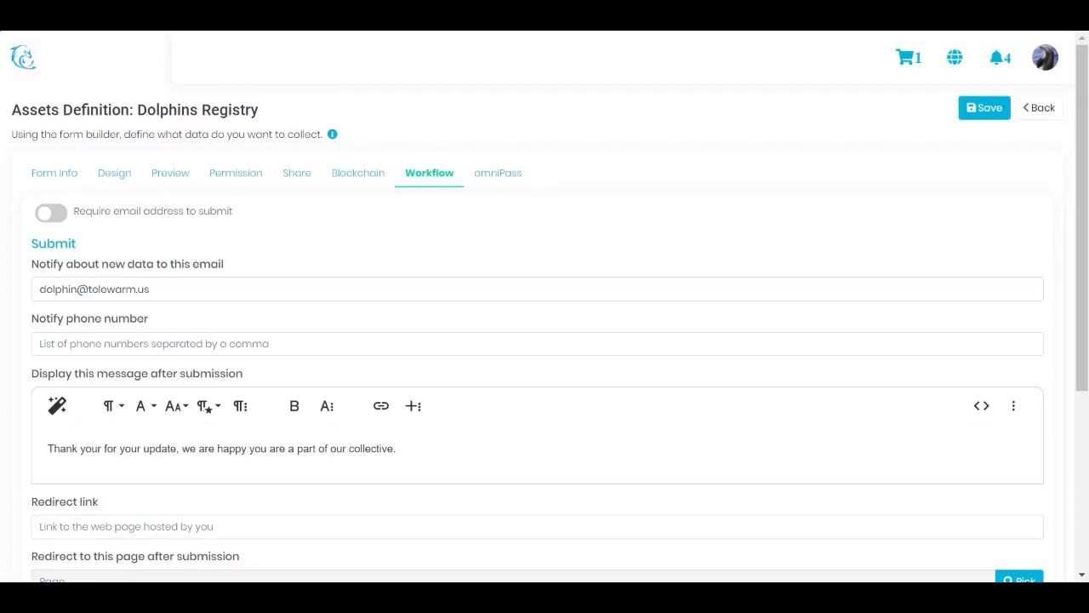
pyautogui.scroll(-3)
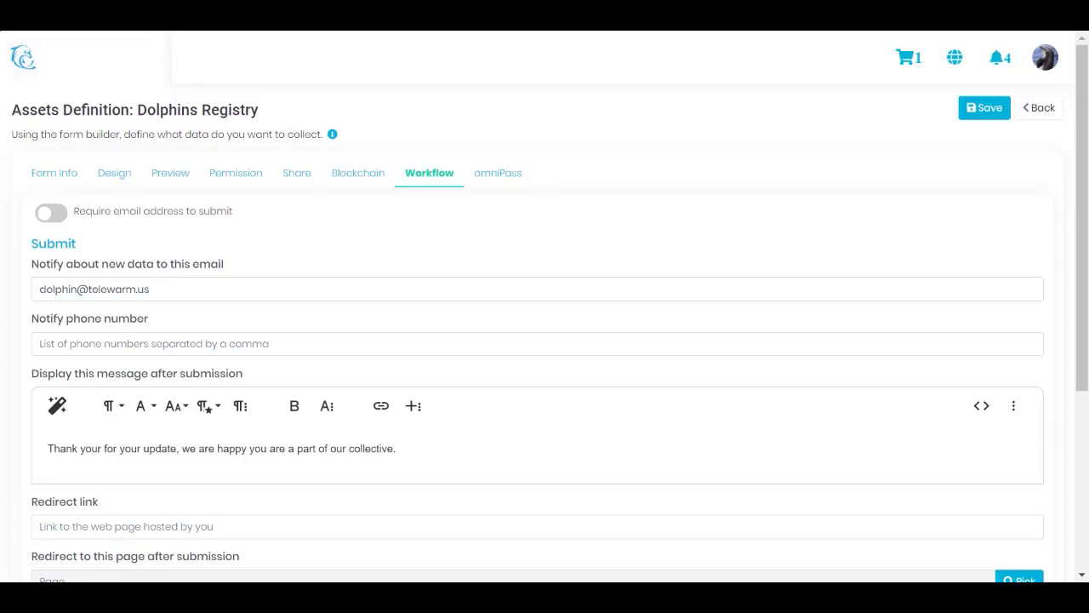
pyautogui.moveTo(211, 284)
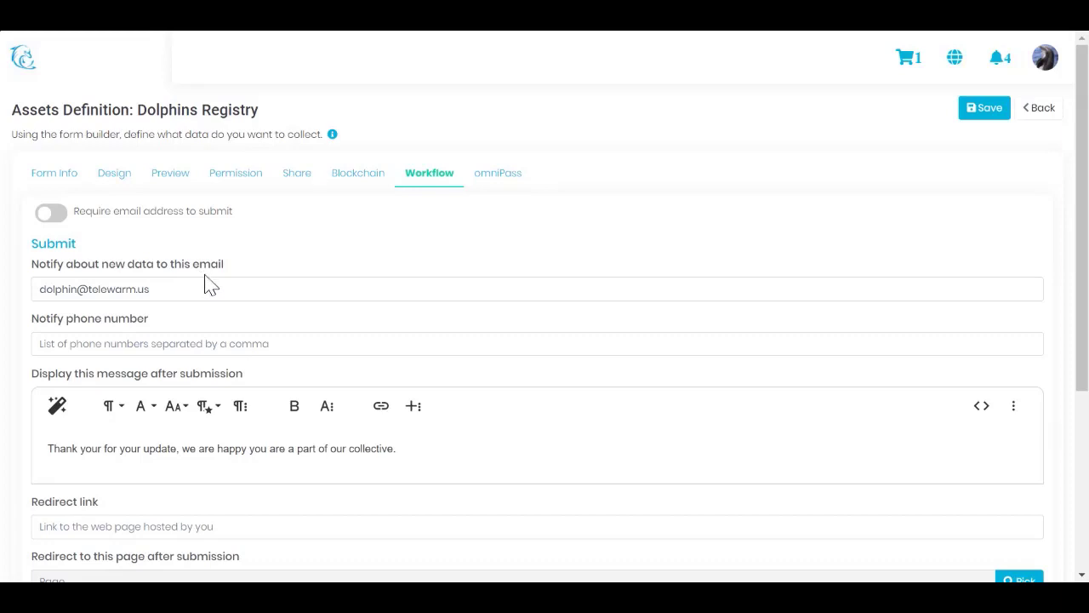
pyautogui.moveTo(184, 283)
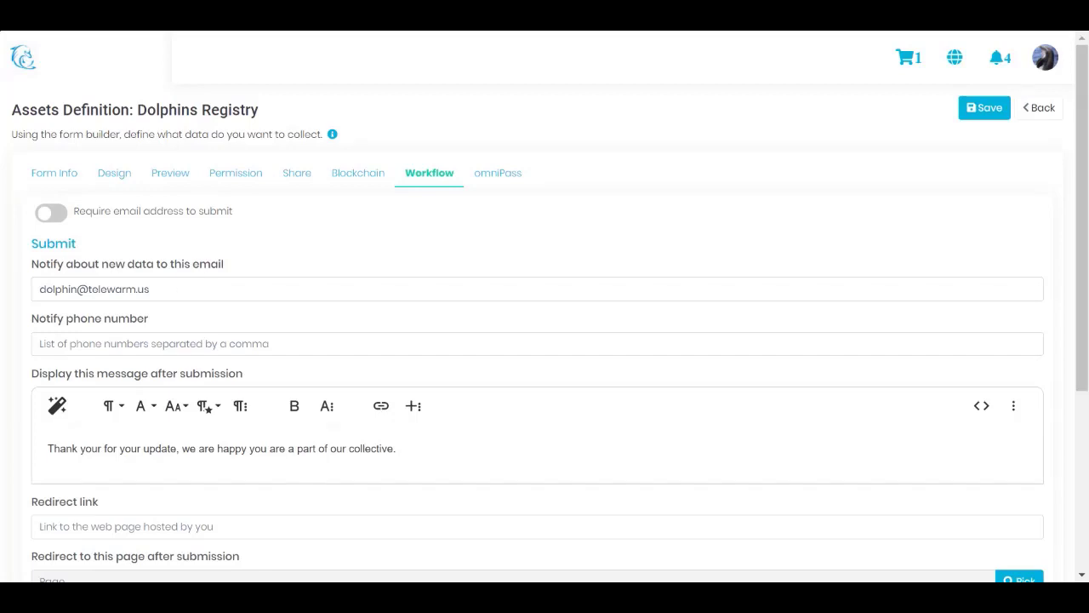
pyautogui.moveTo(127, 240)
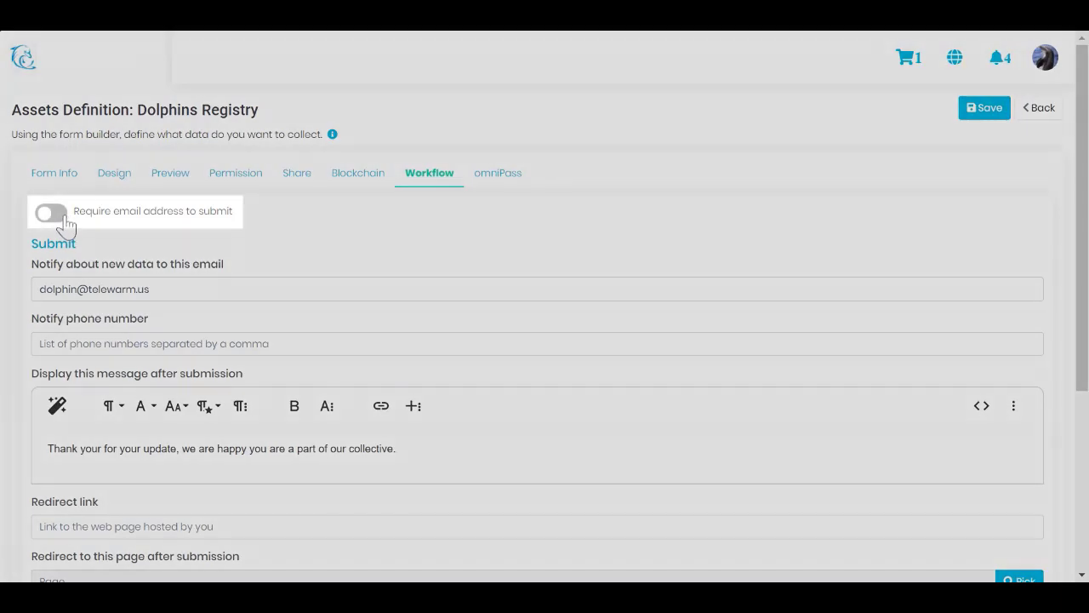
# Turn on 'Require email address to submit' and 'Create a customer record with submission'
pyautogui.click(50, 211)
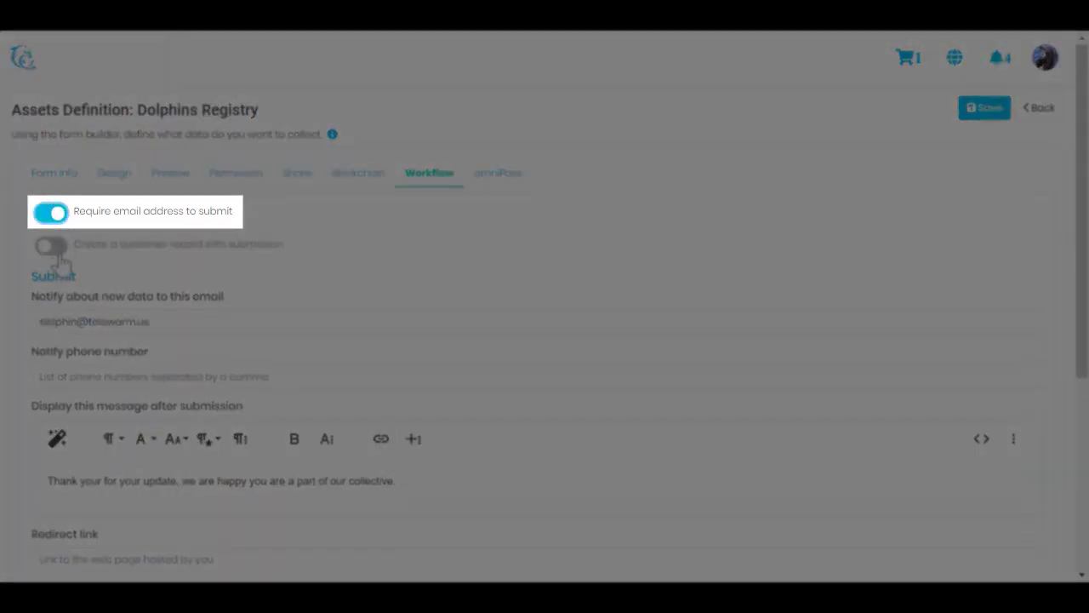
pyautogui.click(50, 246)
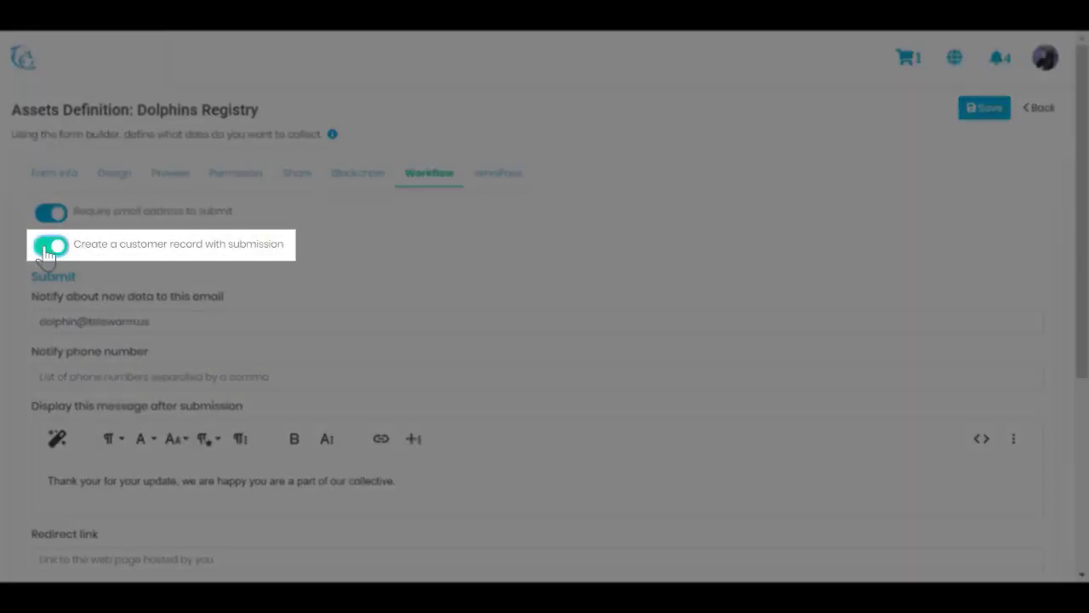
pyautogui.click(51, 244)
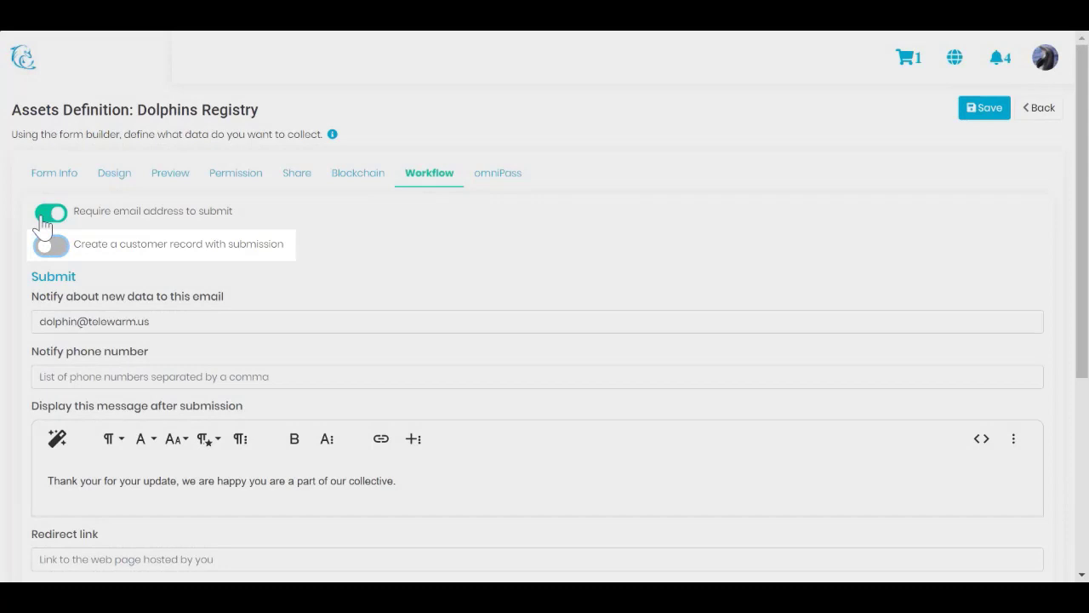
pyautogui.click(51, 212)
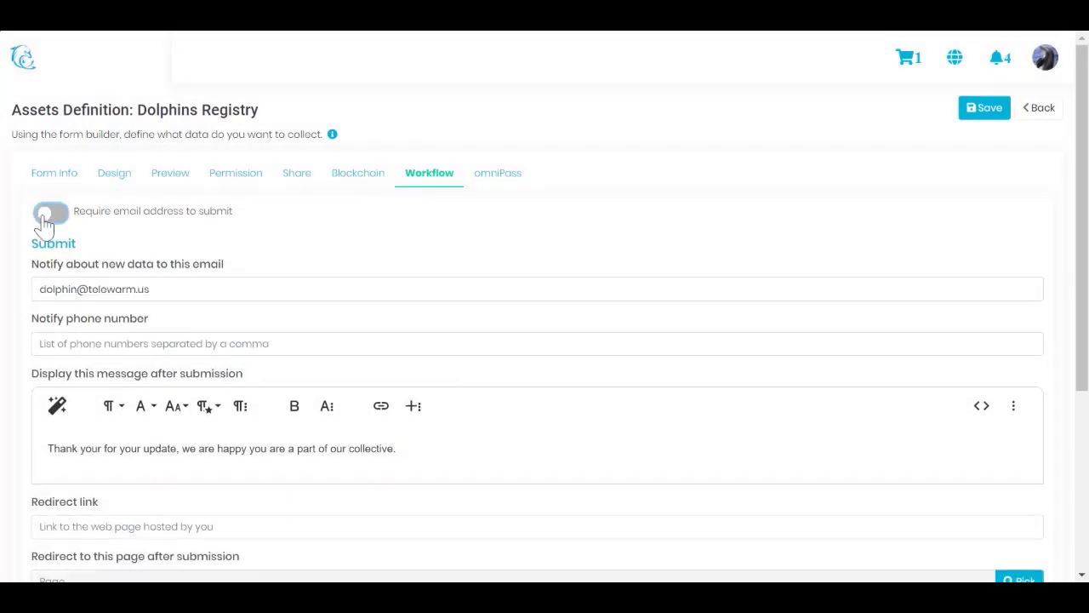
pyautogui.click(50, 211)
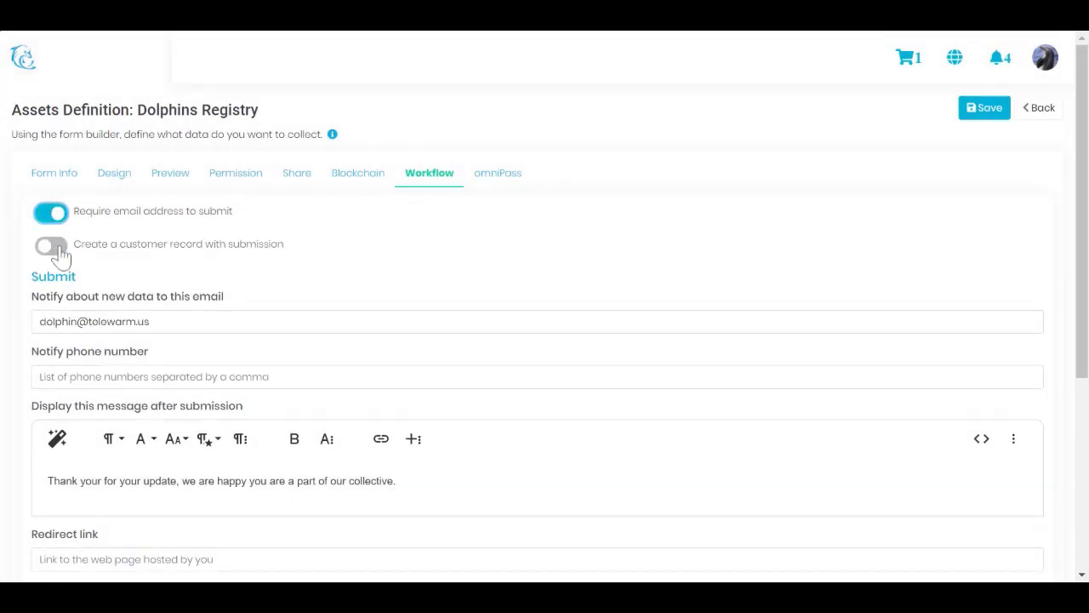
pyautogui.click(51, 244)
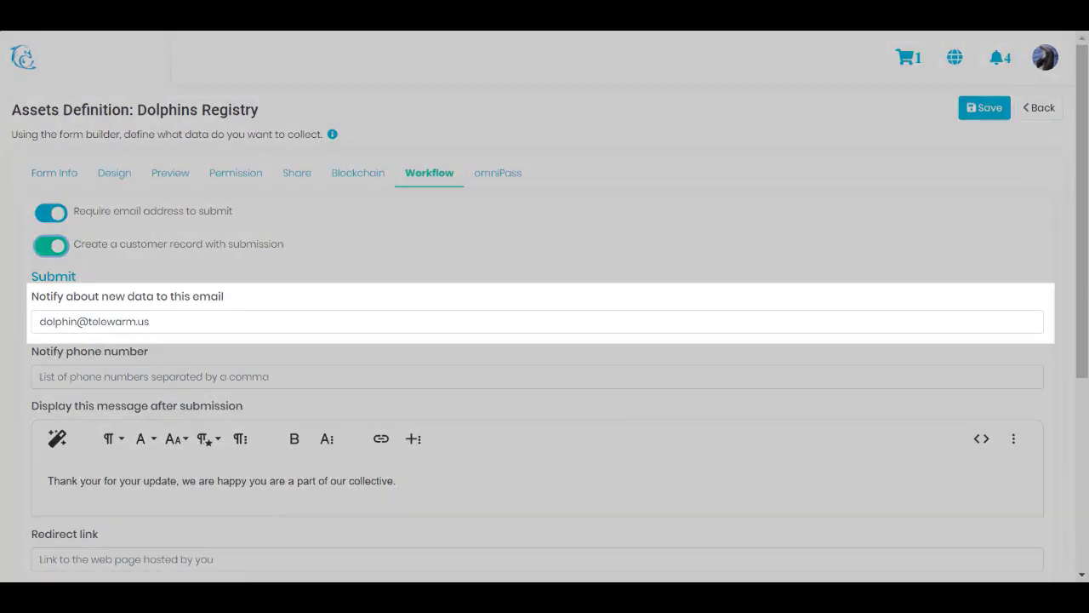
pyautogui.click(50, 245)
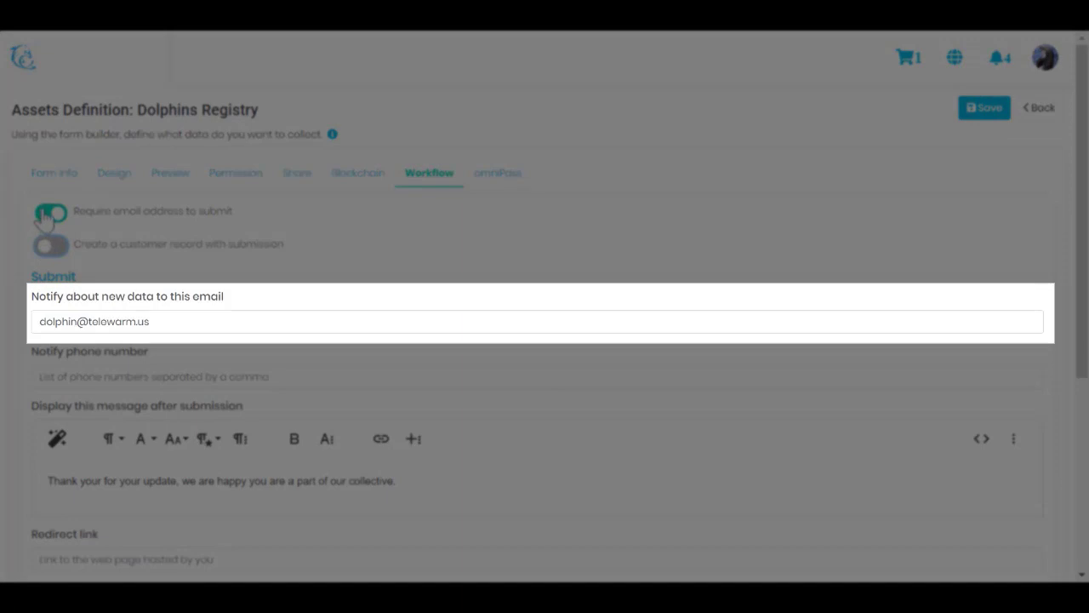
pyautogui.click(51, 244)
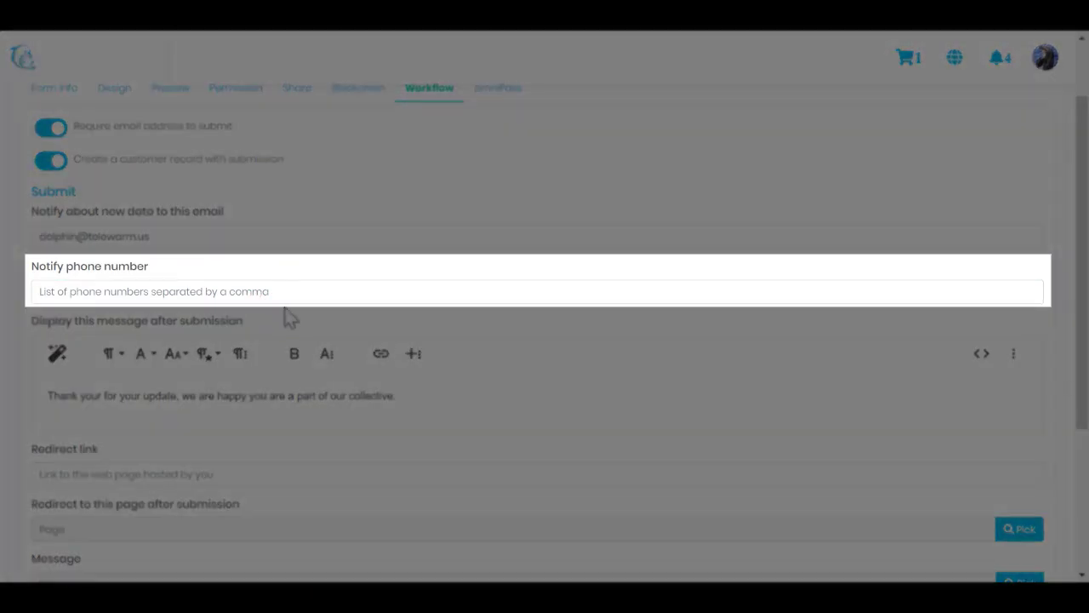
pyautogui.moveTo(282, 356)
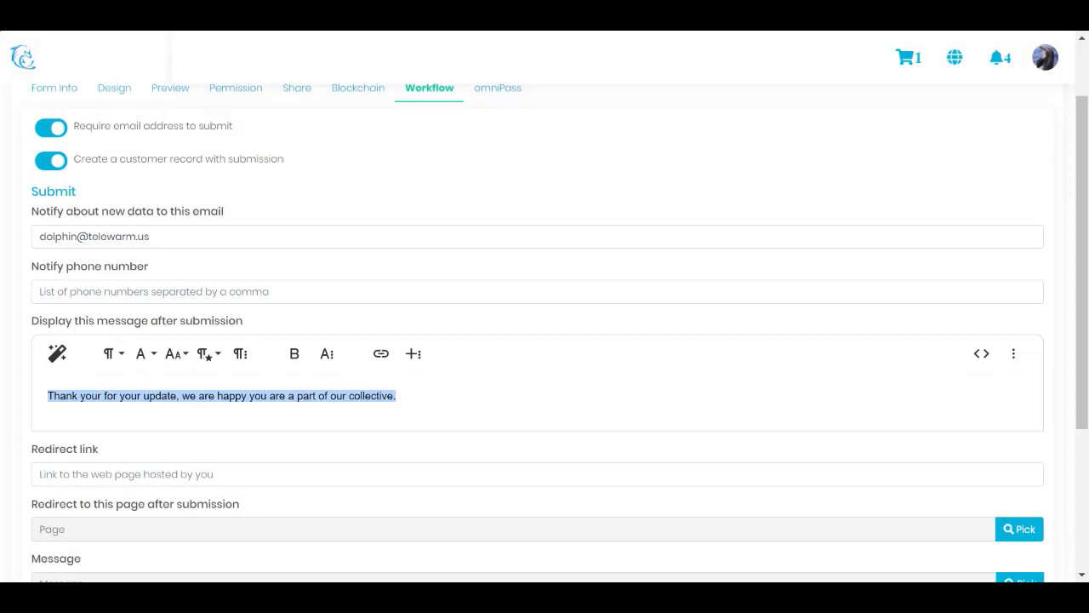
# Switch on 'Use email to notify user about a transfer', revealing transfer message and campaign fields
pyautogui.click(538, 474)
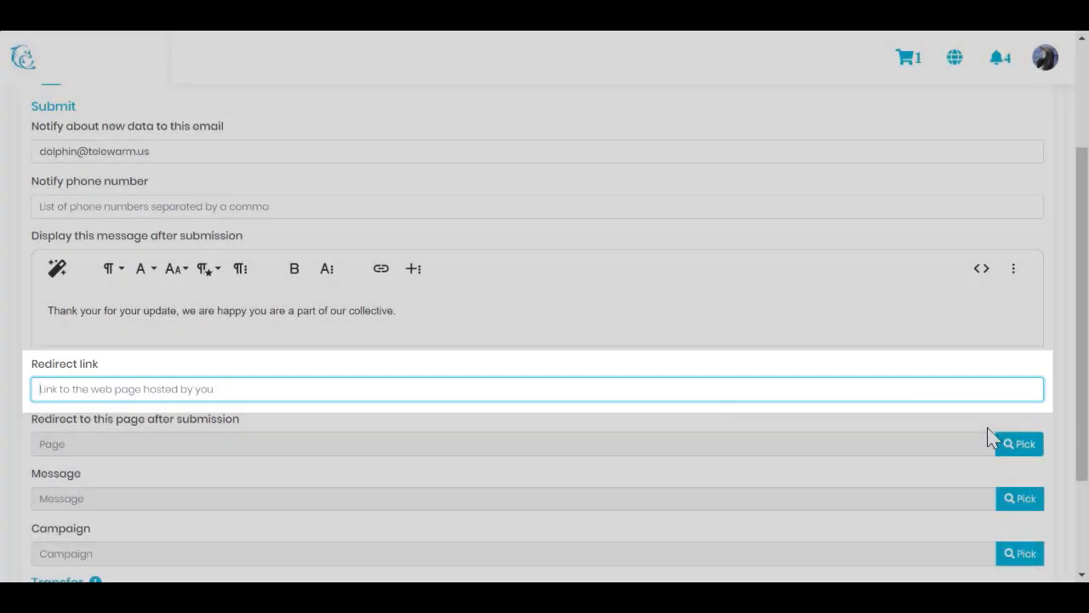
pyautogui.scroll(-3)
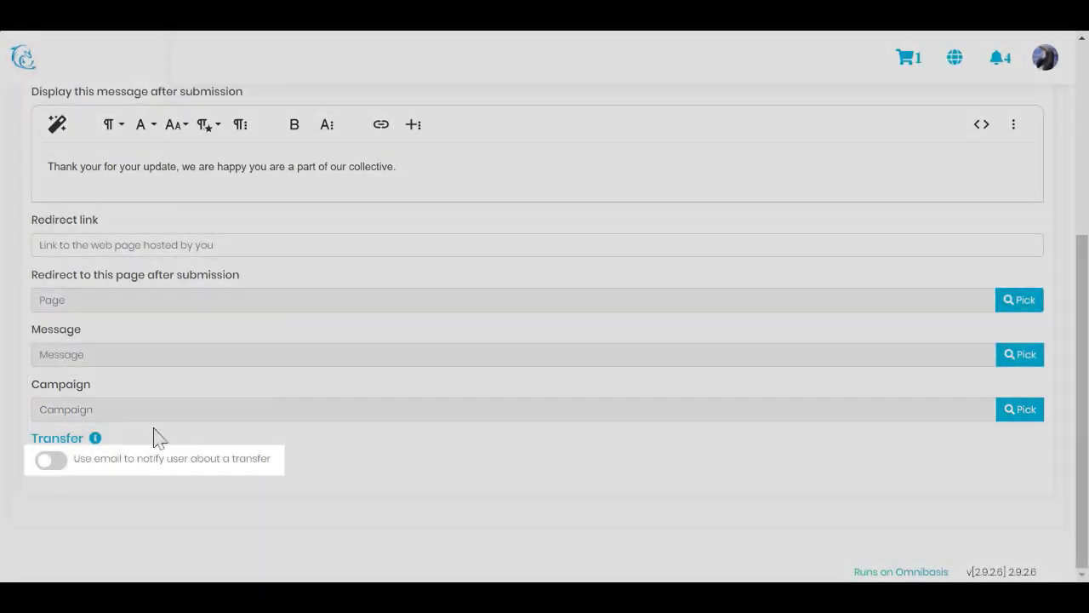
pyautogui.click(50, 459)
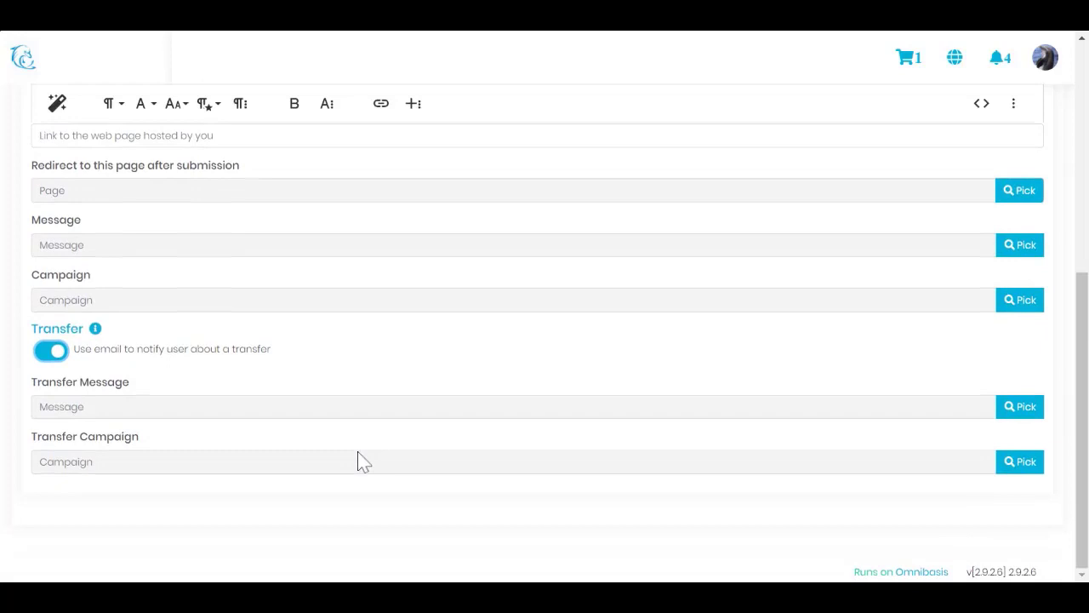
pyautogui.moveTo(919, 439)
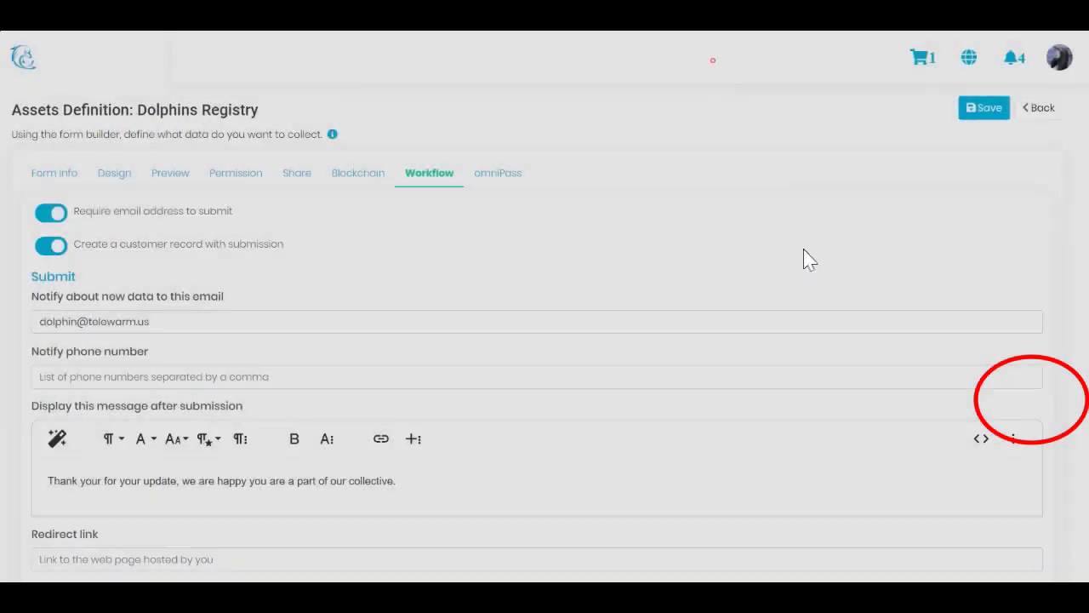
pyautogui.scroll(-3)
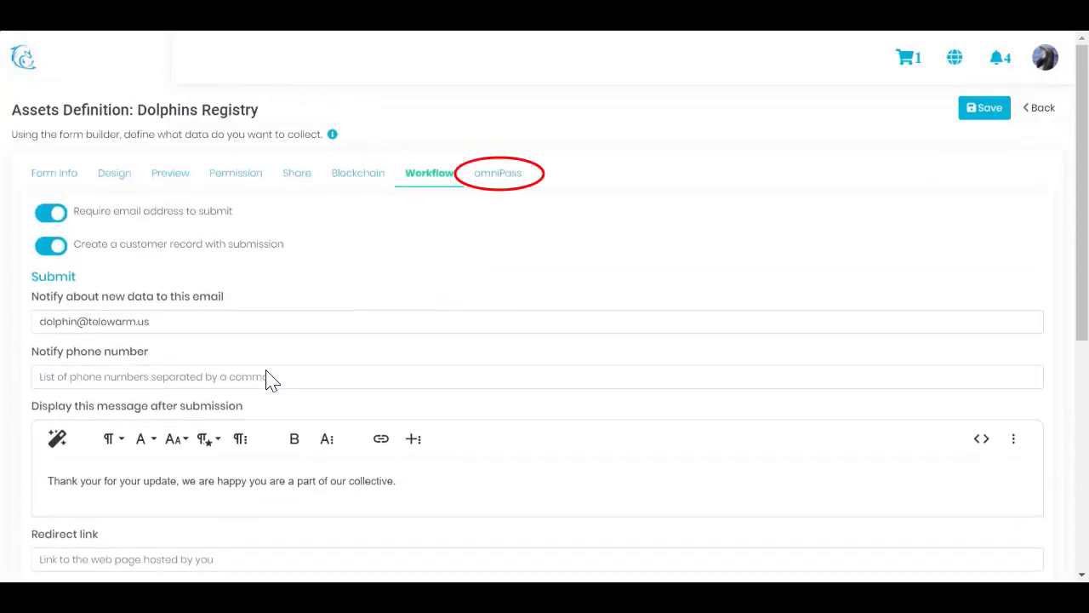
# In omniPass settings, pick the Dolphin ID Card pass and save the definition
pyautogui.click(494, 173)
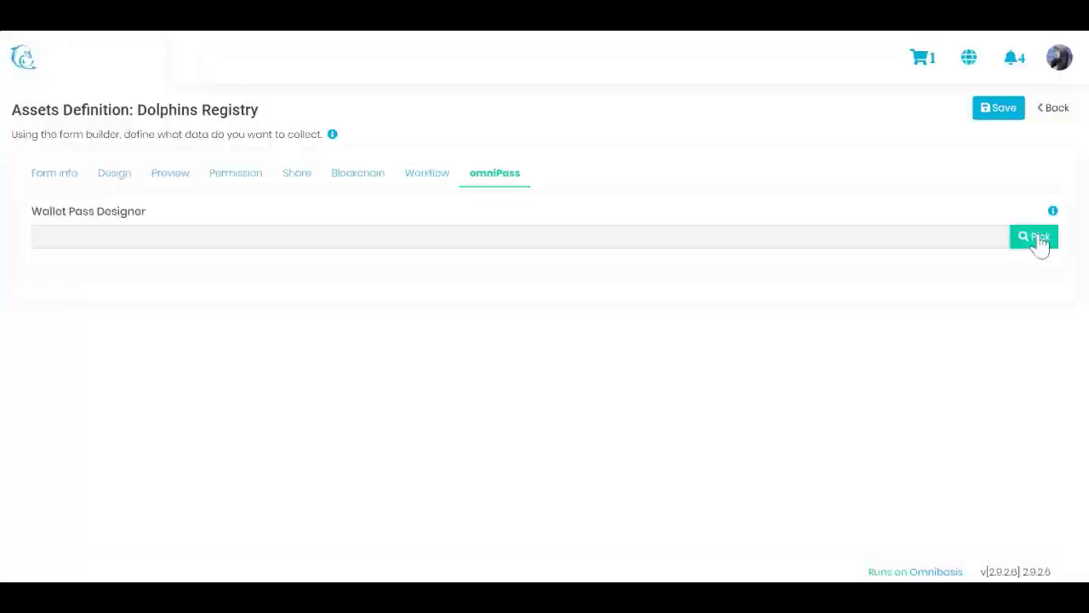
pyautogui.click(1034, 237)
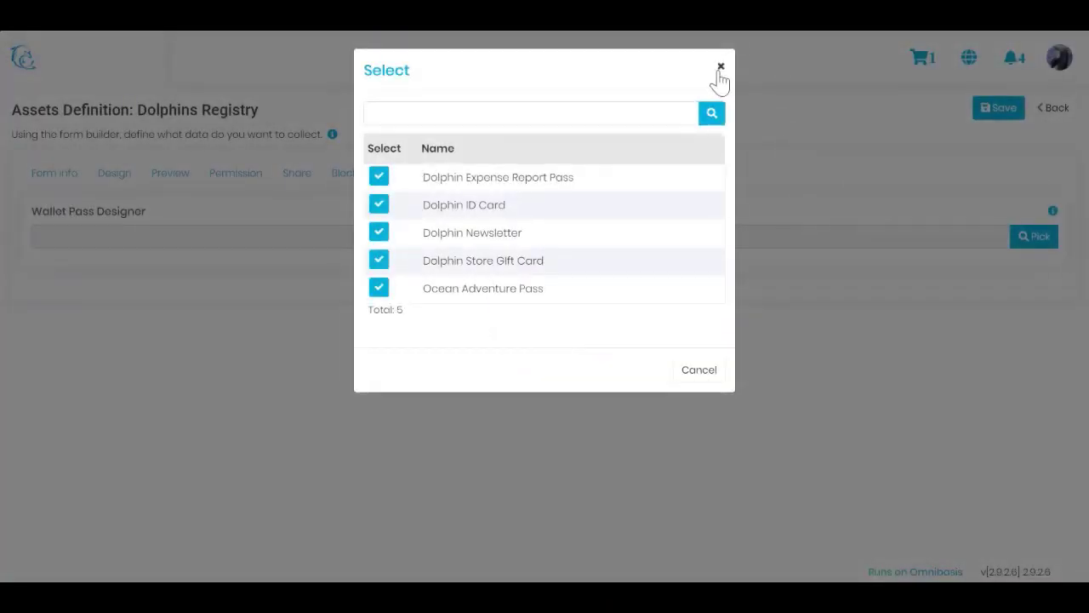
pyautogui.click(720, 67)
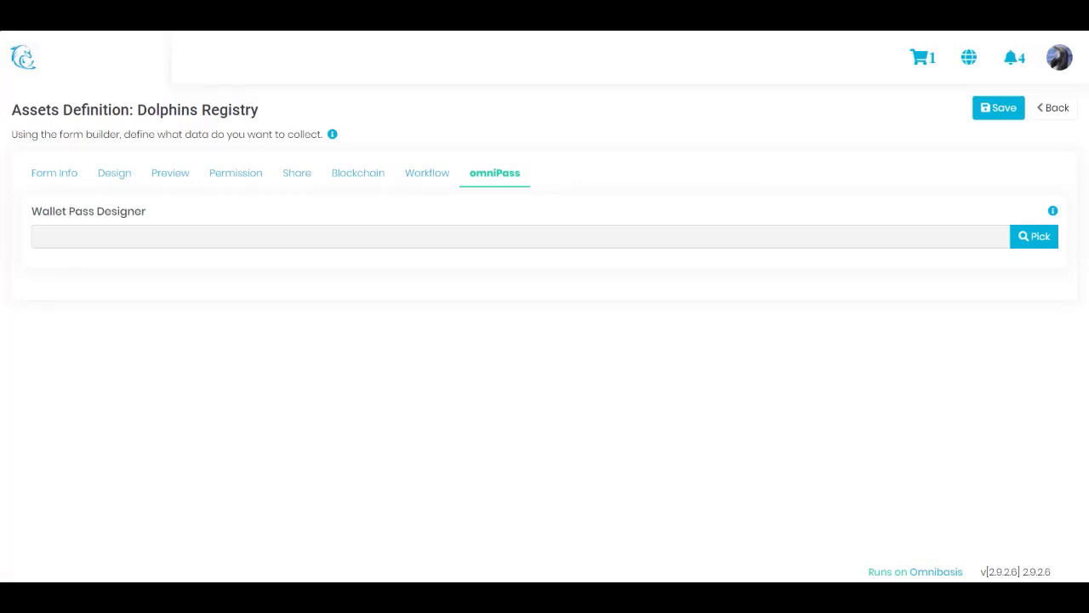
pyautogui.click(1034, 237)
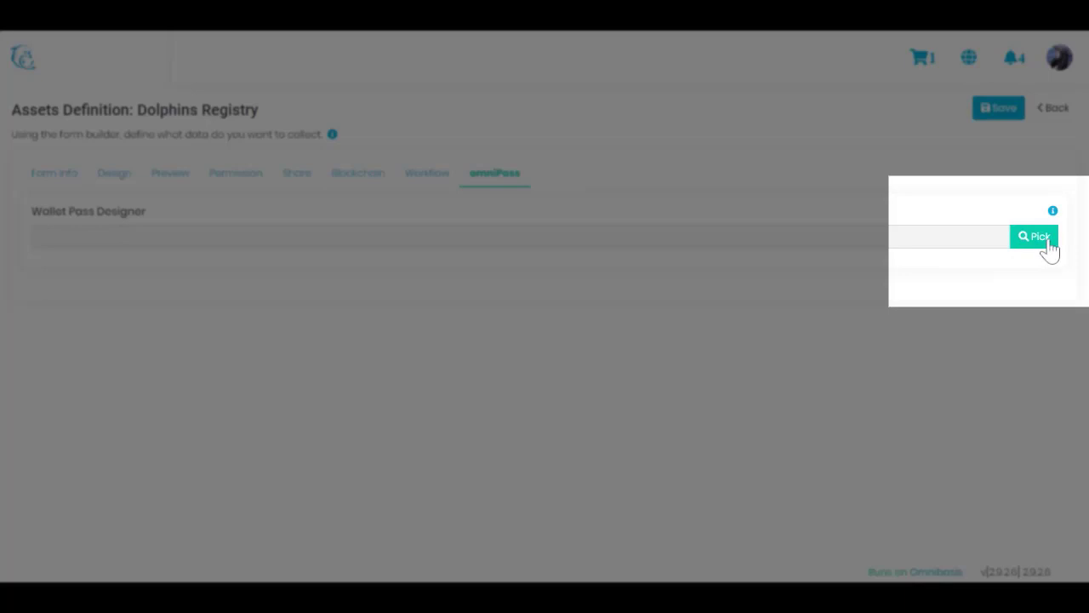
pyautogui.click(1034, 236)
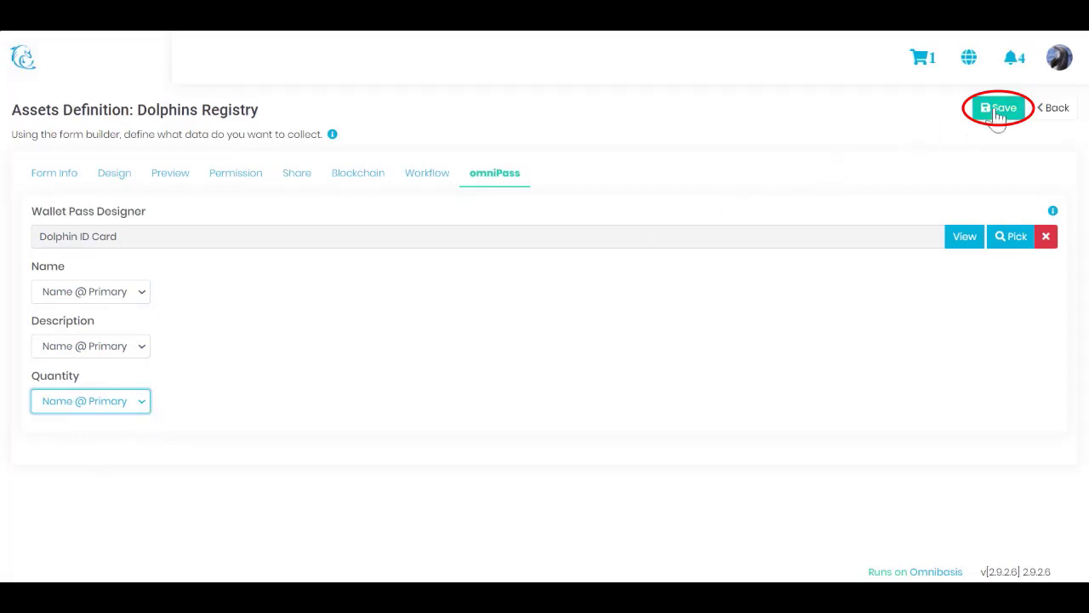
pyautogui.click(997, 107)
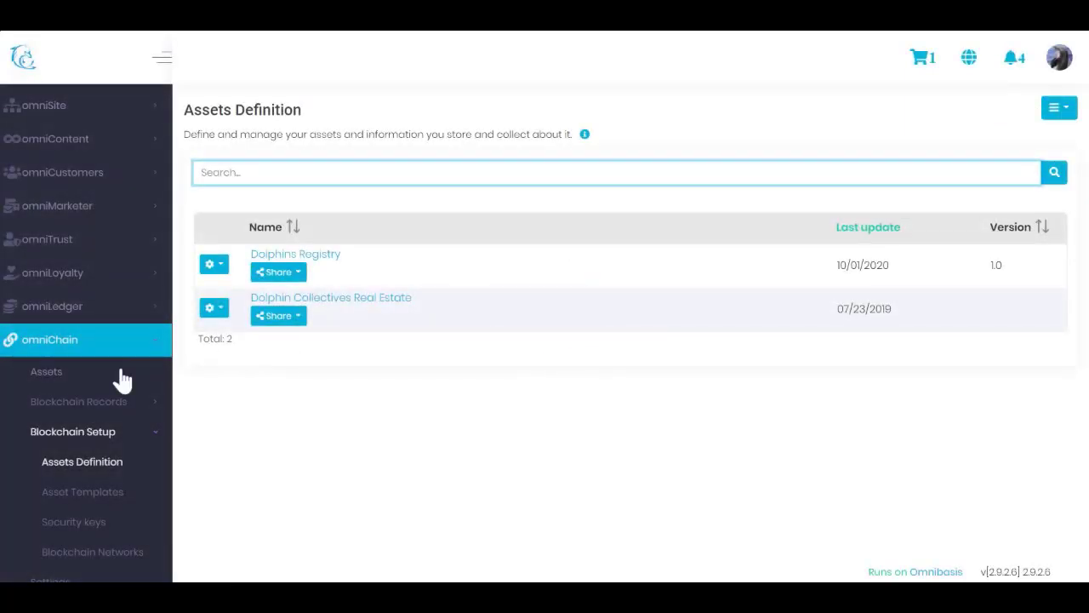
pyautogui.moveTo(242, 417)
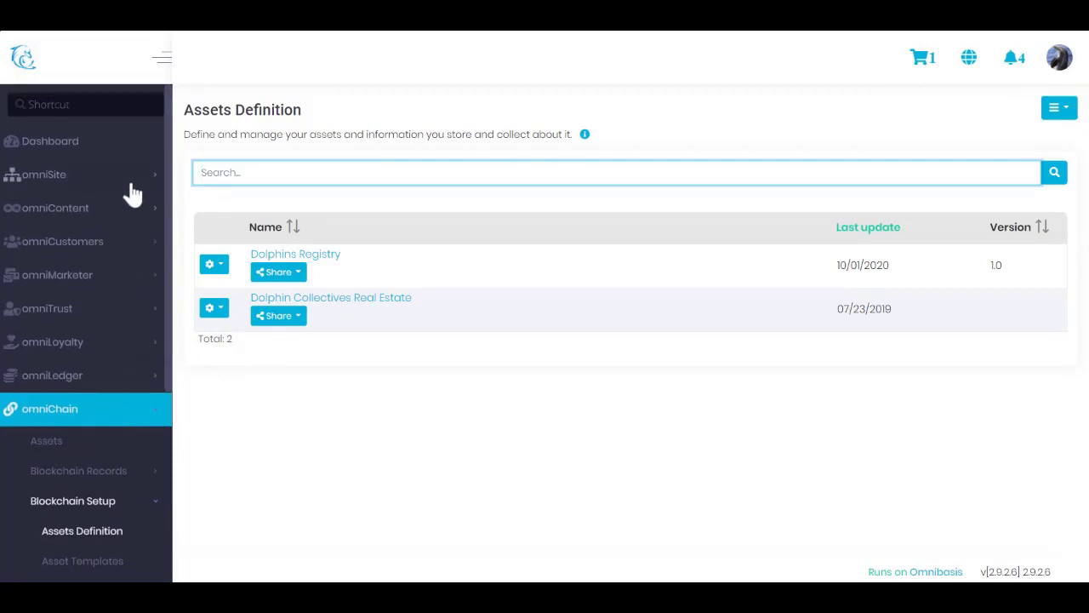
# In omniSite Navigation, select the Dolphin Registry page and open it in the editor
pyautogui.click(44, 175)
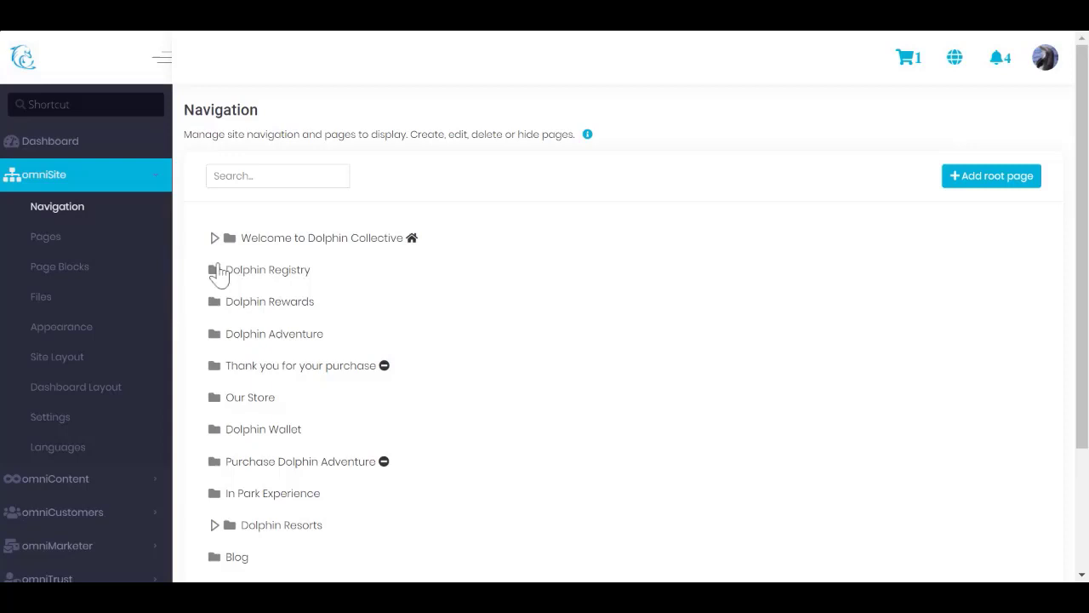
pyautogui.click(268, 269)
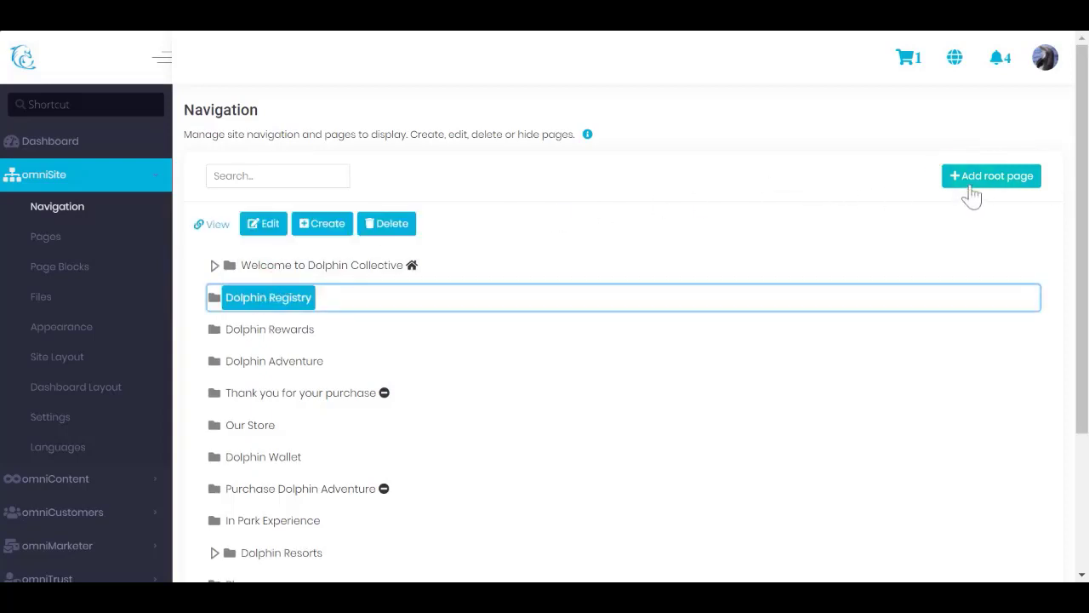
pyautogui.moveTo(578, 245)
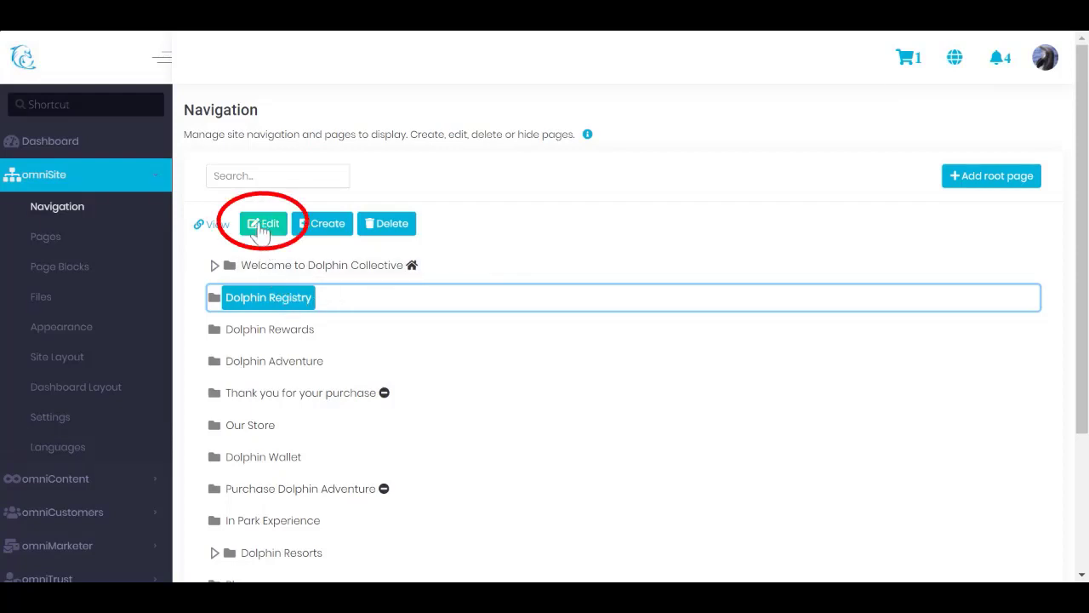
pyautogui.click(265, 223)
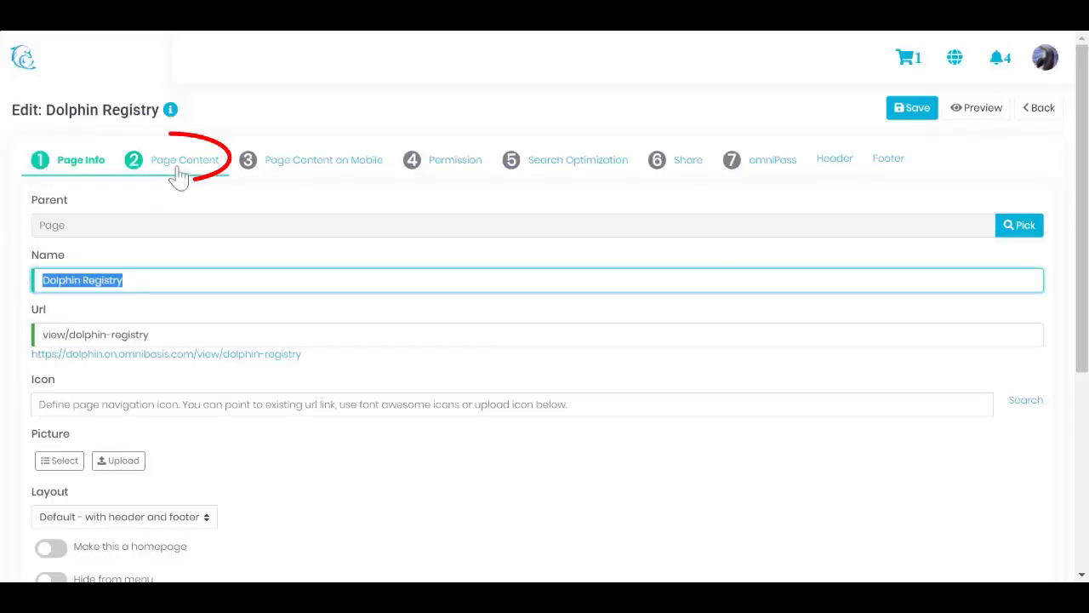
# Review the Page Content form link to Dolphins Registry without changes, then exit the editor
pyautogui.click(184, 159)
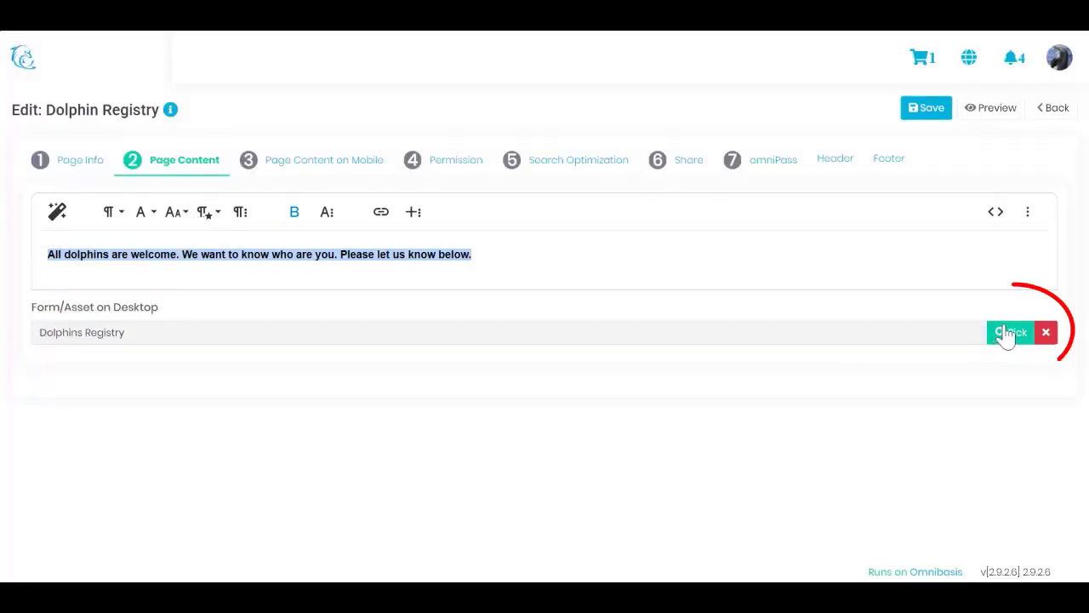
pyautogui.click(1010, 332)
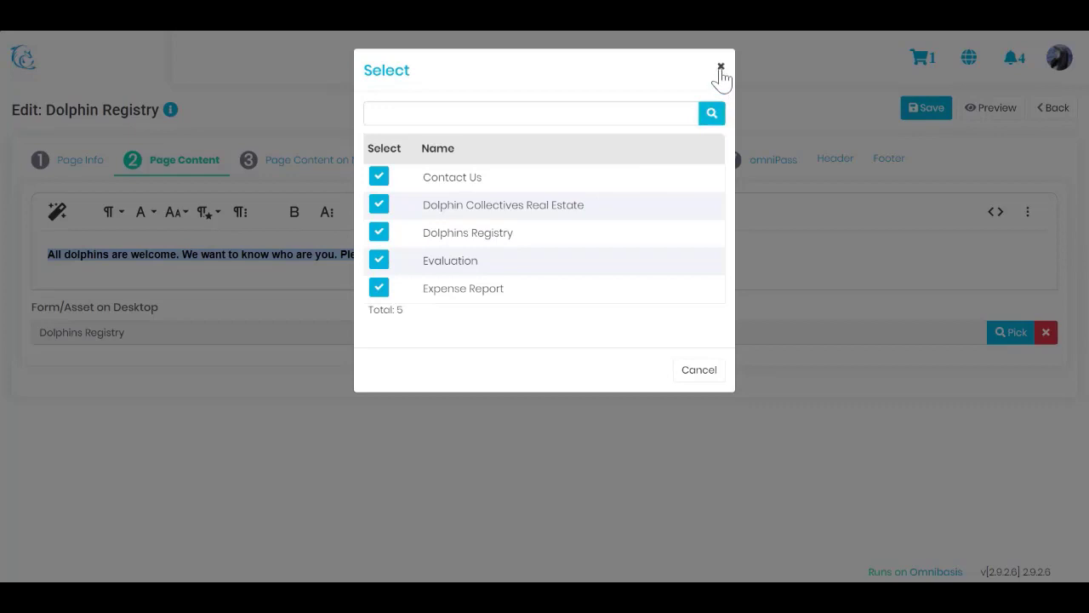
pyautogui.click(721, 67)
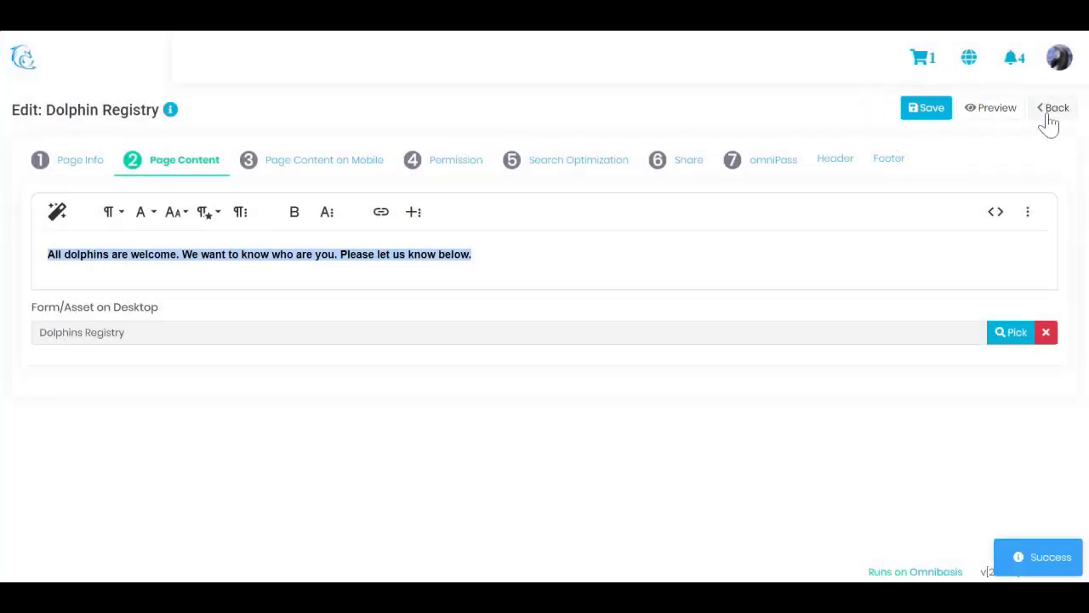
pyautogui.click(1053, 107)
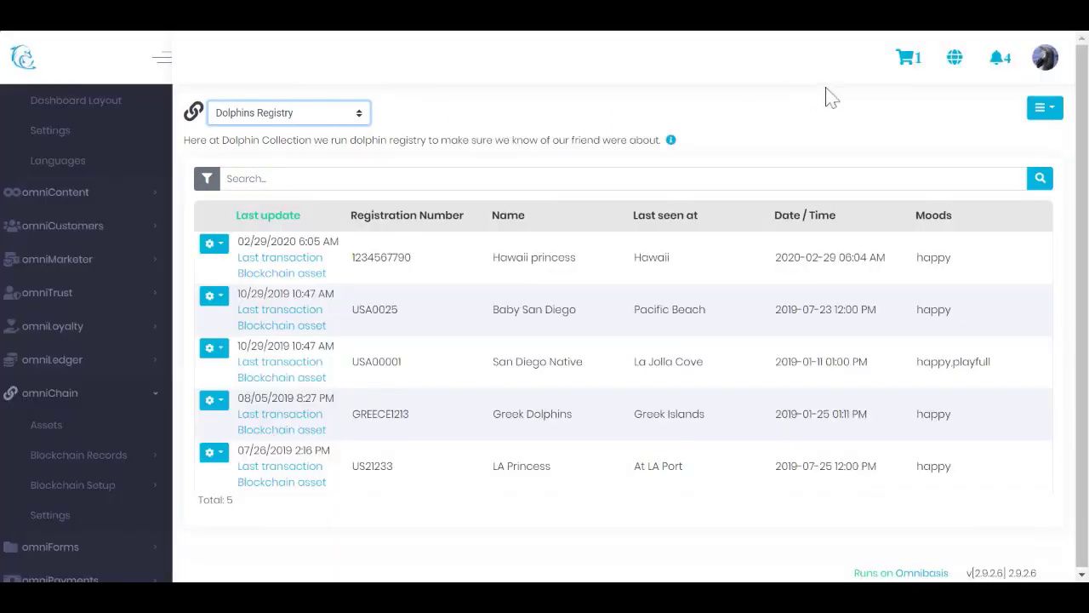
# Choose Submit from the Dolphins Registry actions menu
pyautogui.click(1044, 107)
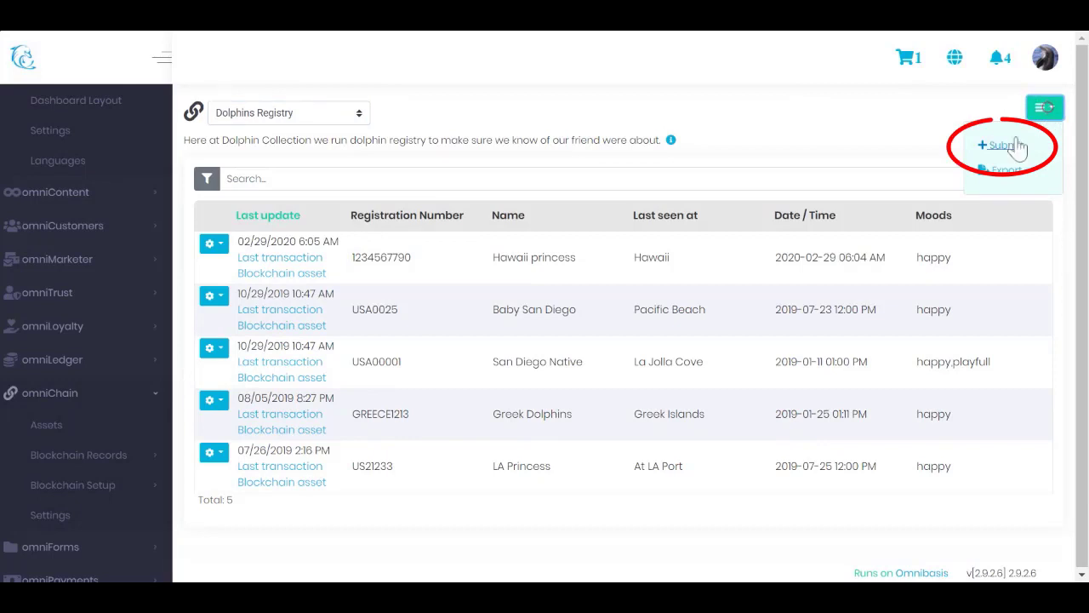
pyautogui.click(1002, 144)
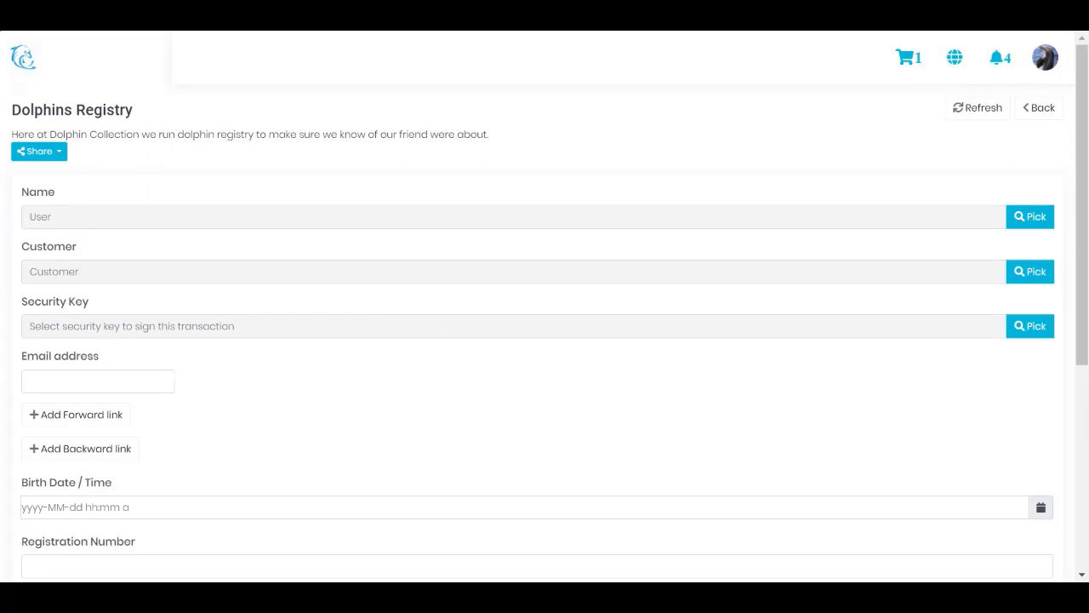
pyautogui.scroll(-3)
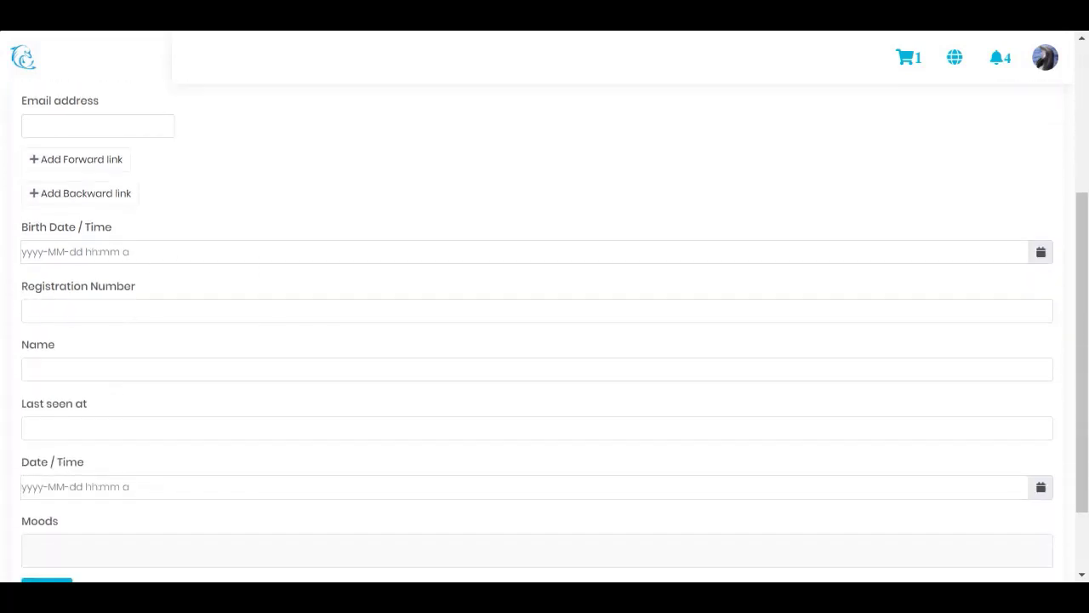
pyautogui.click(510, 251)
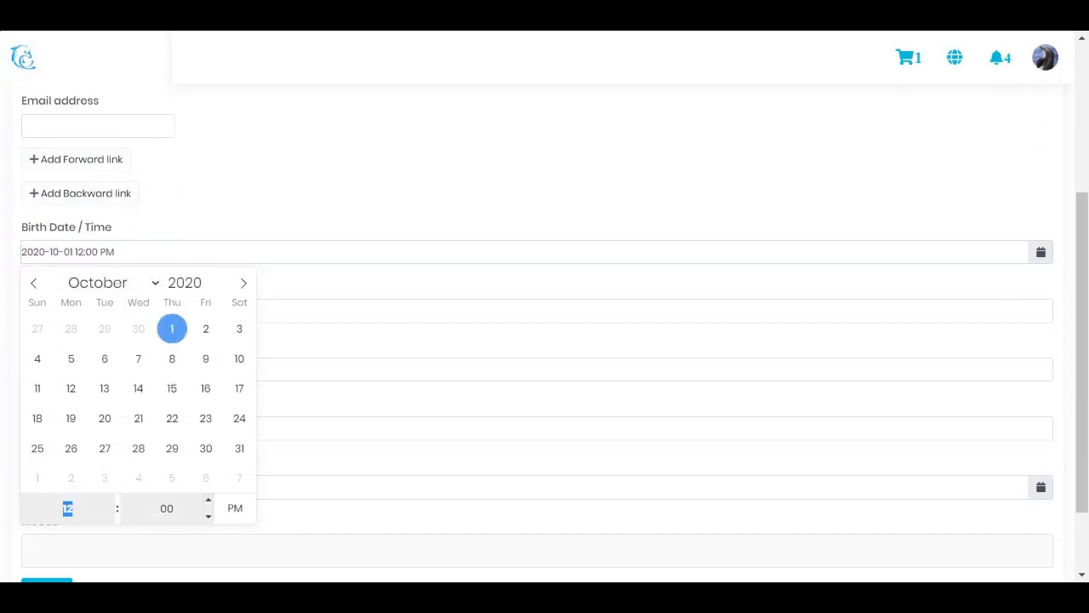
pyautogui.click(208, 503)
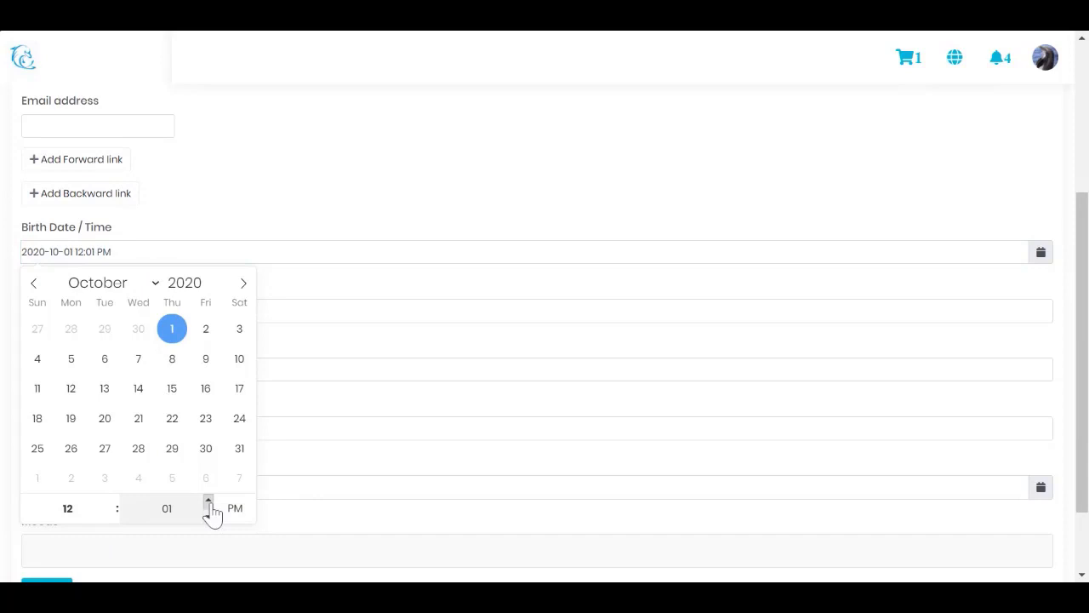
pyautogui.click(208, 502)
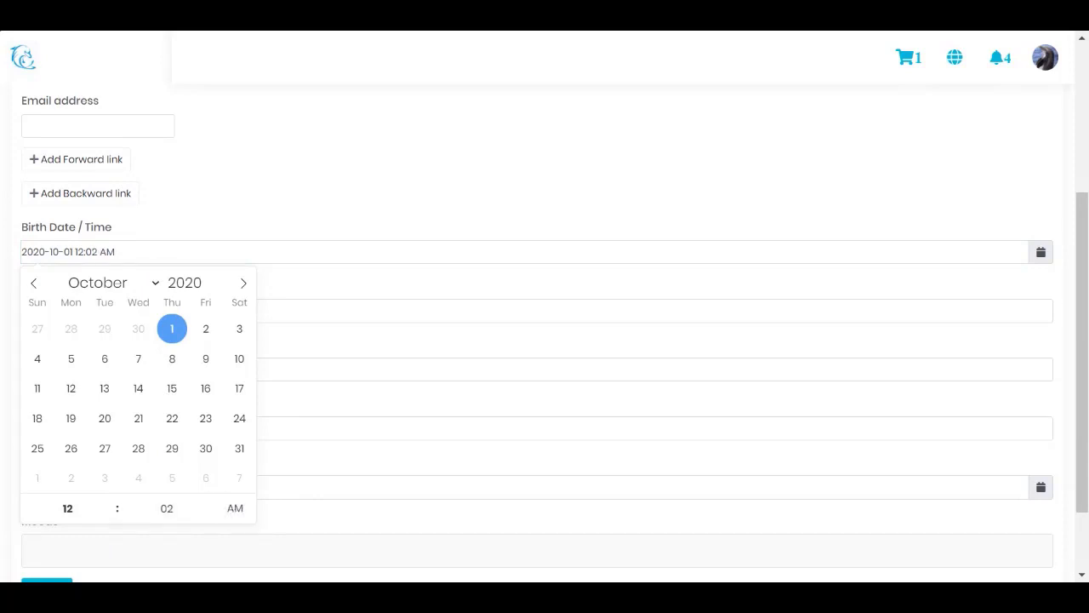
pyautogui.click(152, 187)
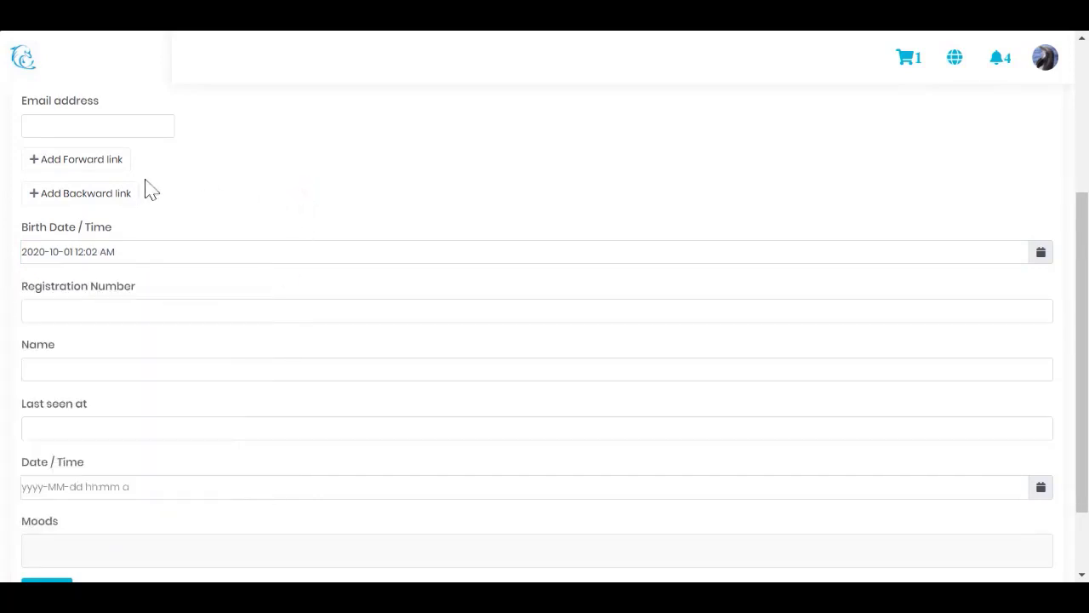
# Add a backward link to the Hawaii princess record
pyautogui.click(80, 193)
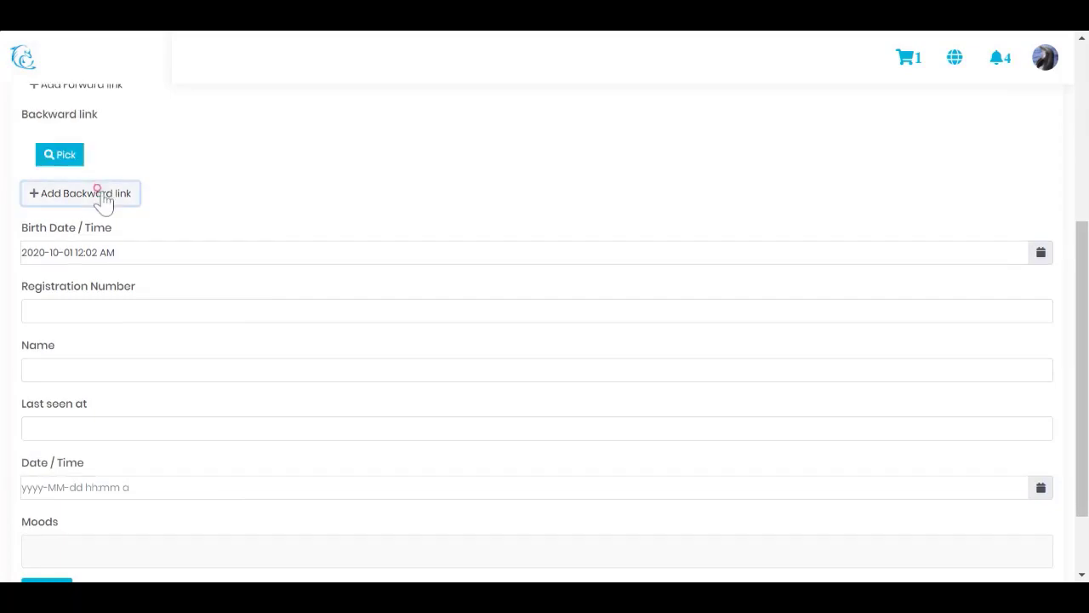
pyautogui.click(59, 154)
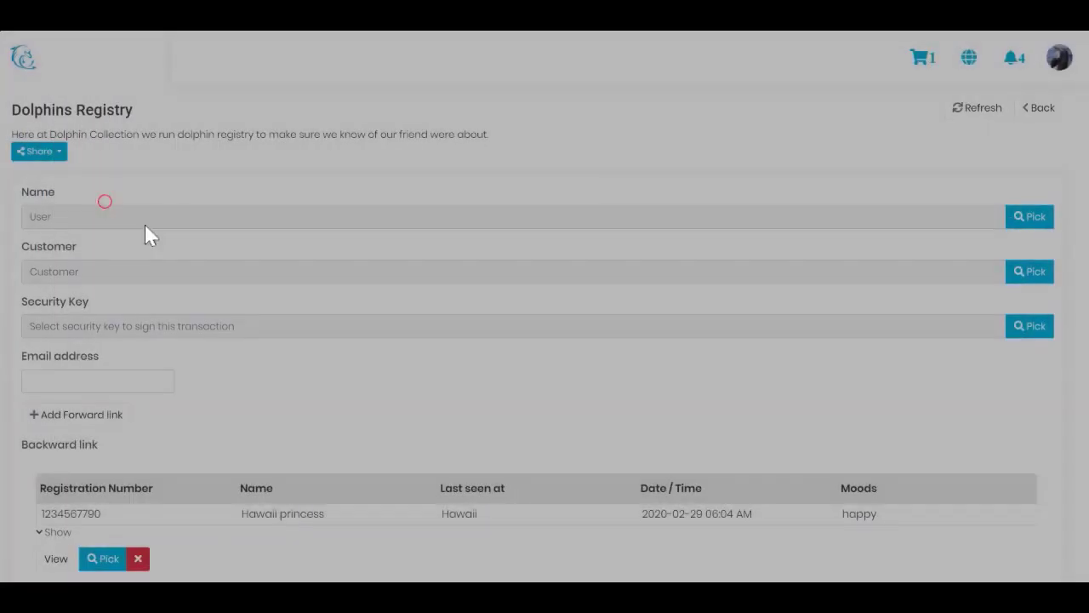
pyautogui.scroll(-3)
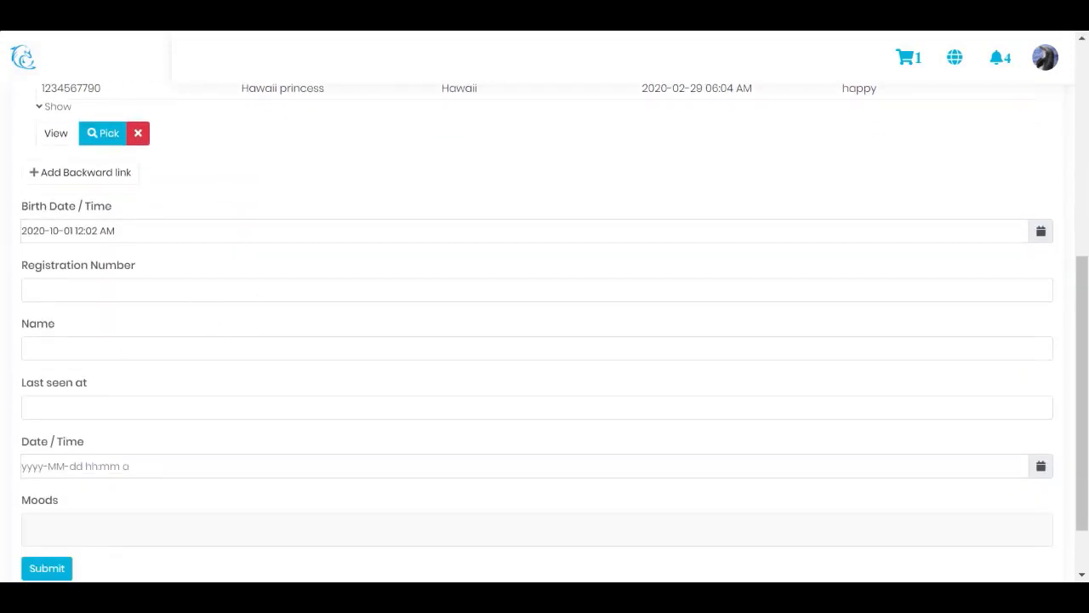
# Enter registration number 122, name Wana Princess, and last seen at Hawaii
pyautogui.write('122-22-2222')
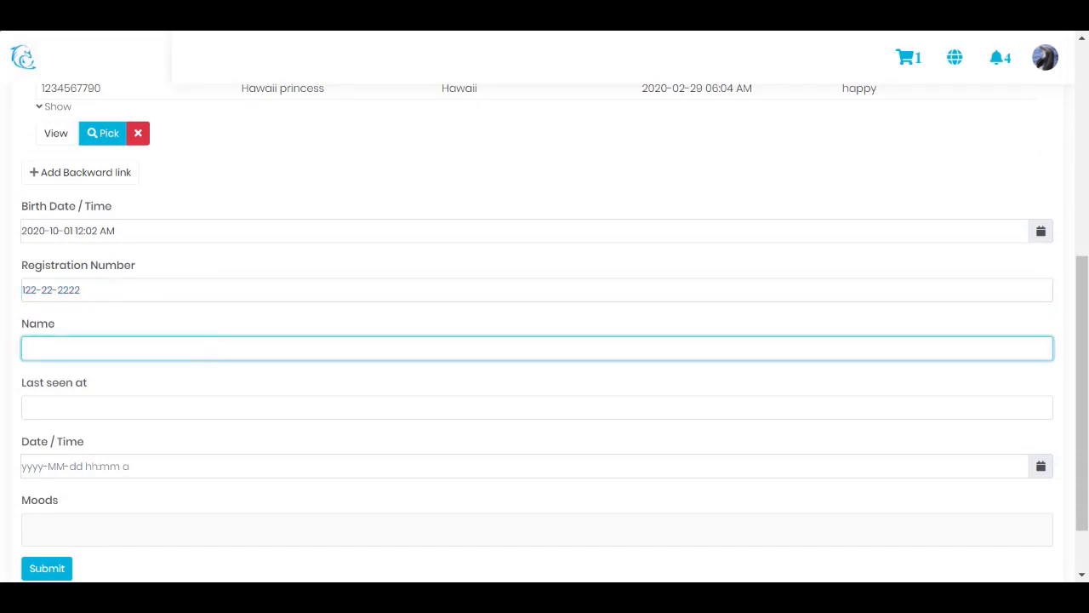
pyautogui.write('Wa')
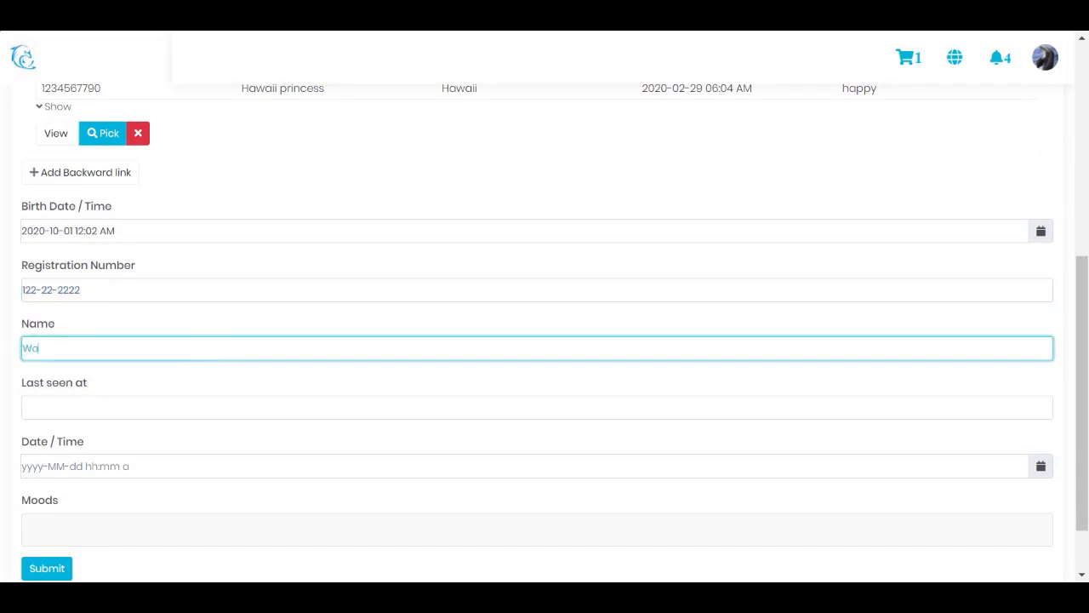
pyautogui.write('nana')
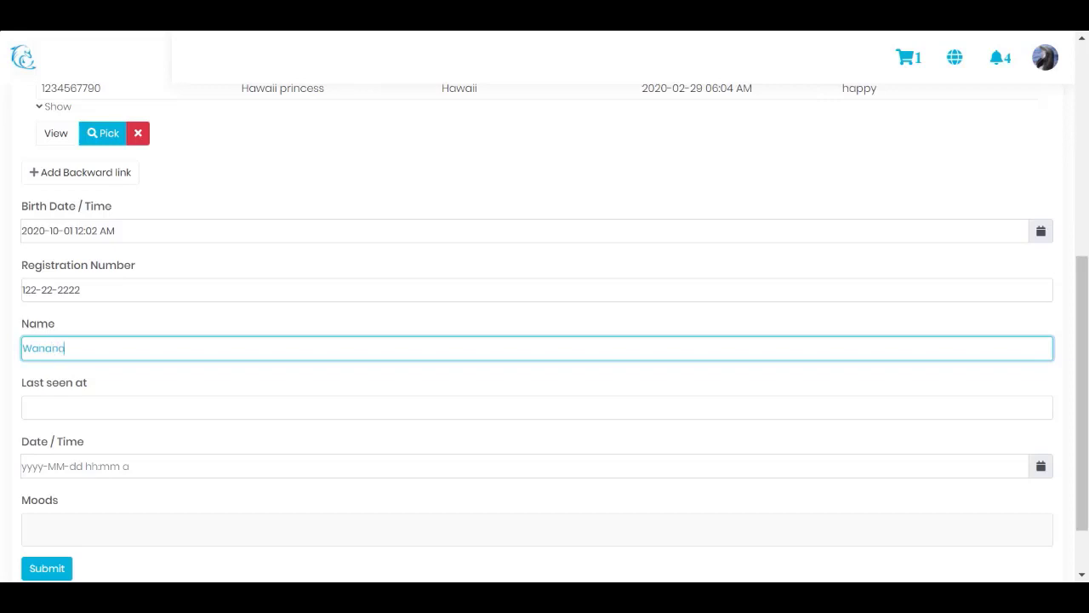
pyautogui.press('BackSpace')
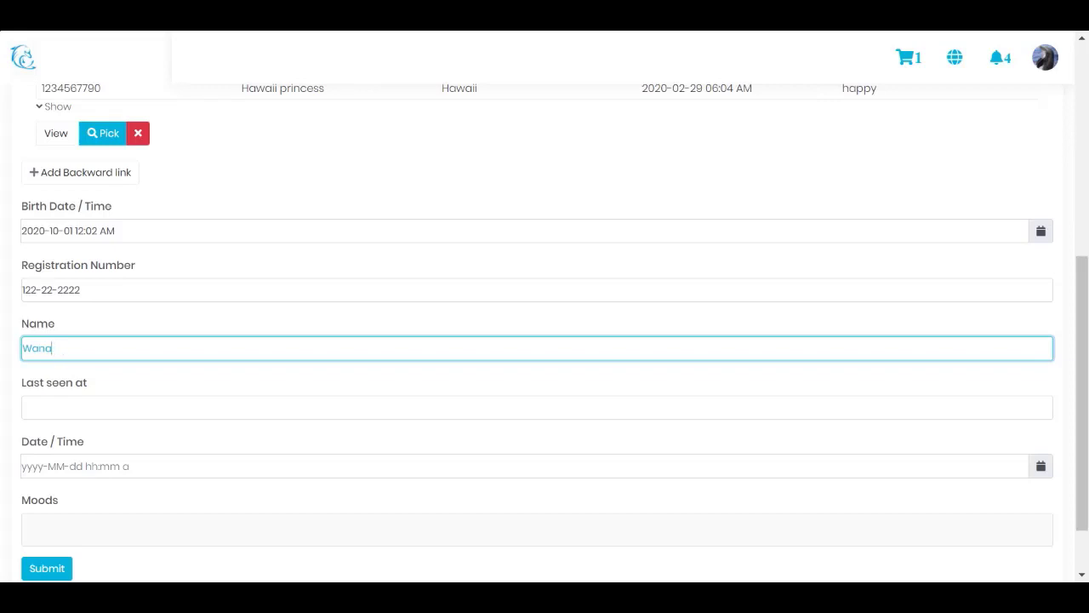
pyautogui.write('F')
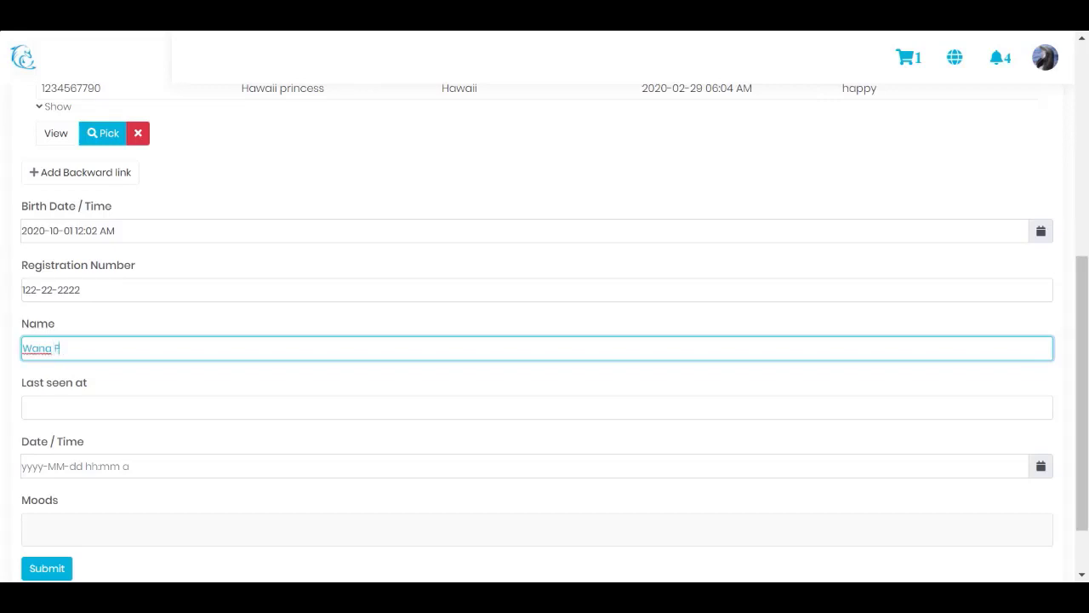
pyautogui.write('rinc')
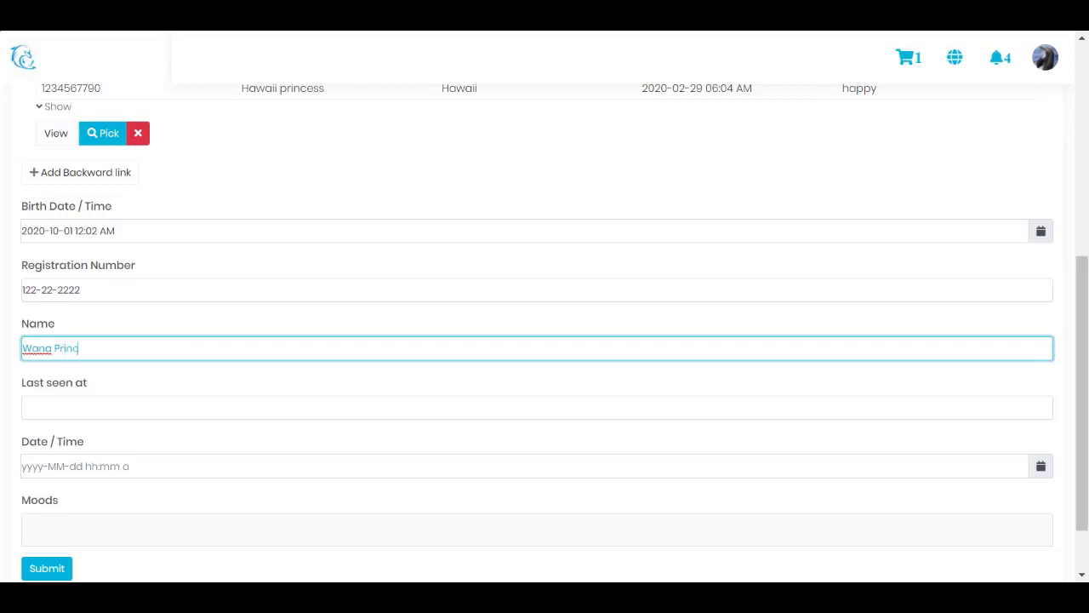
pyautogui.click(538, 407)
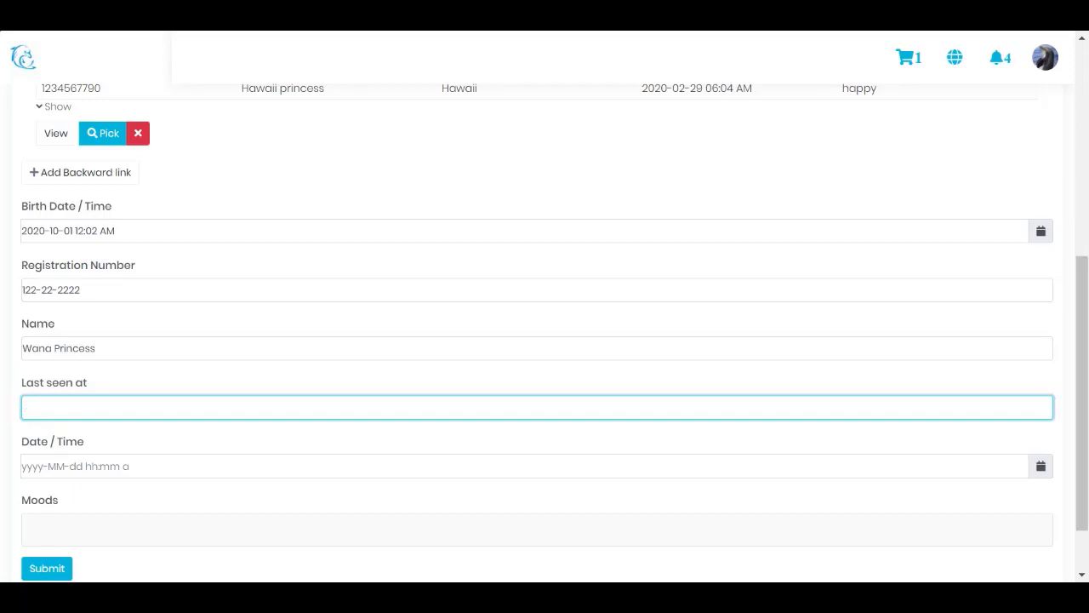
pyautogui.write('Hawaii')
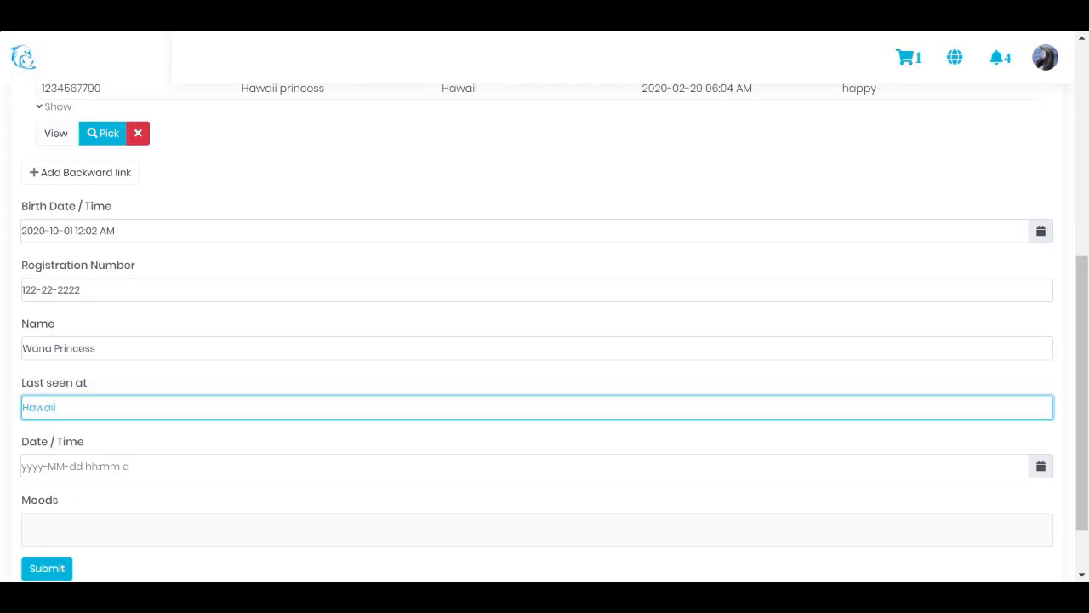
# Set the sighting date/time, tag the mood playful, and submit the entry
pyautogui.click(528, 465)
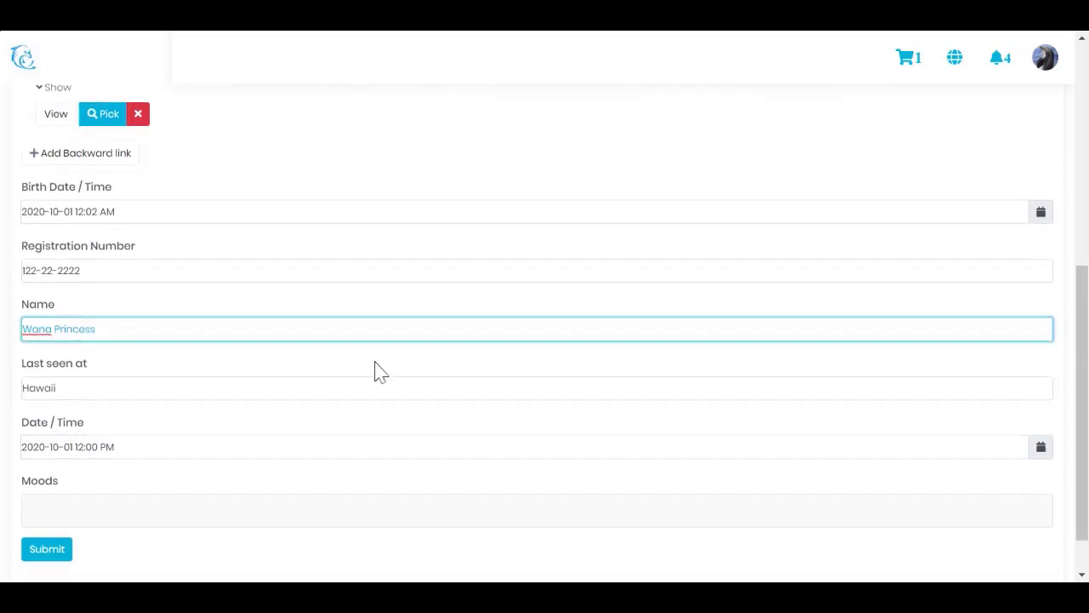
pyautogui.scroll(-3)
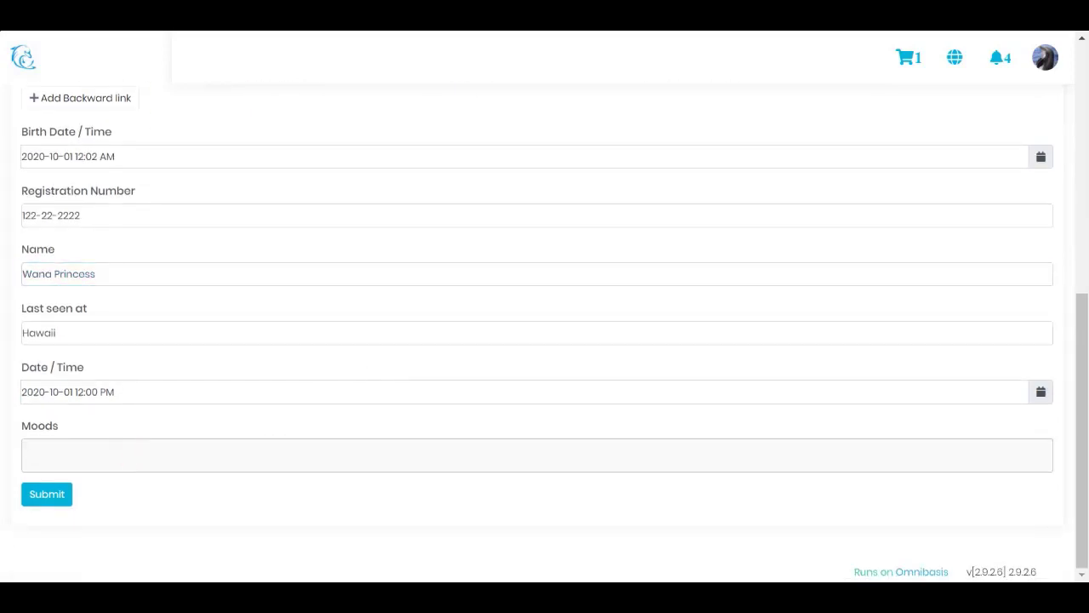
pyautogui.write('playful')
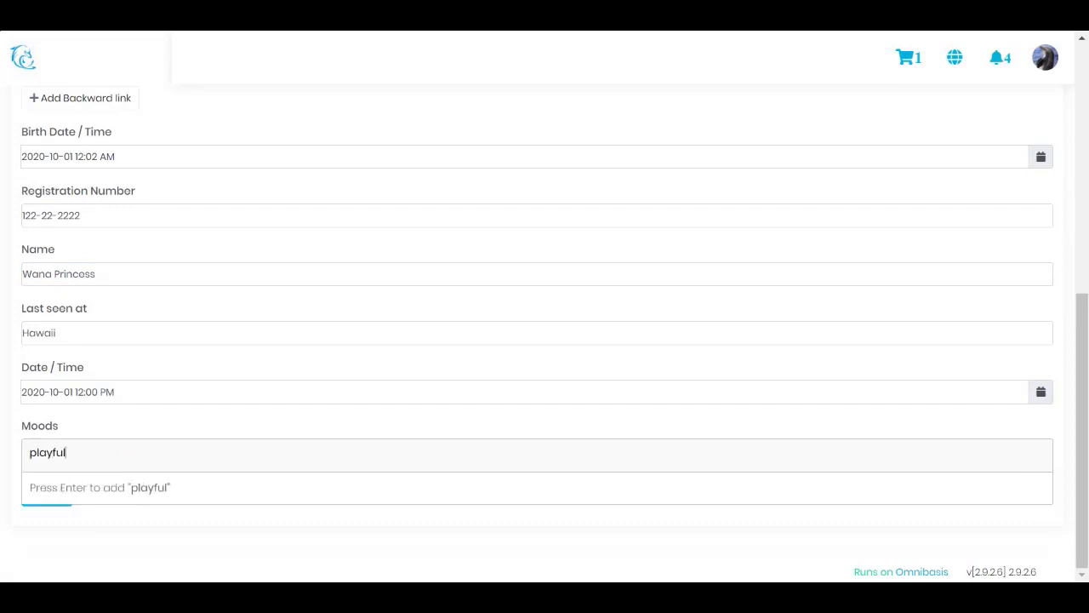
pyautogui.press('Enter')
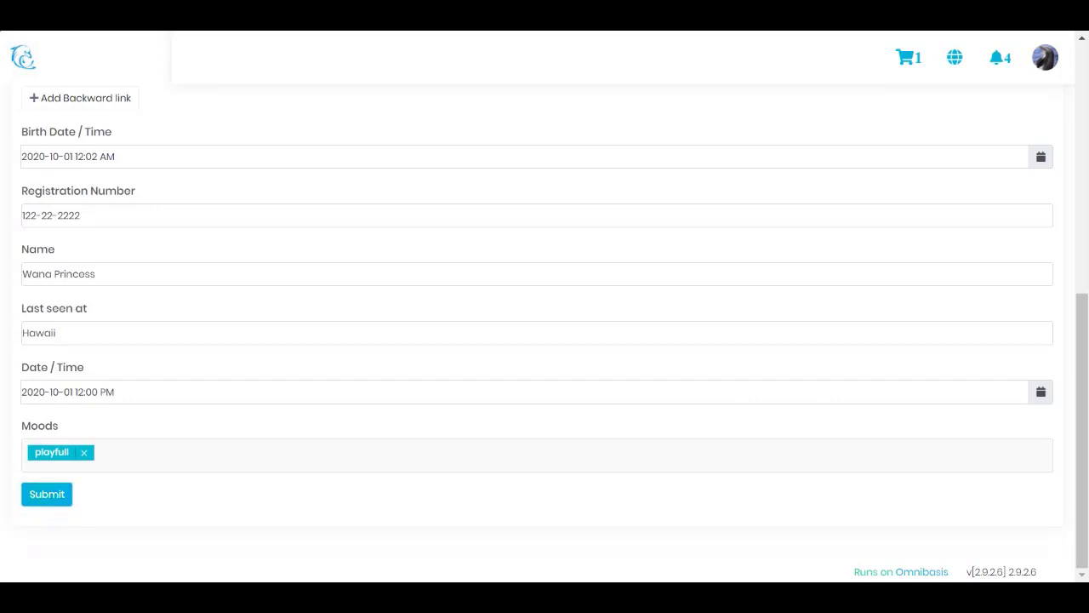
pyautogui.click(47, 494)
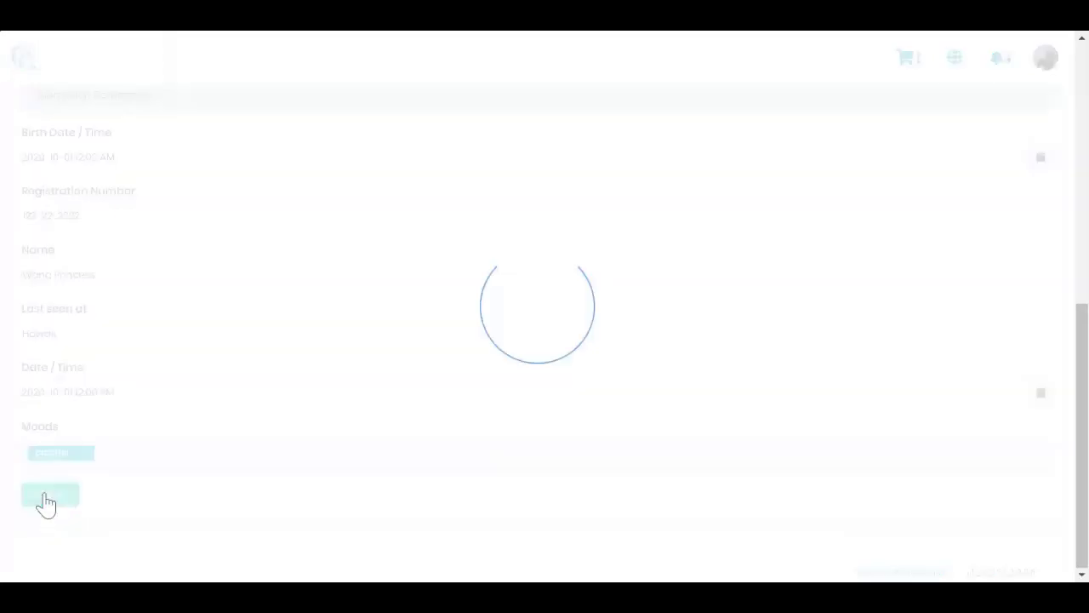
pyautogui.click(49, 494)
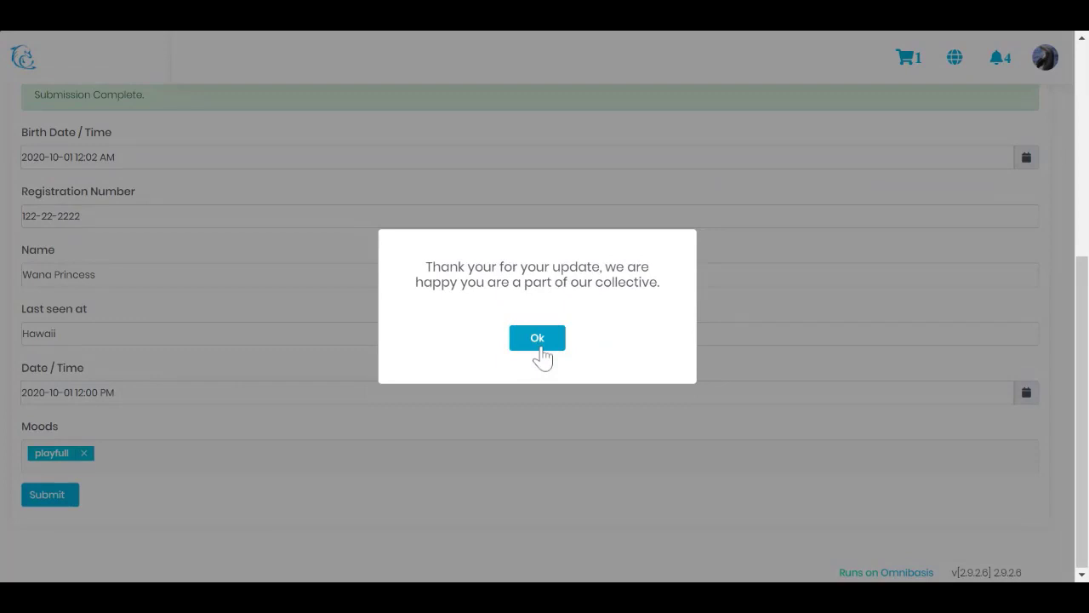
pyautogui.click(537, 337)
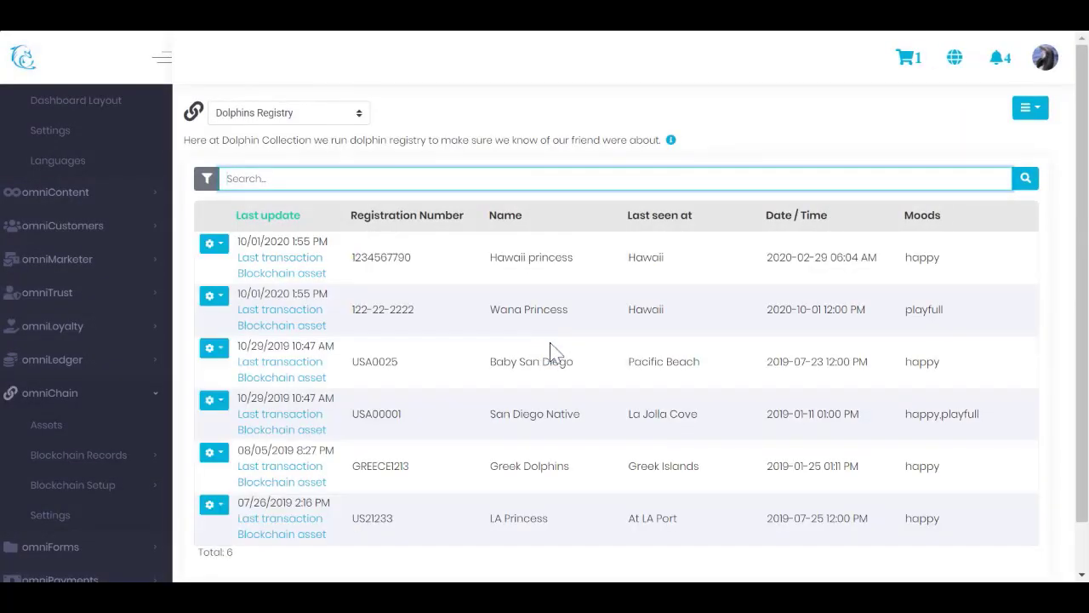
pyautogui.moveTo(723, 354)
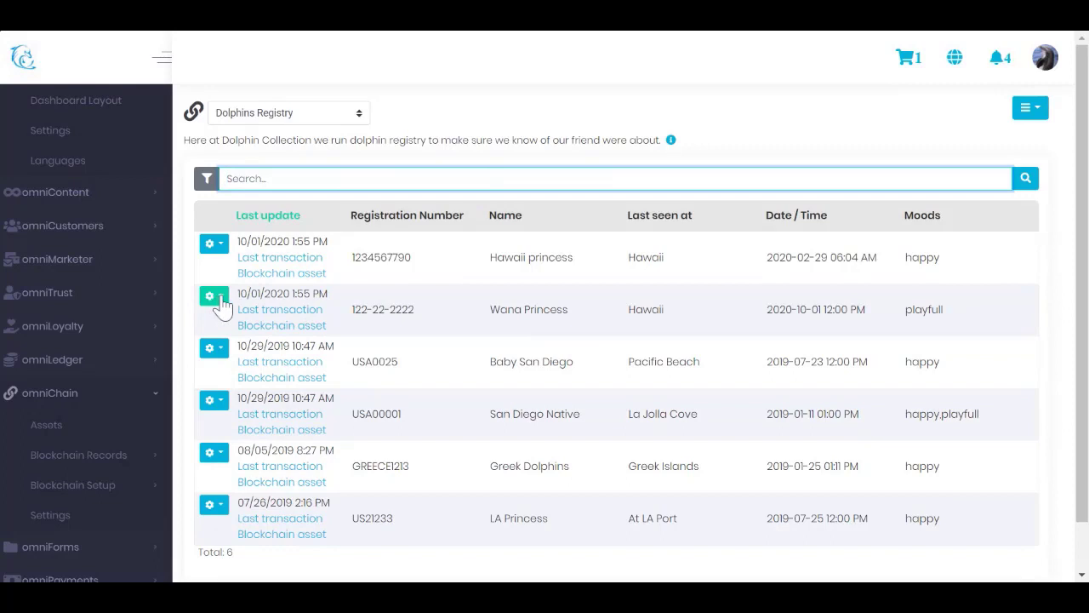
pyautogui.click(210, 295)
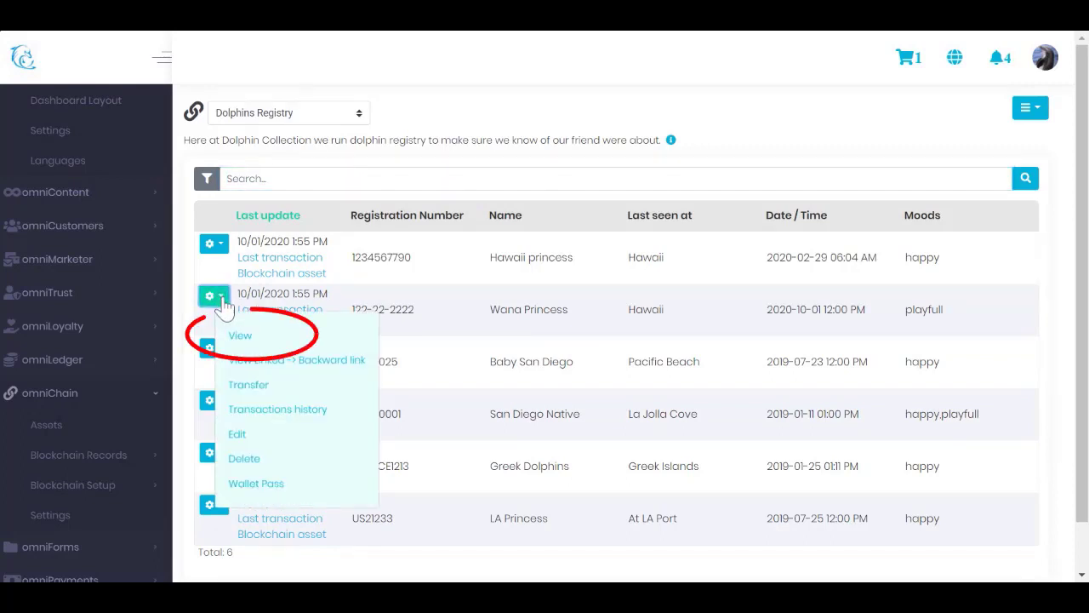
pyautogui.moveTo(245, 344)
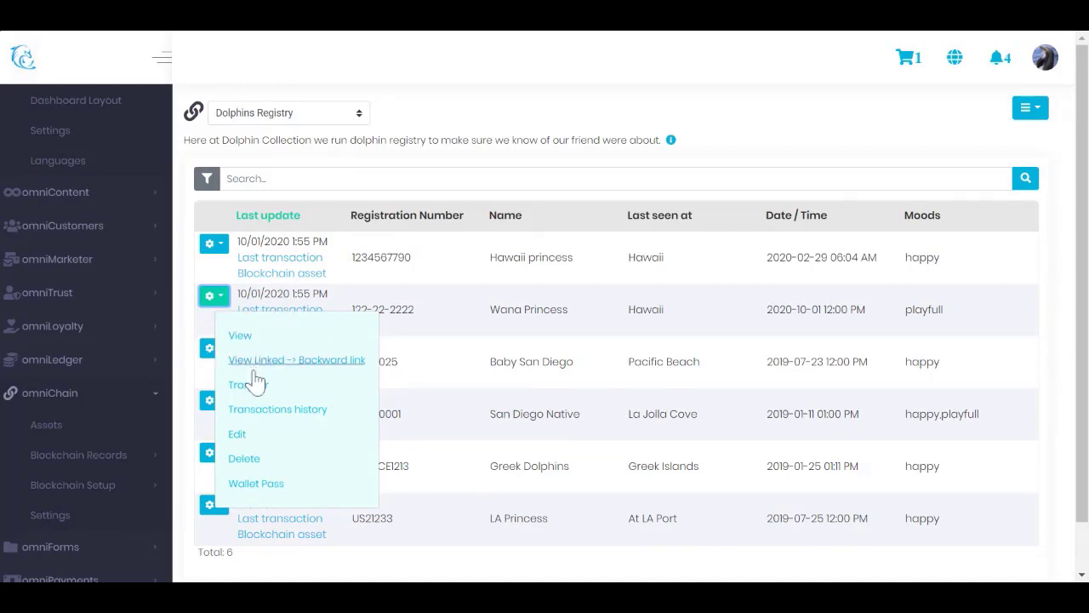
pyautogui.moveTo(247, 435)
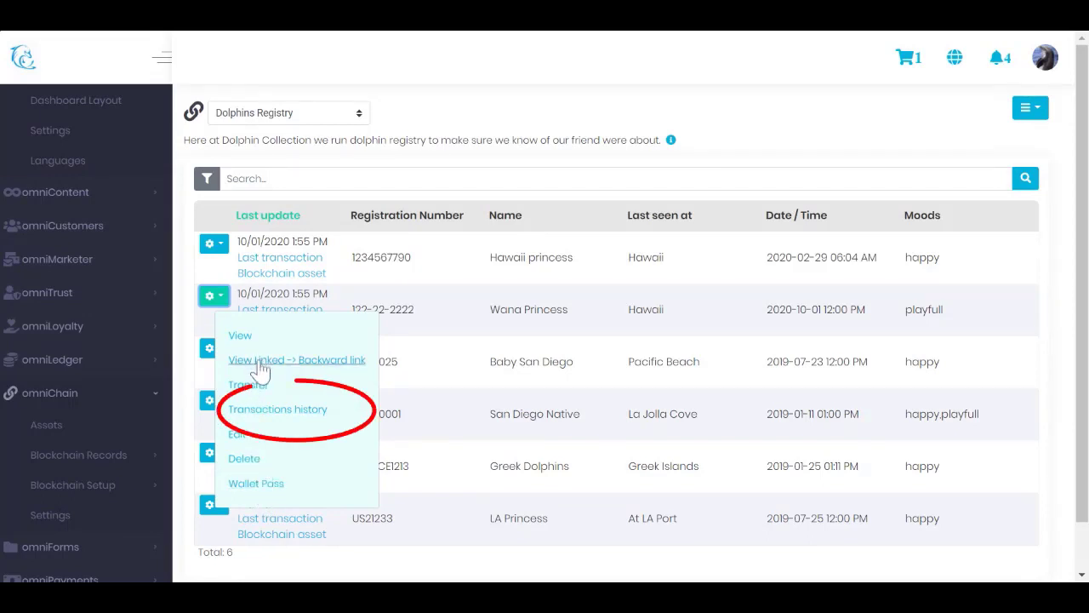
pyautogui.moveTo(260, 423)
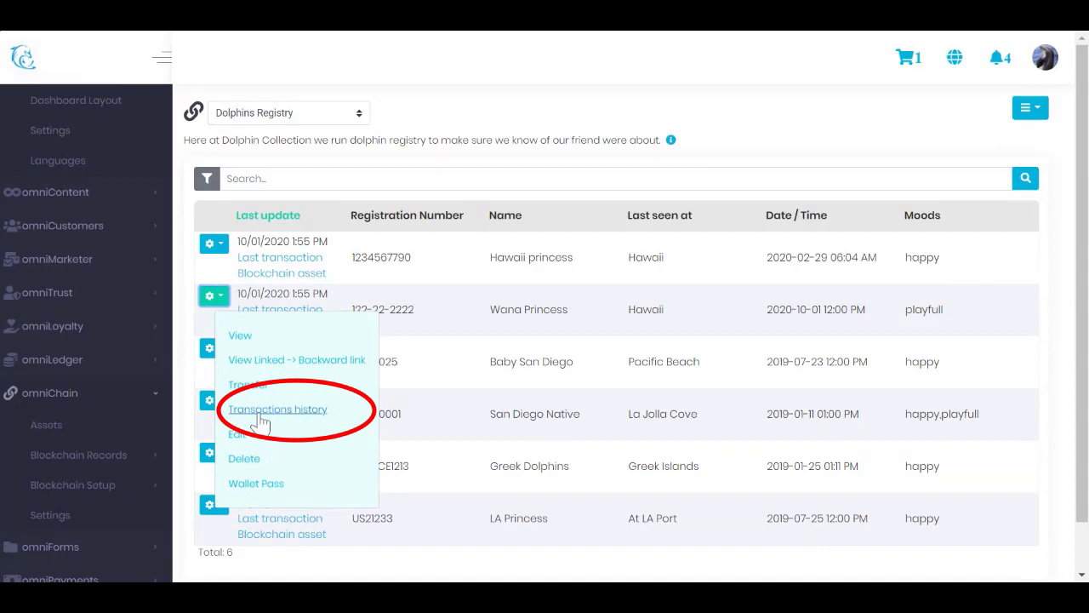
pyautogui.click(277, 410)
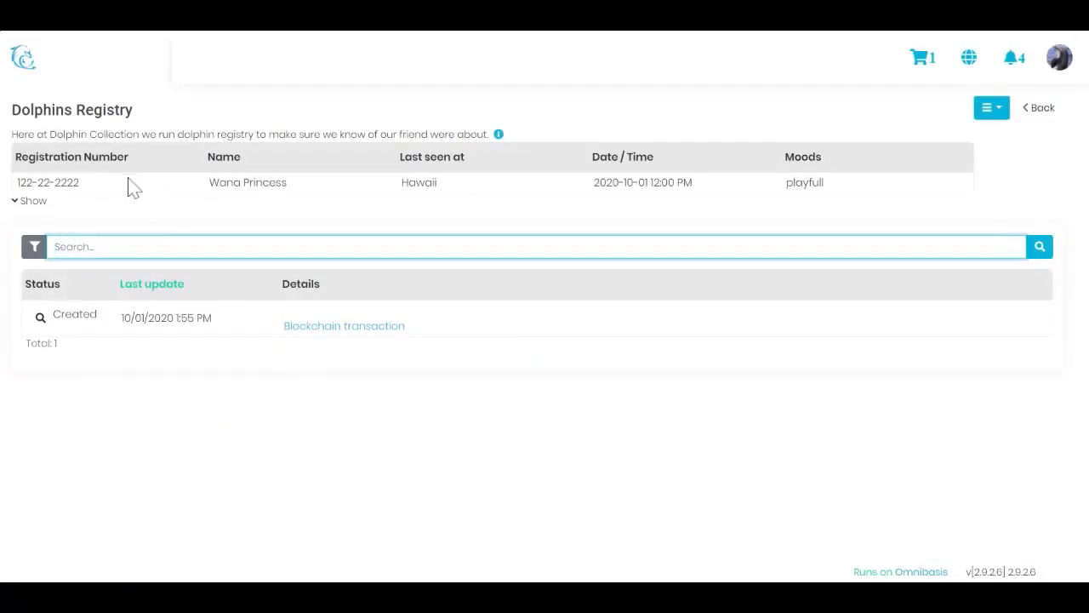
pyautogui.moveTo(873, 204)
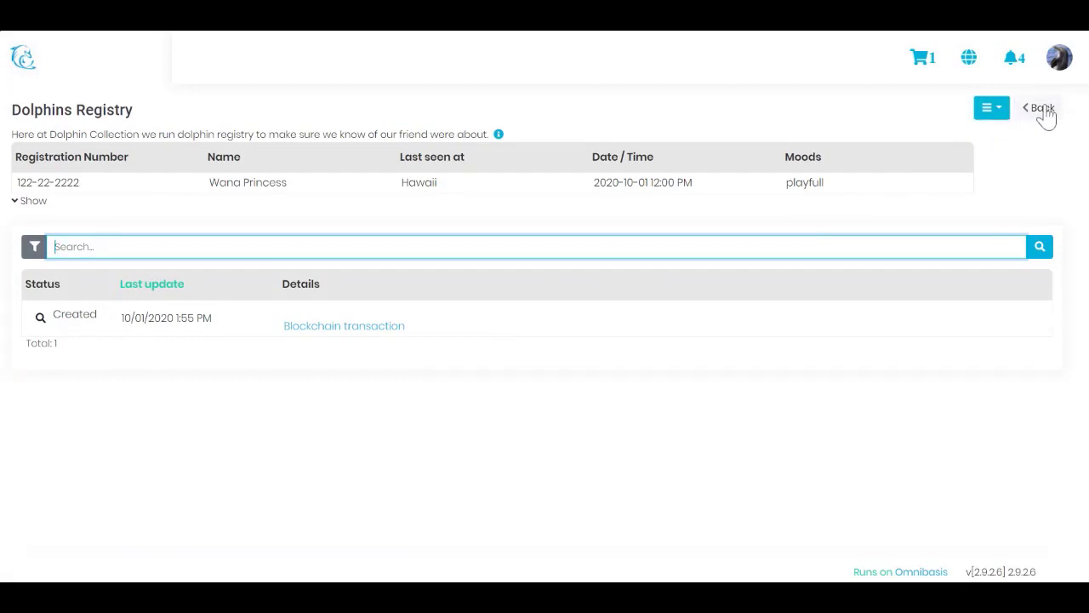
pyautogui.click(1037, 108)
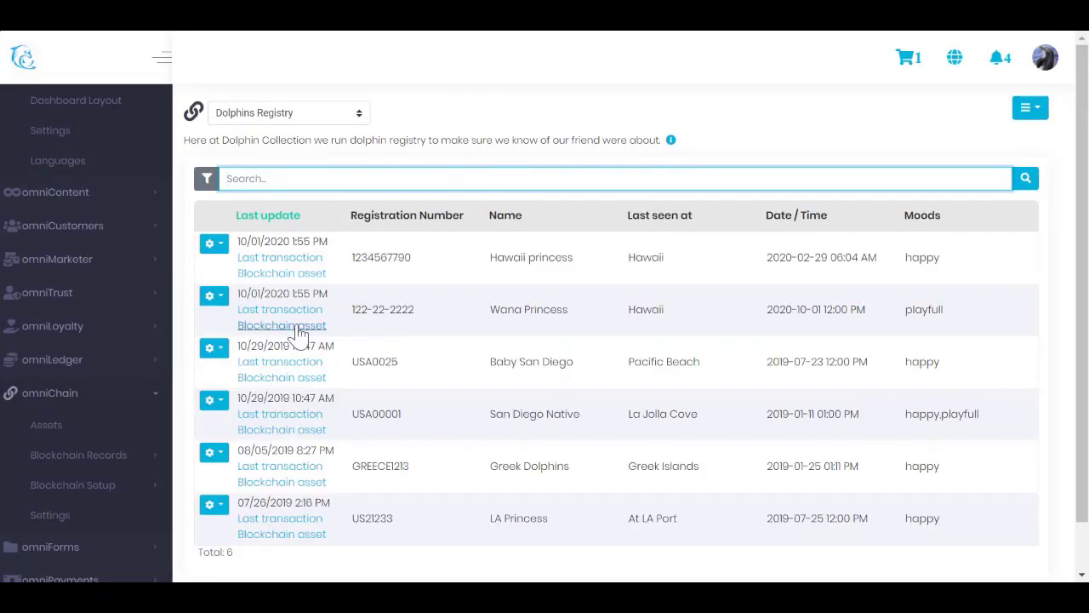
pyautogui.click(281, 325)
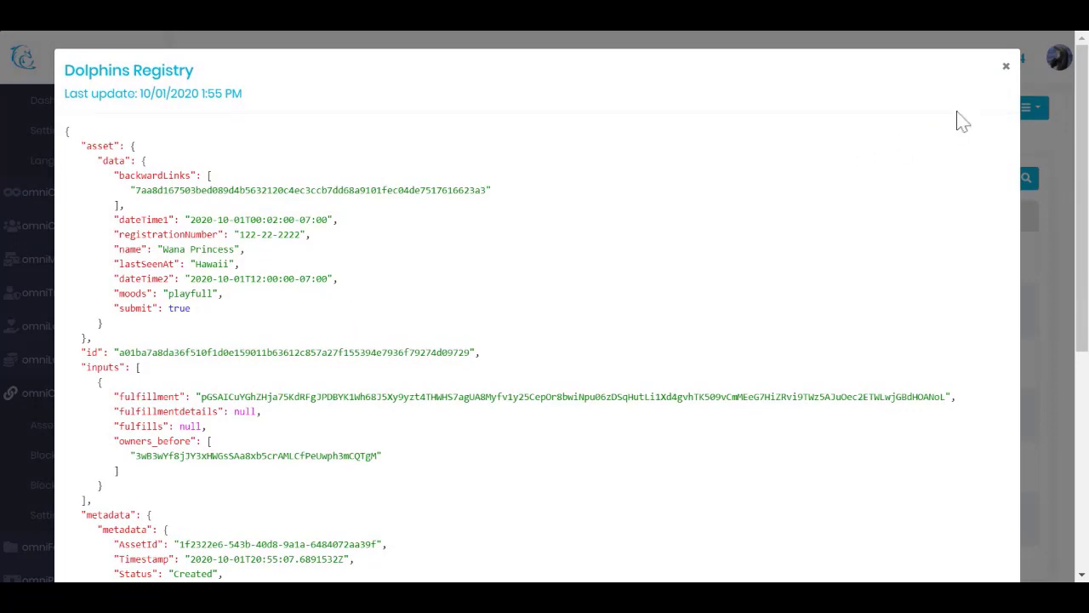
pyautogui.click(1004, 66)
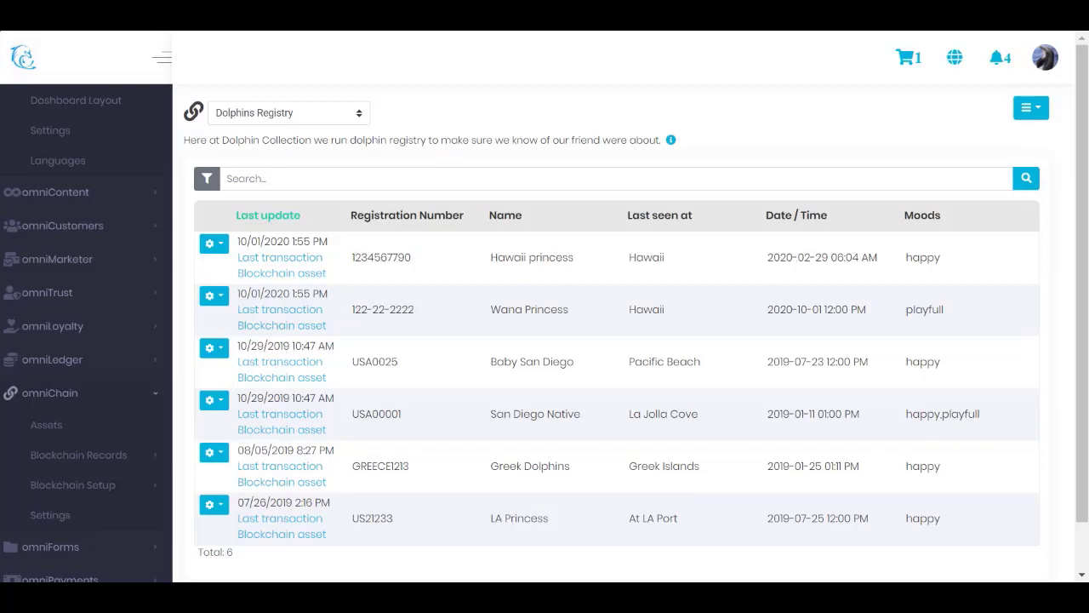
pyautogui.moveTo(985, 70)
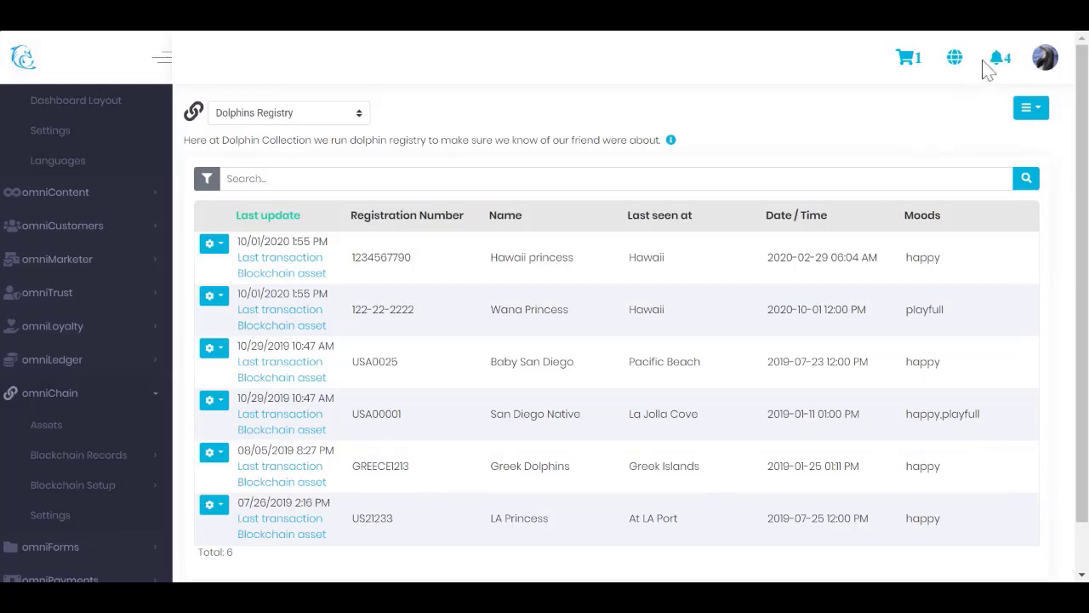
pyautogui.moveTo(995, 46)
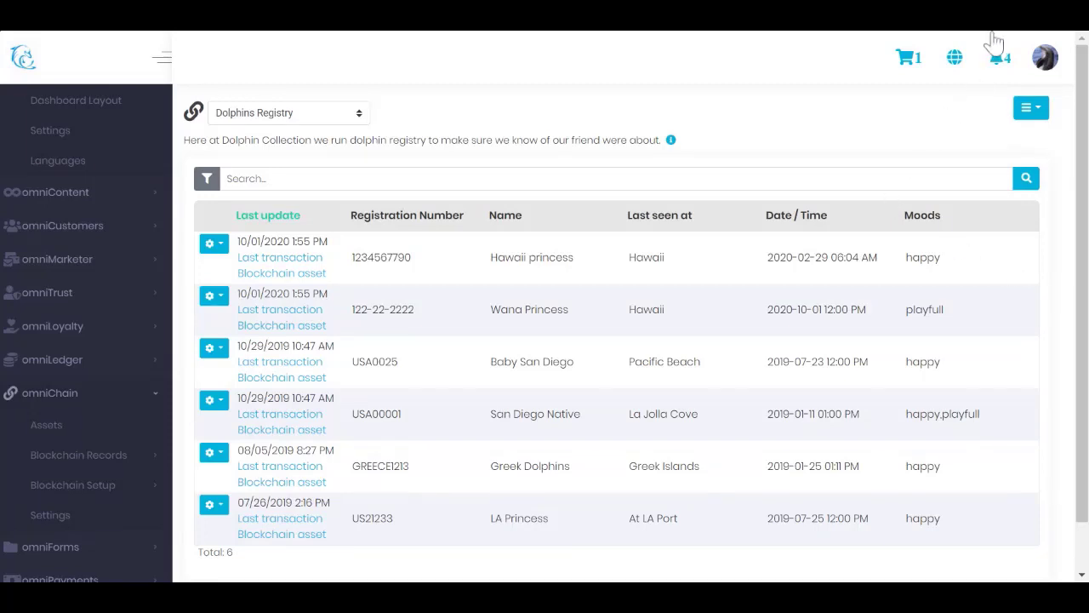